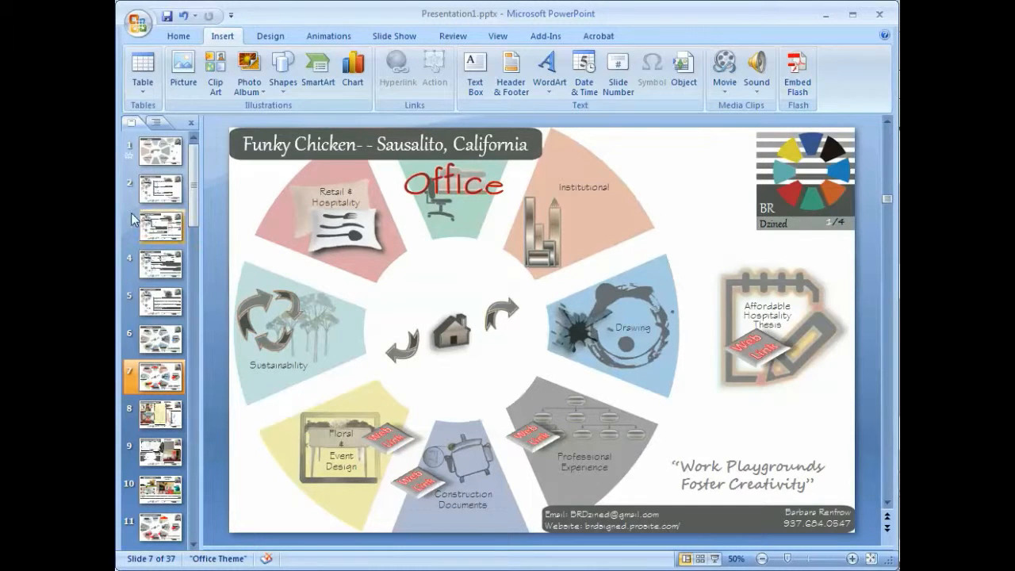
Step: Hyperlink the word Designer on the Welcome slide to a slide in this presentation
{"action": "left_click", "coordinate": [159, 151]}
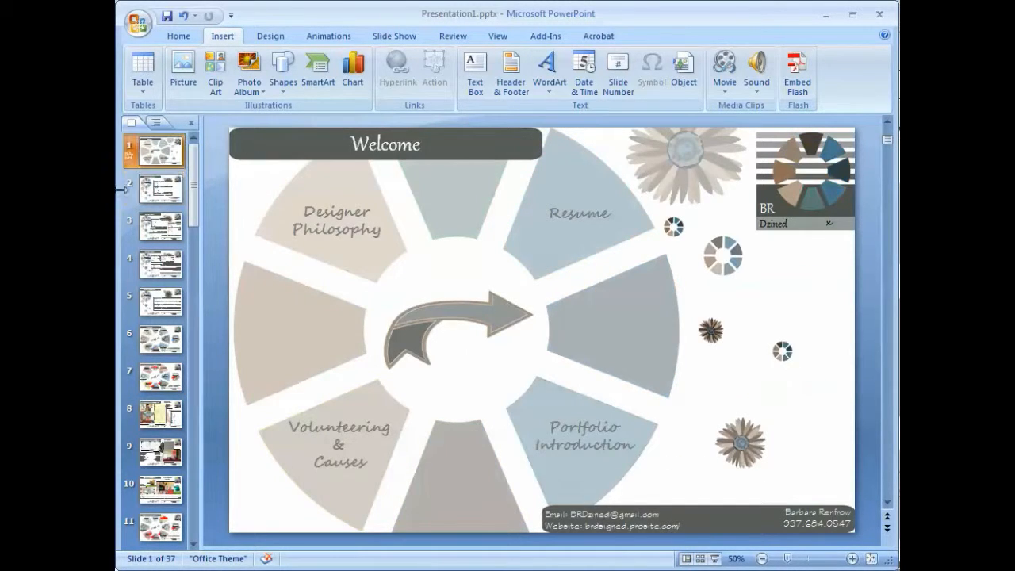
{"action": "left_click", "coordinate": [336, 221]}
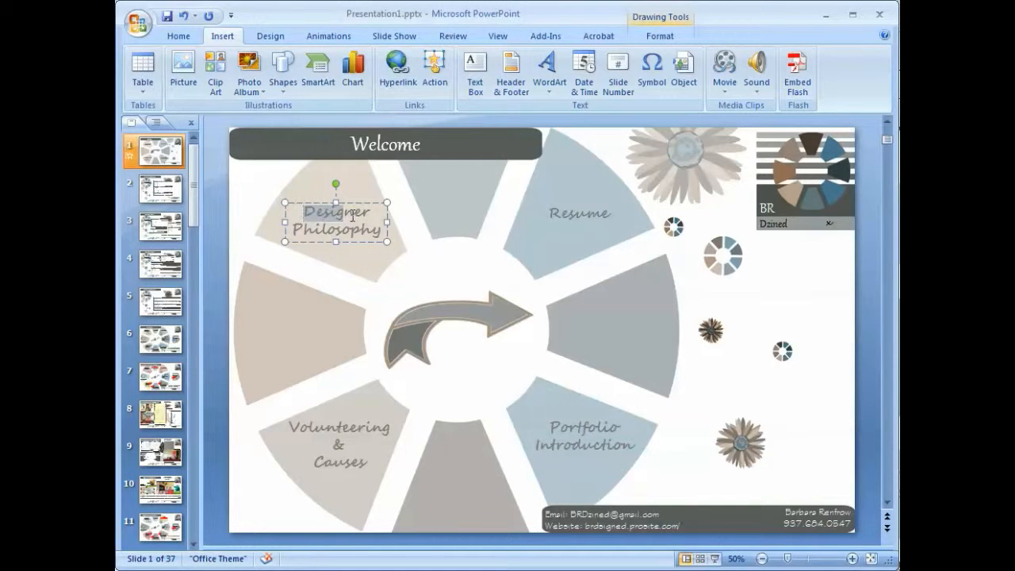
{"action": "left_click", "coordinate": [397, 71]}
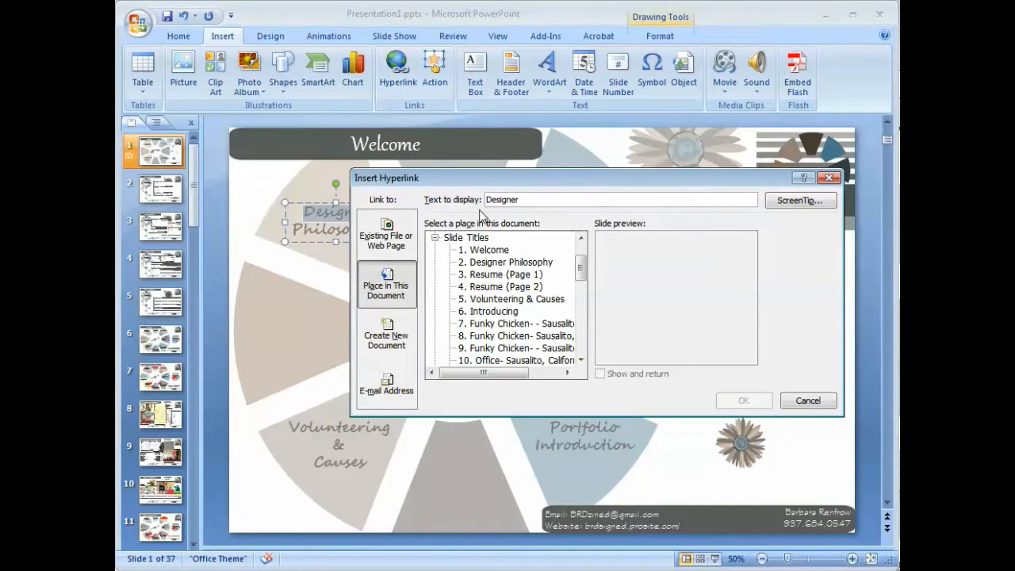
{"action": "left_click", "coordinate": [508, 262]}
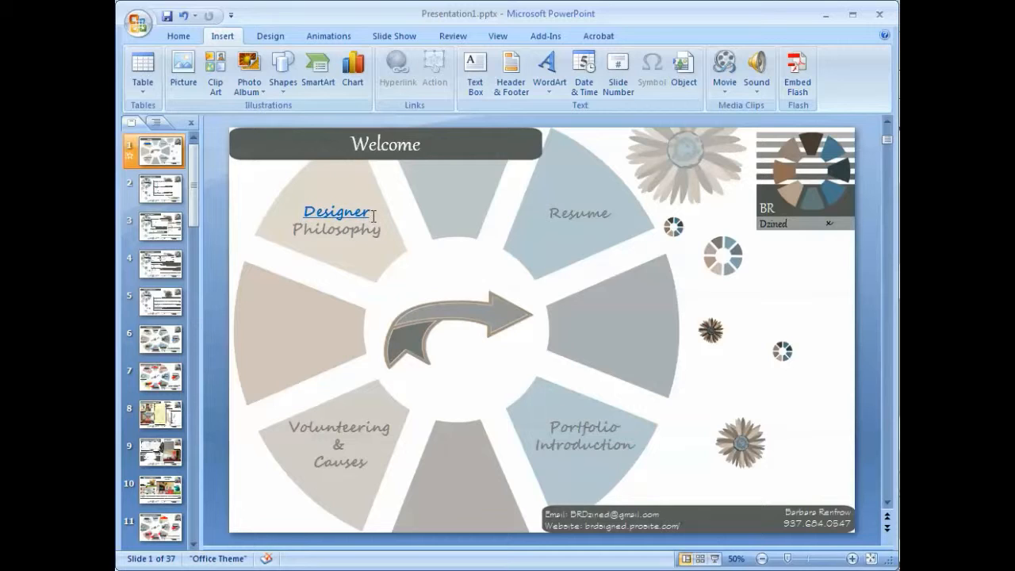
{"action": "mouse_move", "coordinate": [373, 214]}
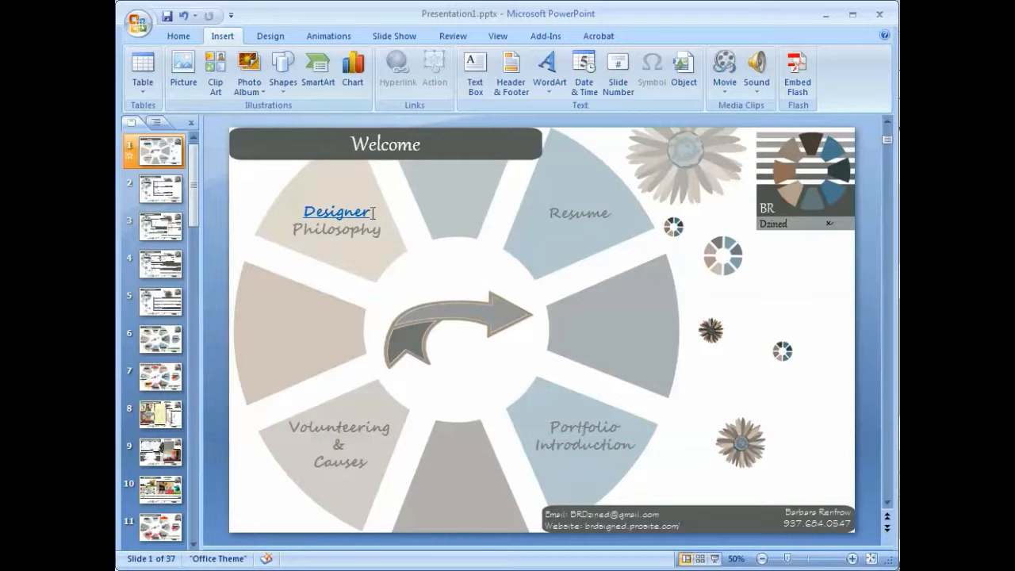
Step: Edit the Designer Philosophy label's hyperlink so the whole label targets slide 2 Designer Philosophy
{"action": "left_click", "coordinate": [336, 212]}
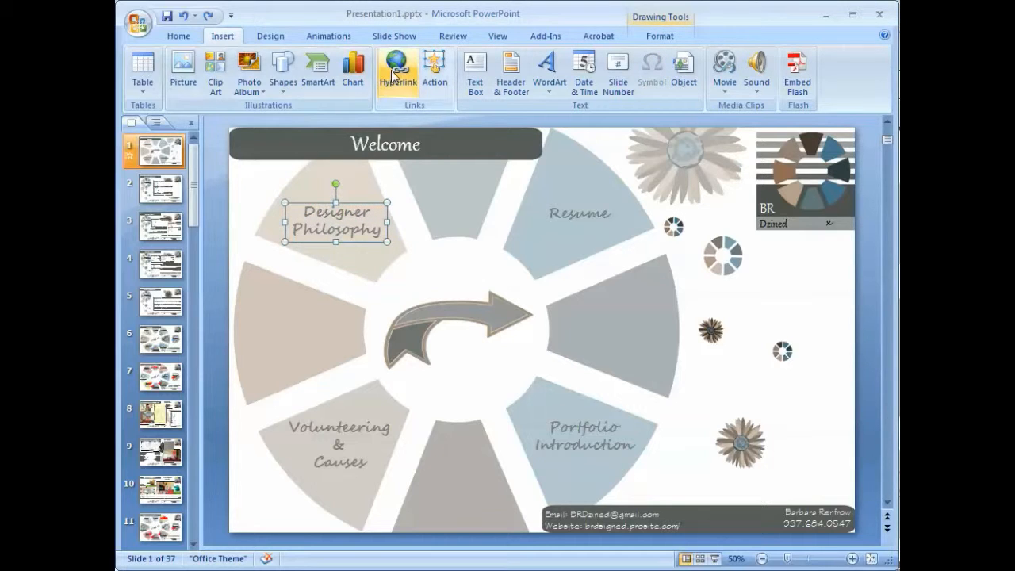
{"action": "mouse_move", "coordinate": [362, 208]}
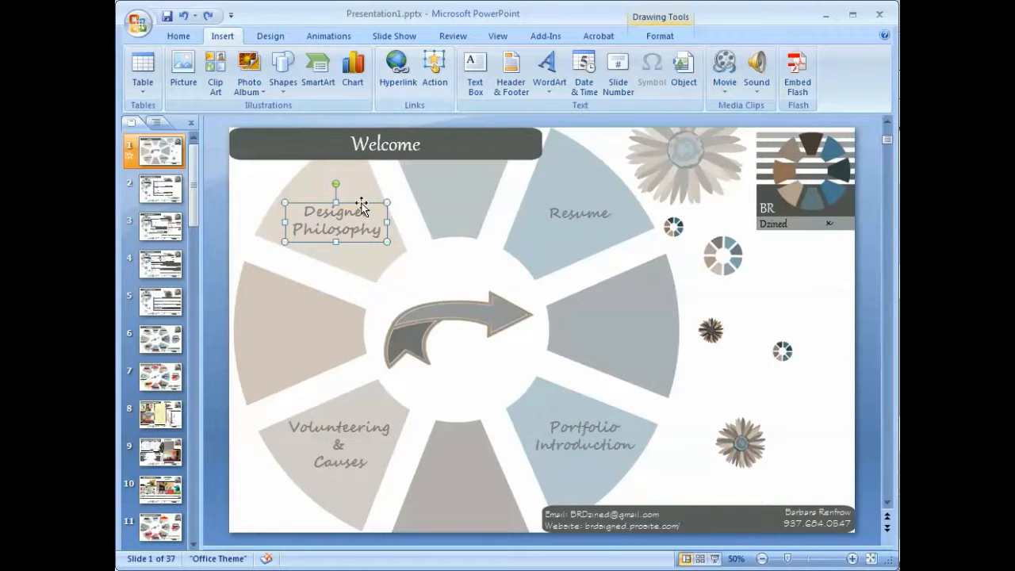
{"action": "right_click", "coordinate": [336, 220]}
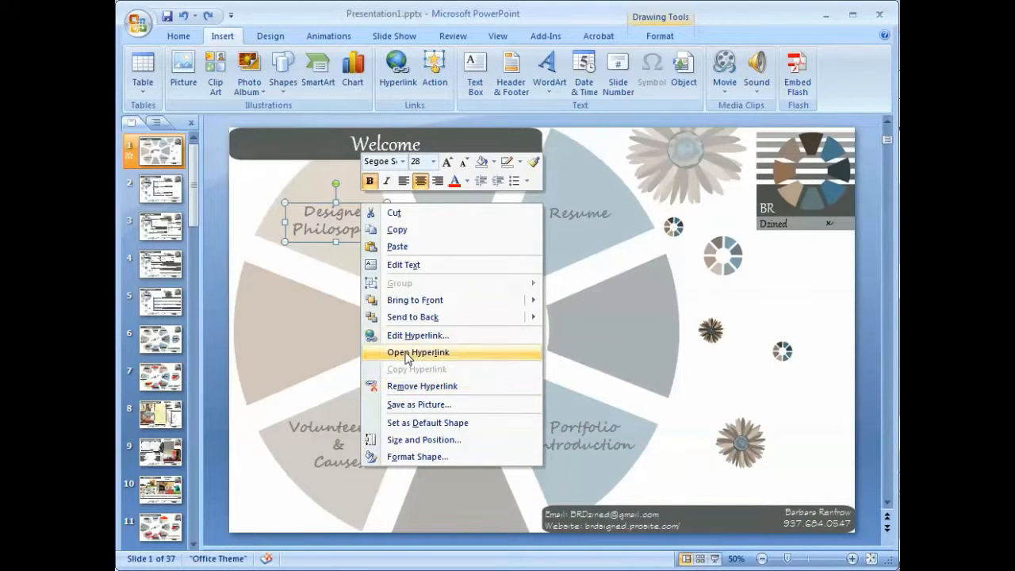
{"action": "mouse_move", "coordinate": [412, 336]}
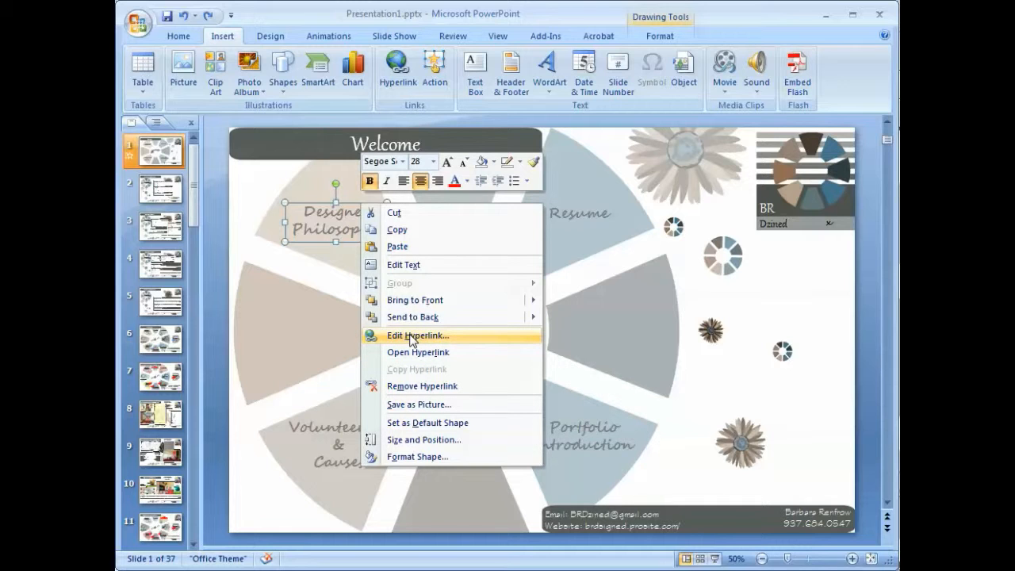
{"action": "left_click", "coordinate": [419, 337]}
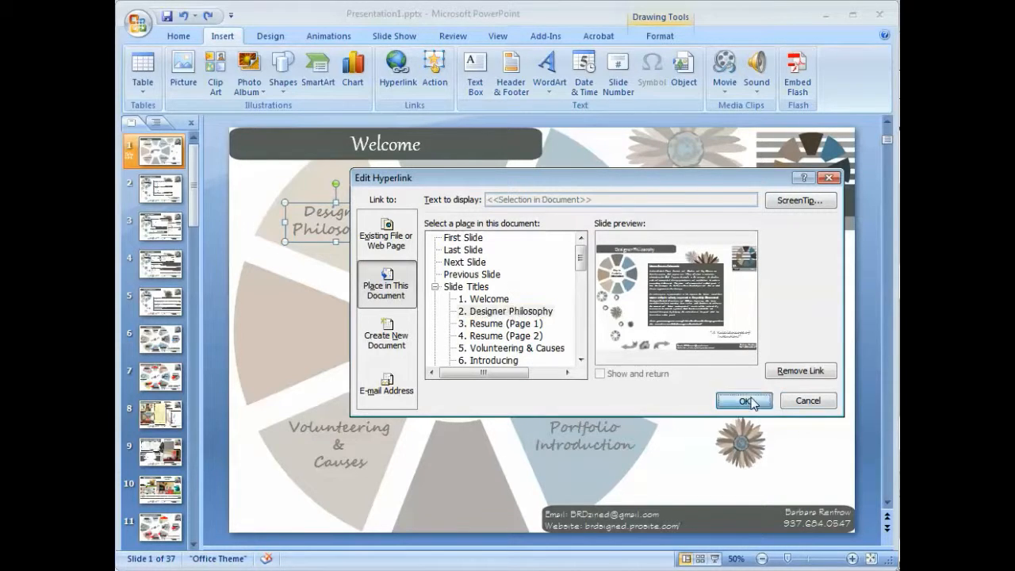
{"action": "left_click", "coordinate": [744, 400]}
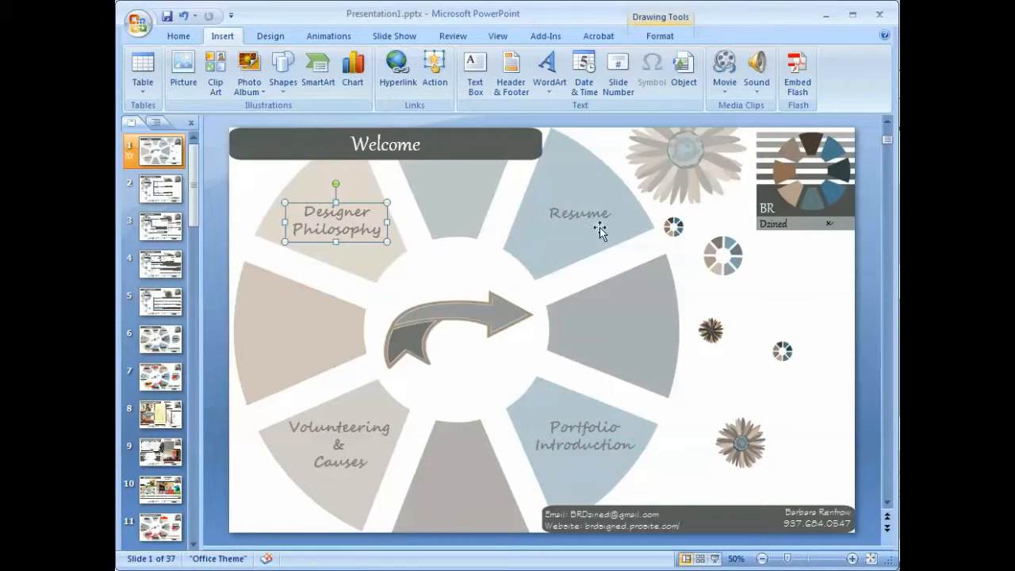
Step: Check the Portfolio Introduction and Volunteering & Causes labels, then clear the selection
{"action": "left_click", "coordinate": [586, 437]}
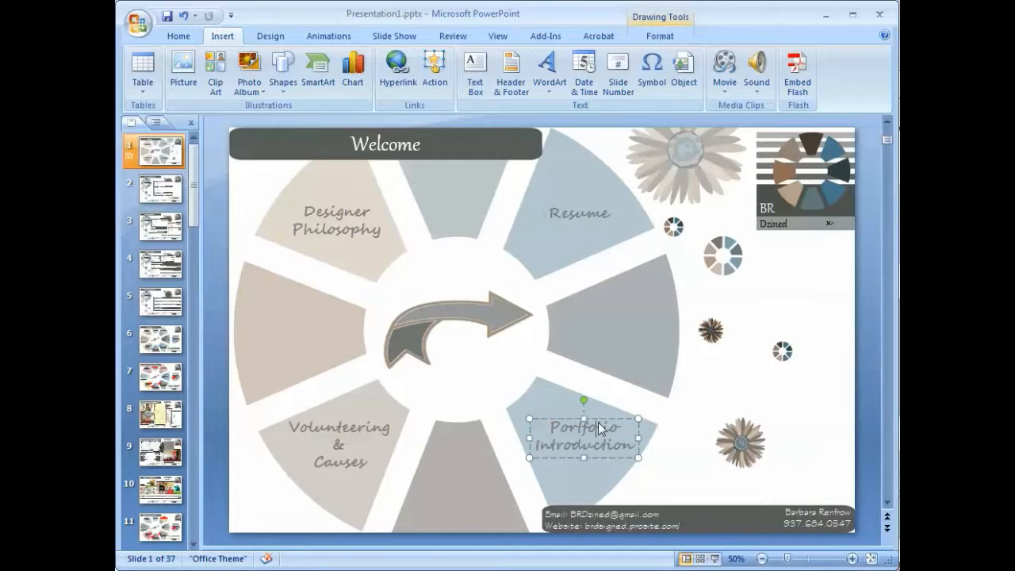
{"action": "left_click", "coordinate": [340, 447]}
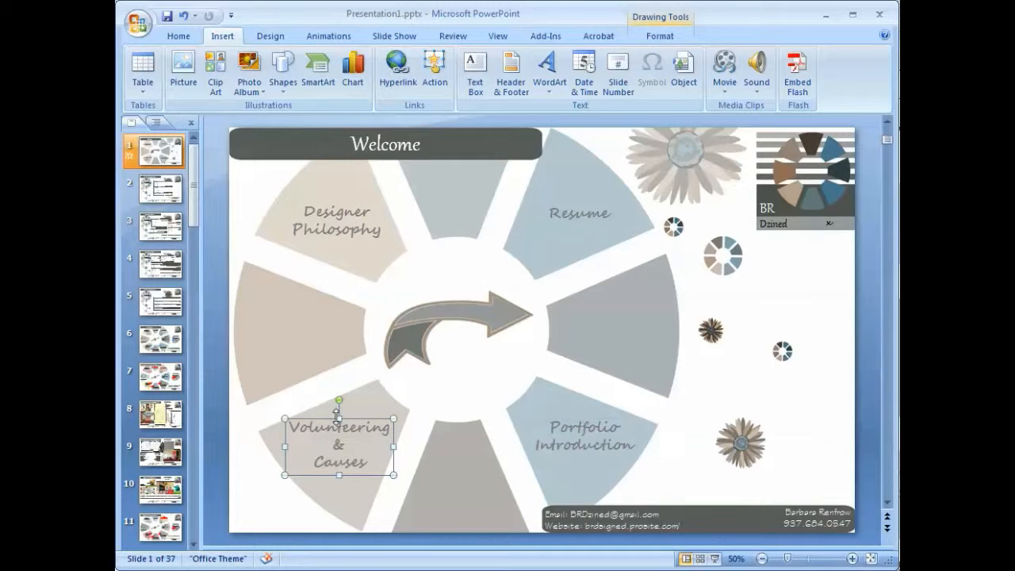
{"action": "mouse_move", "coordinate": [696, 441]}
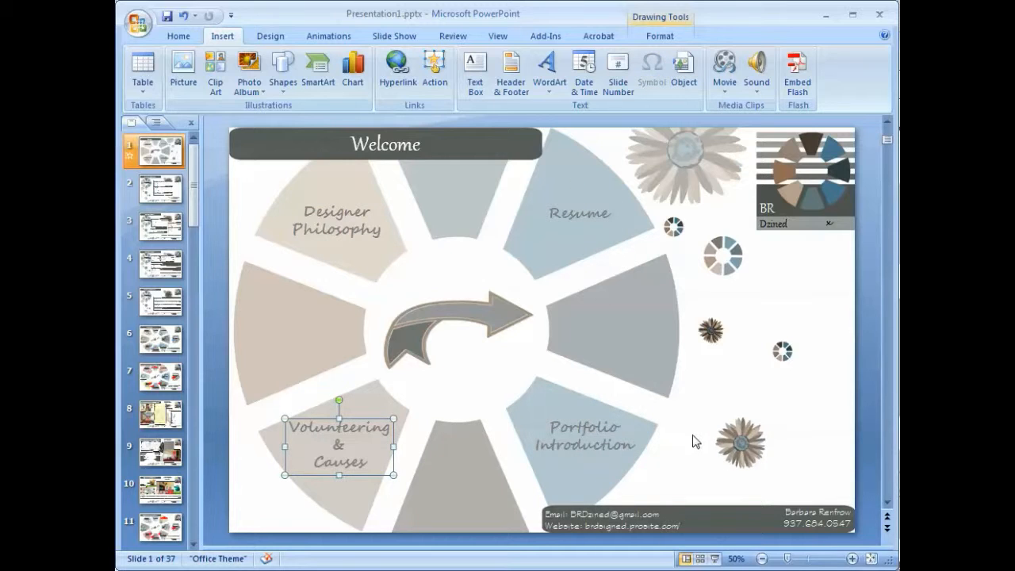
{"action": "left_click", "coordinate": [686, 419]}
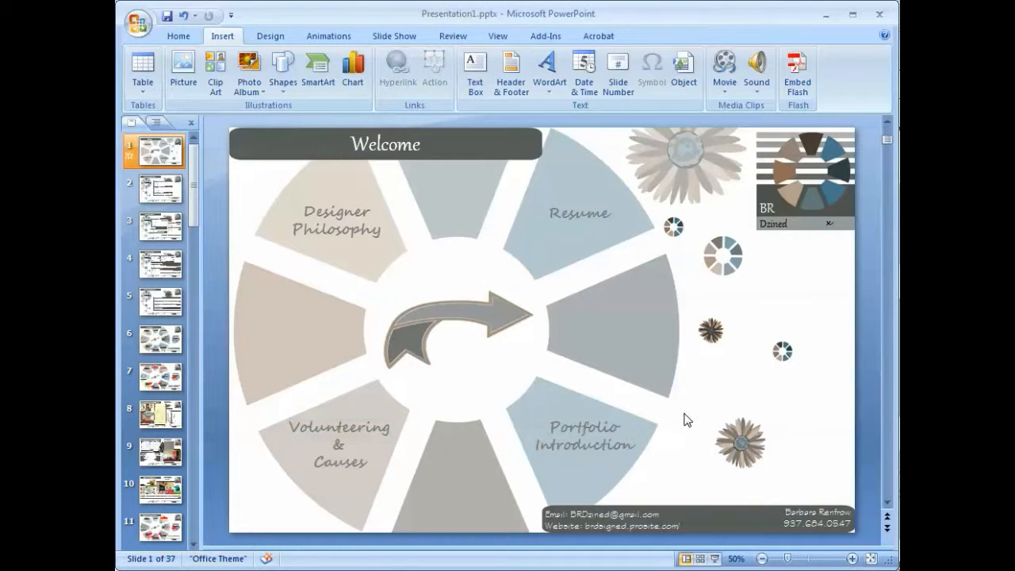
{"action": "mouse_move", "coordinate": [854, 296]}
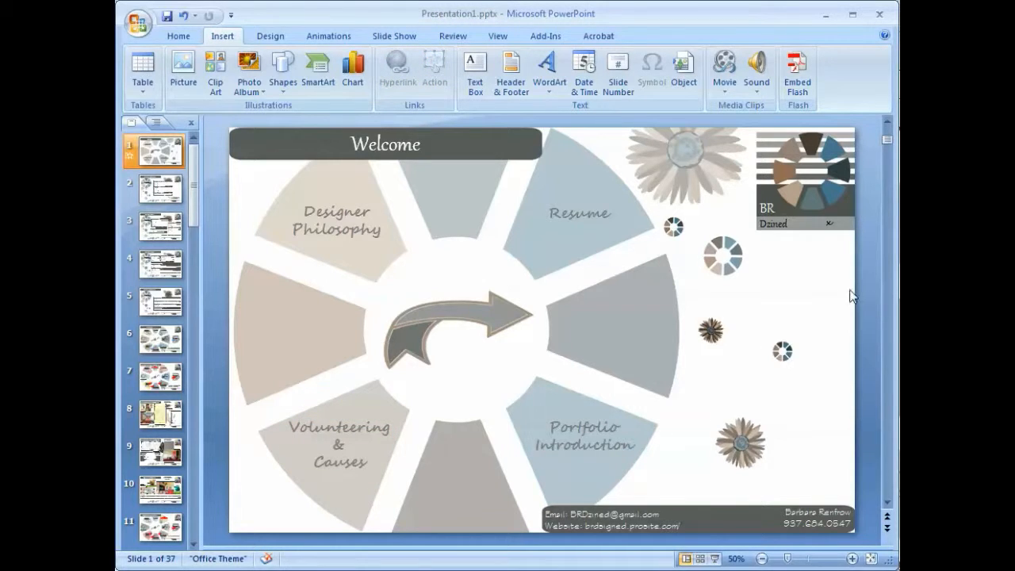
{"action": "mouse_move", "coordinate": [577, 305]}
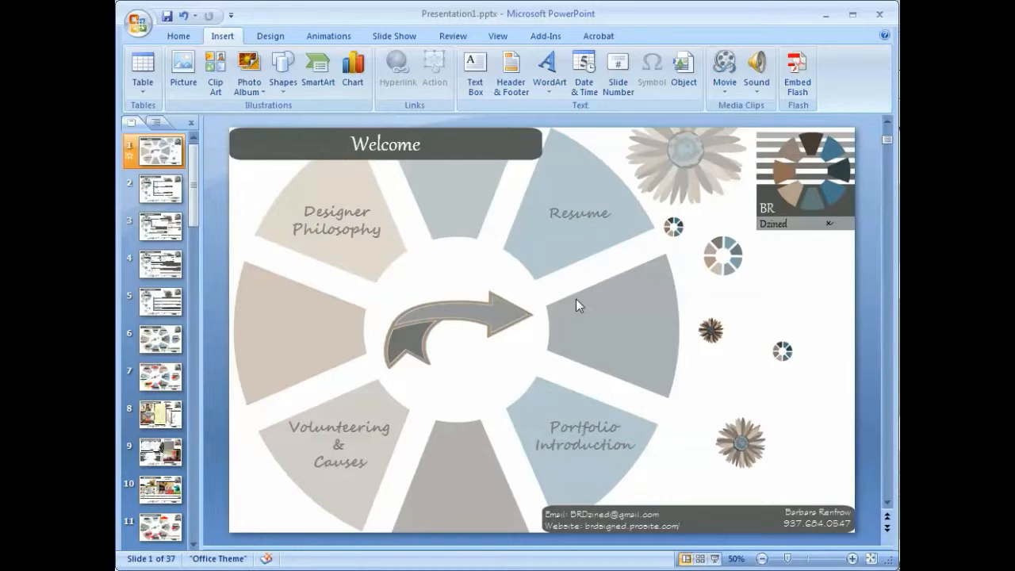
Step: Save the presentation and export it as Presentation1.pdf on the Desktop via Save As > Adobe PDF
{"action": "left_click", "coordinate": [136, 19]}
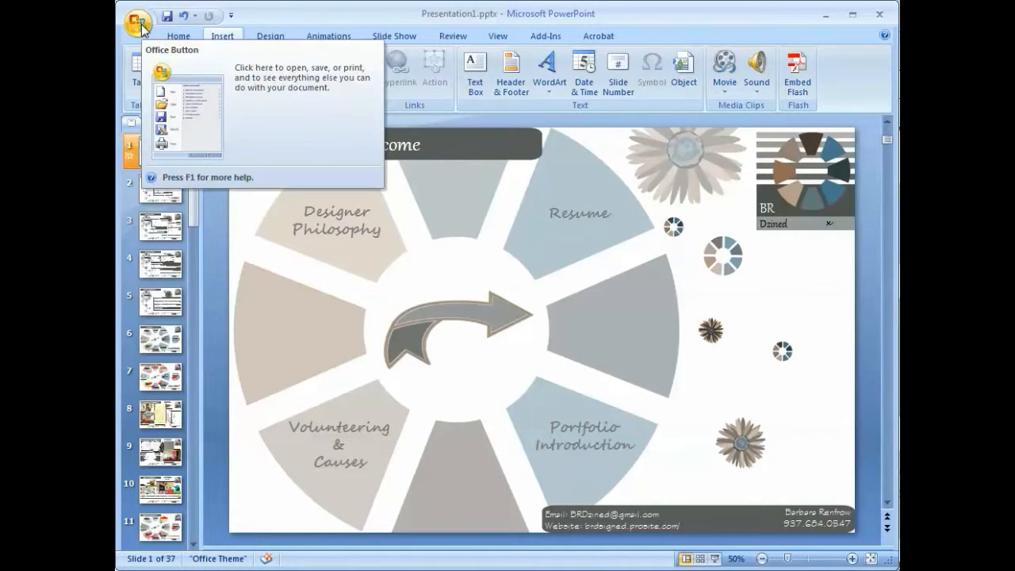
{"action": "left_click", "coordinate": [137, 22]}
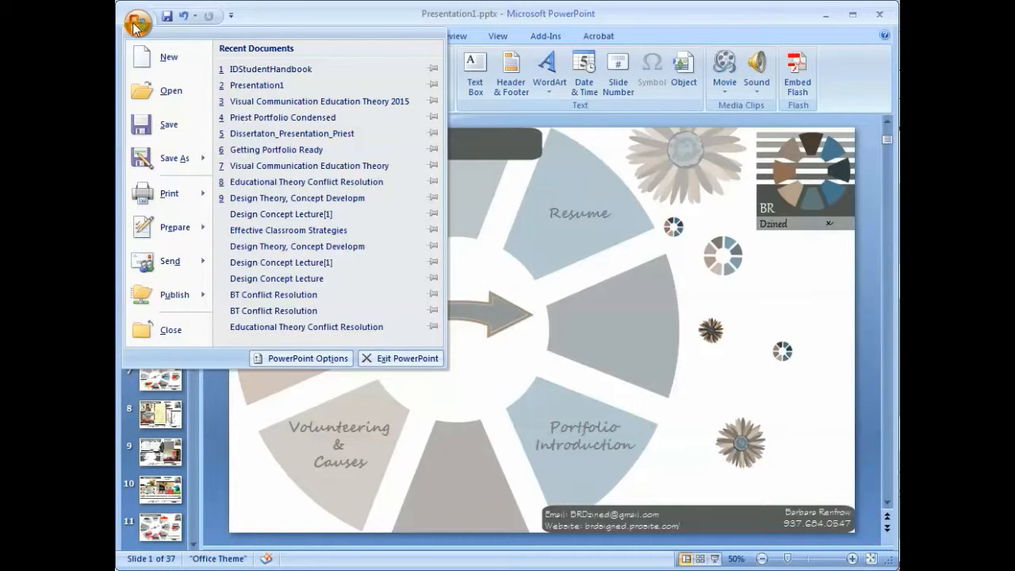
{"action": "left_click", "coordinate": [175, 159]}
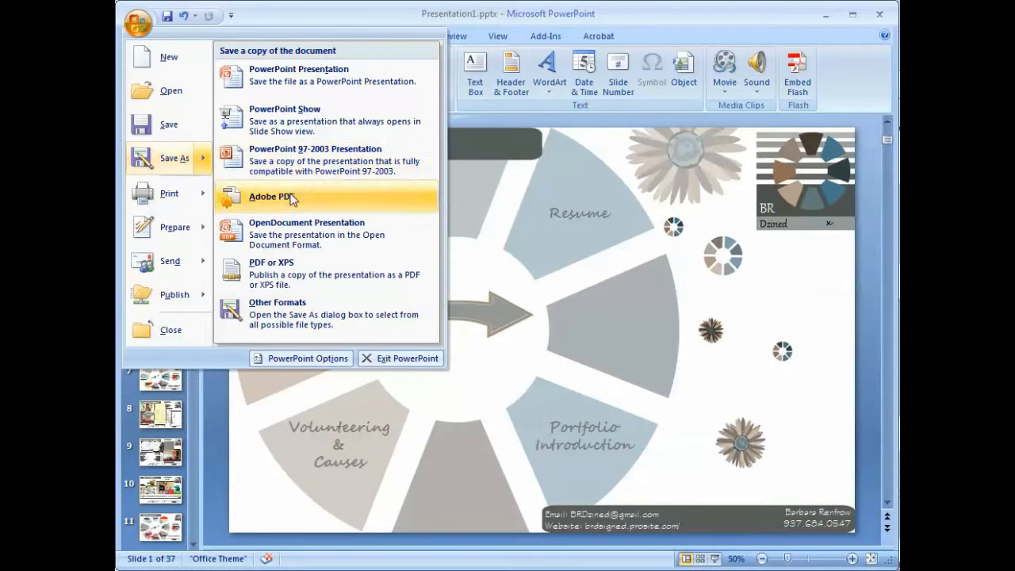
{"action": "left_click", "coordinate": [273, 197]}
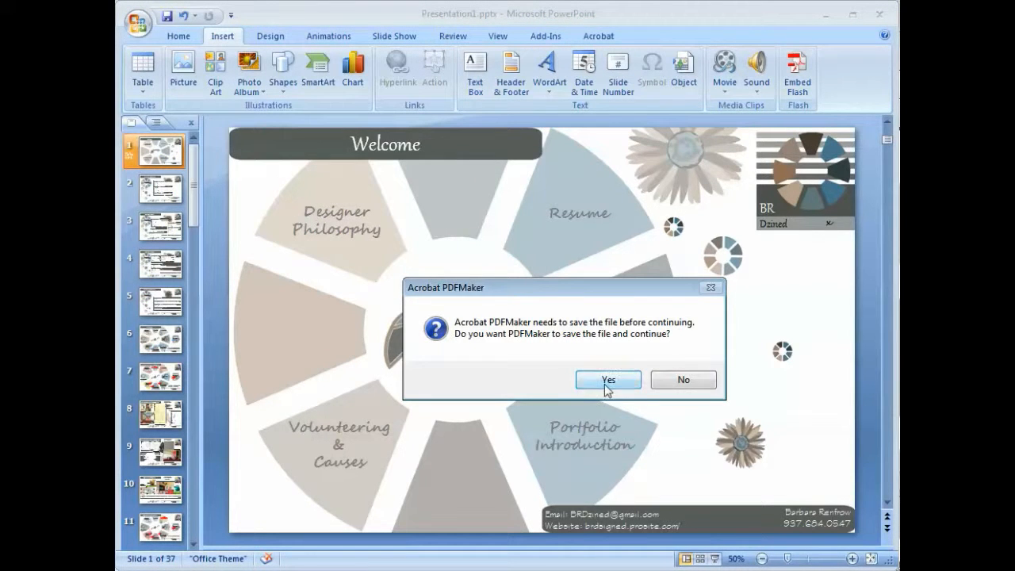
{"action": "left_click", "coordinate": [608, 381]}
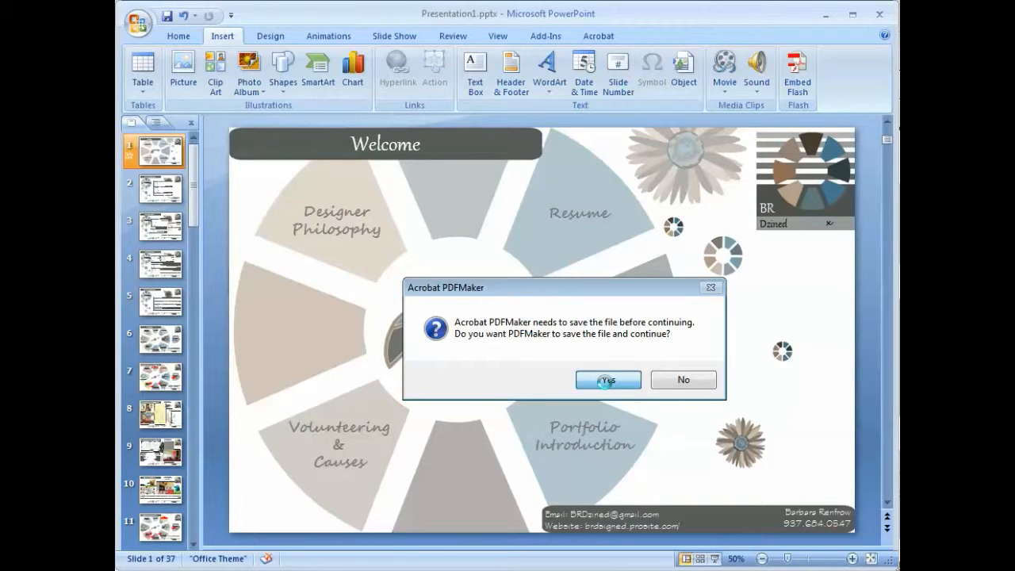
{"action": "left_click", "coordinate": [608, 381]}
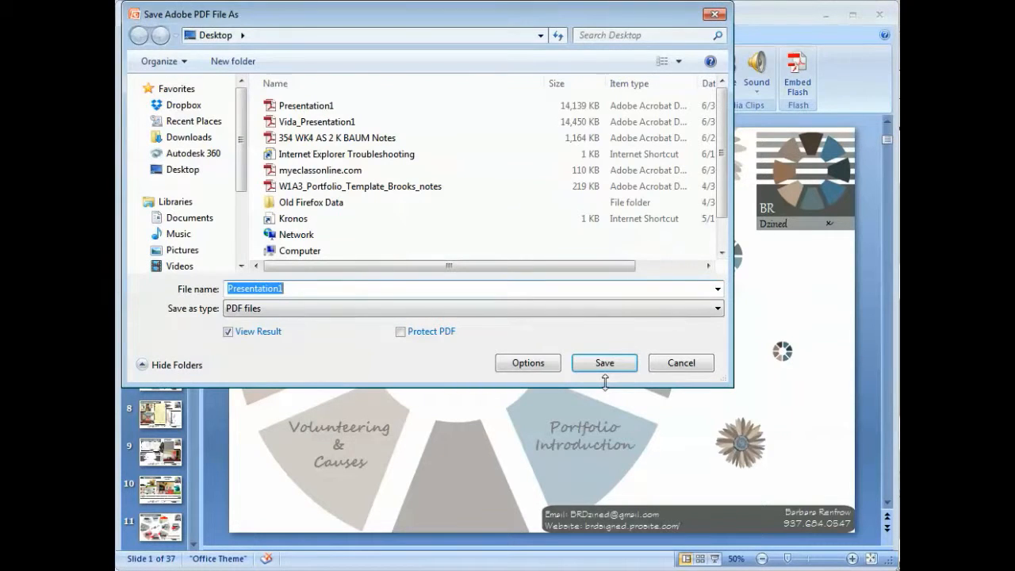
{"action": "mouse_move", "coordinate": [605, 362]}
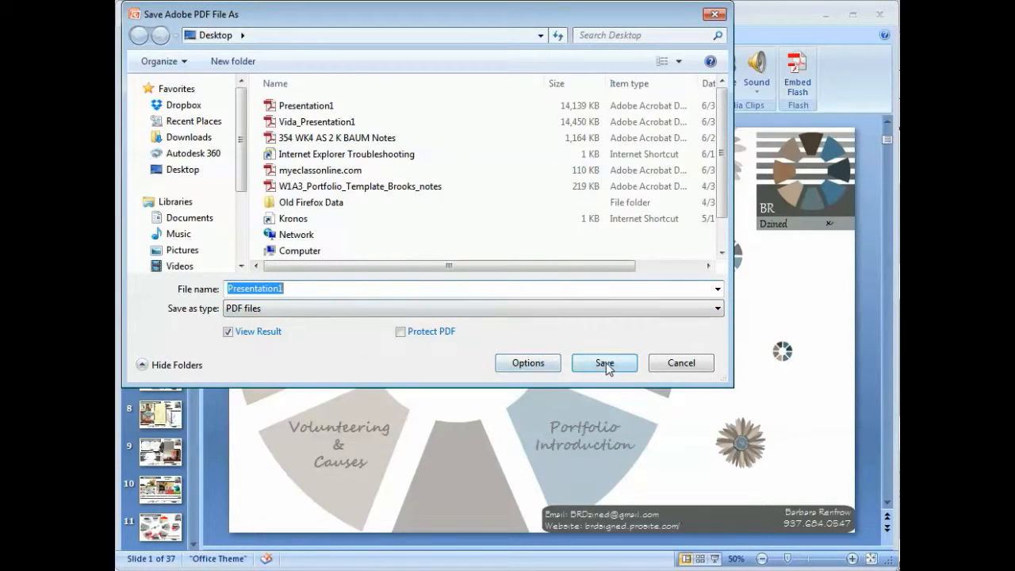
{"action": "left_click", "coordinate": [605, 362]}
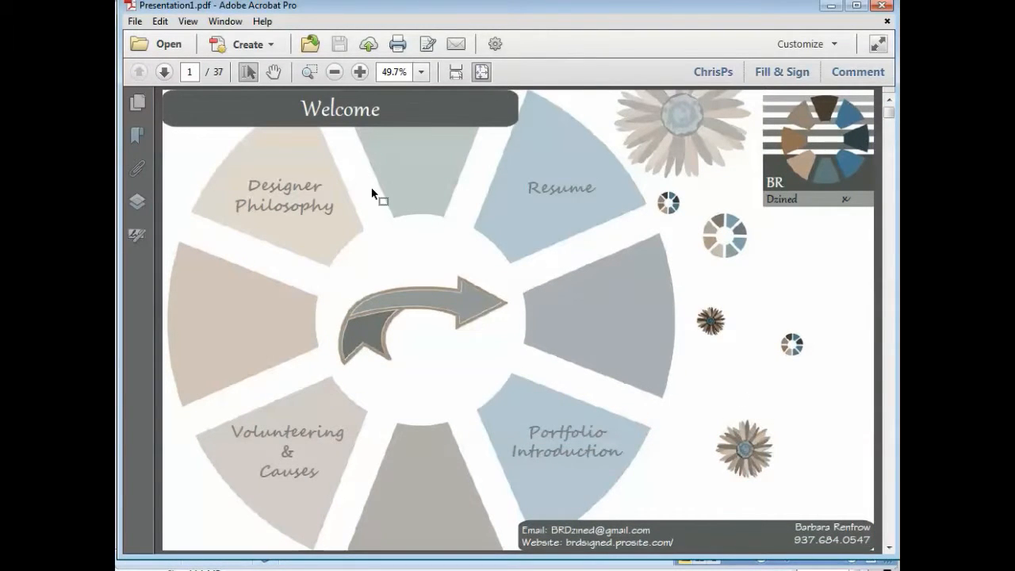
{"action": "mouse_move", "coordinate": [295, 197]}
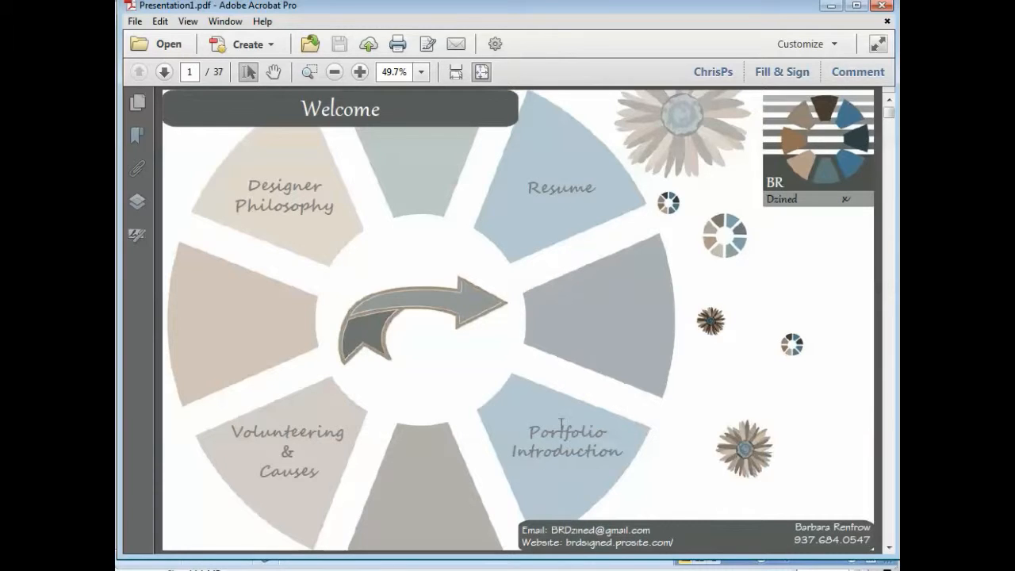
{"action": "mouse_move", "coordinate": [284, 448]}
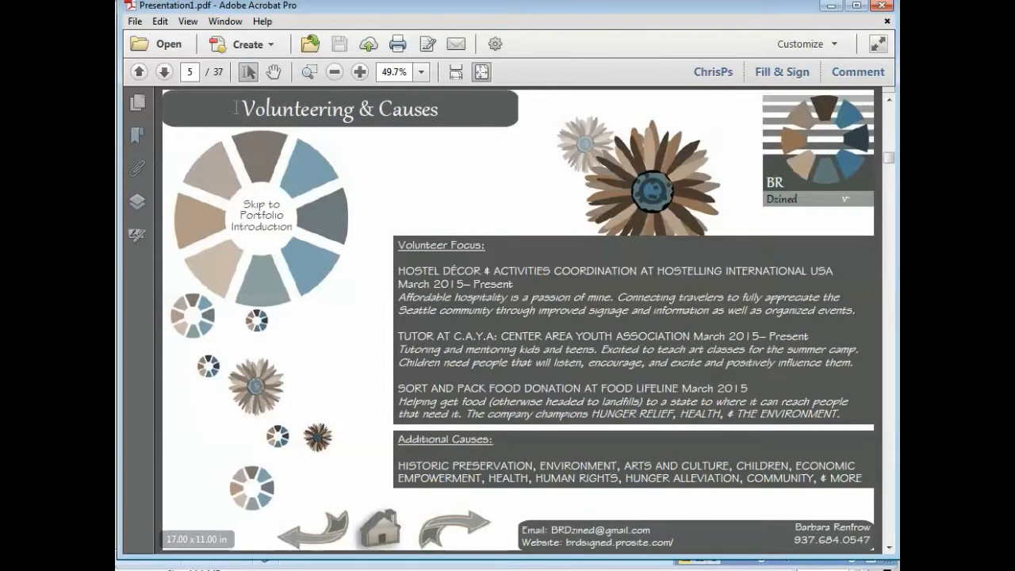
{"action": "mouse_move", "coordinate": [257, 163]}
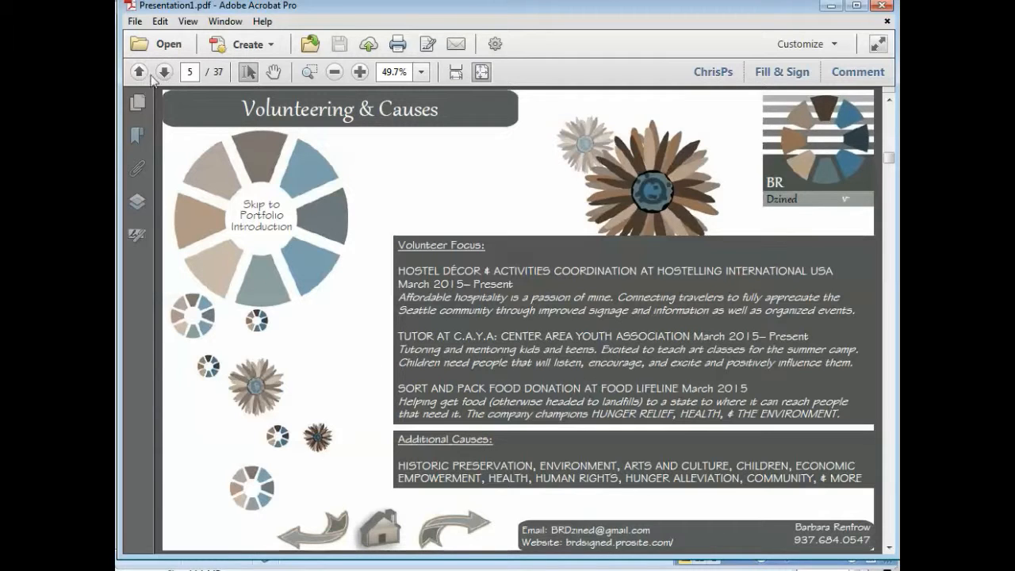
Step: Return to the Welcome page, follow the arrow link to Designer Philosophy, and find the home icon unlinked
{"action": "left_click", "coordinate": [139, 73]}
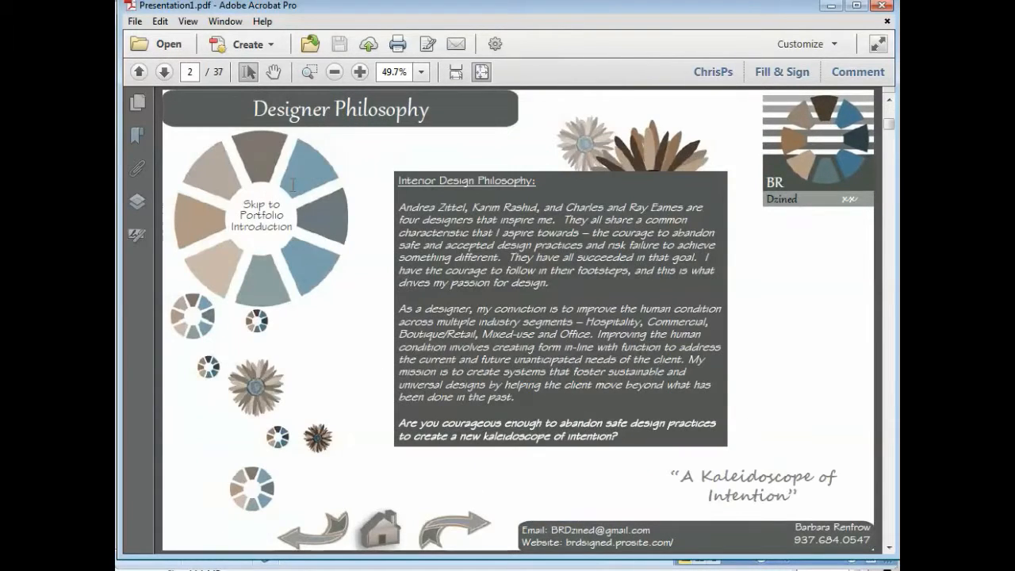
{"action": "mouse_move", "coordinate": [203, 113]}
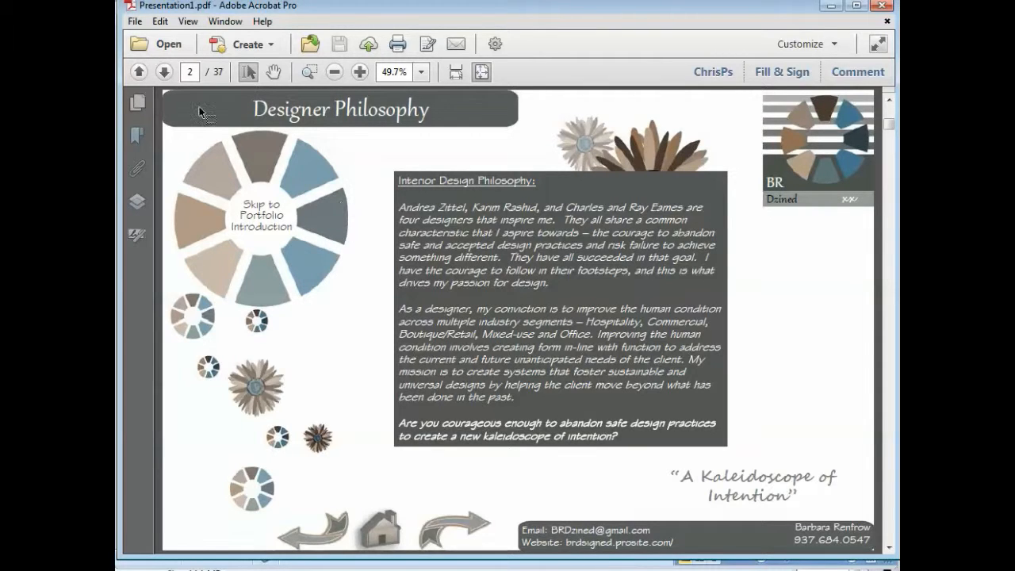
{"action": "left_click", "coordinate": [140, 72]}
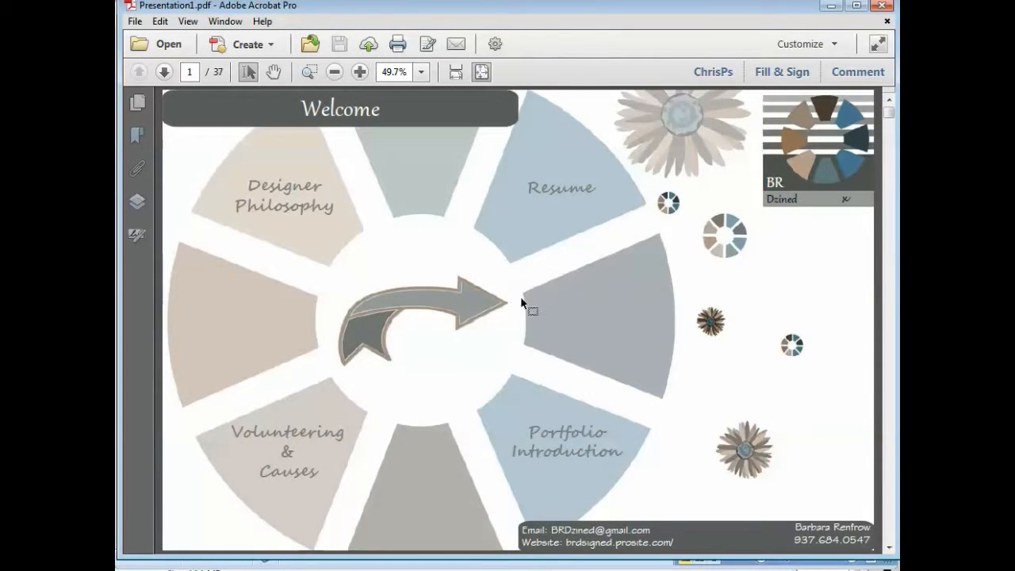
{"action": "mouse_move", "coordinate": [438, 316]}
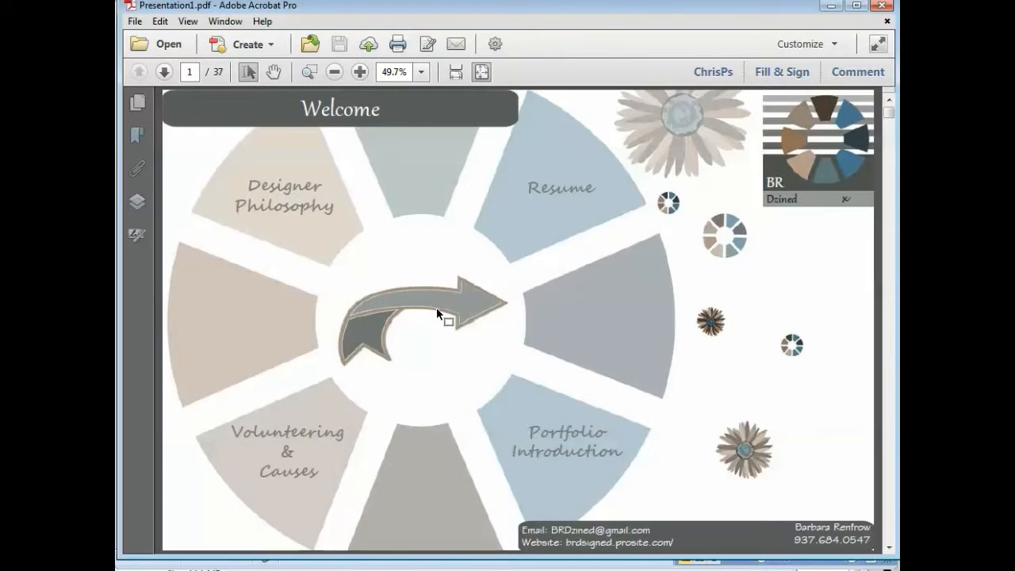
{"action": "mouse_move", "coordinate": [615, 452]}
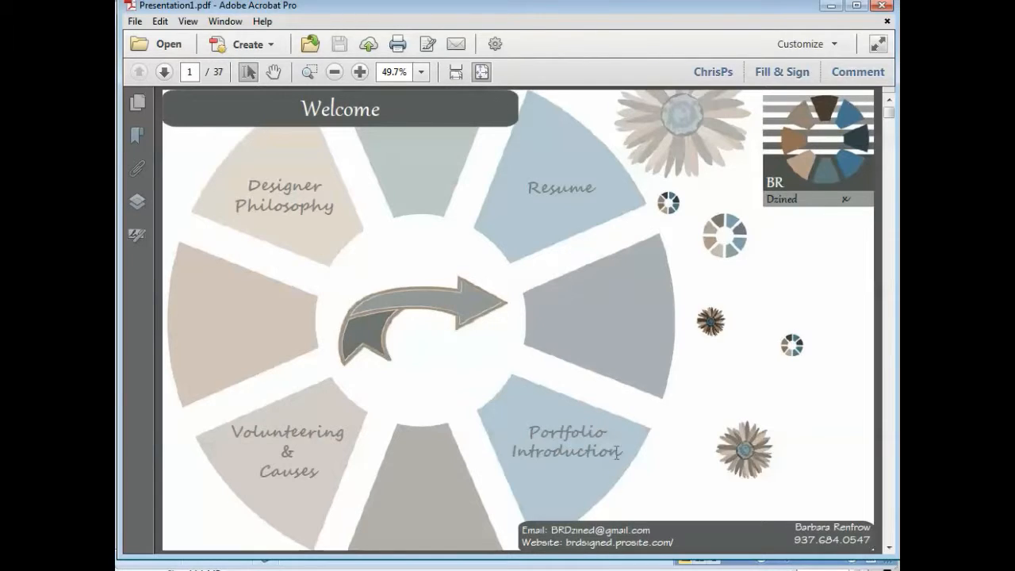
{"action": "mouse_move", "coordinate": [420, 311]}
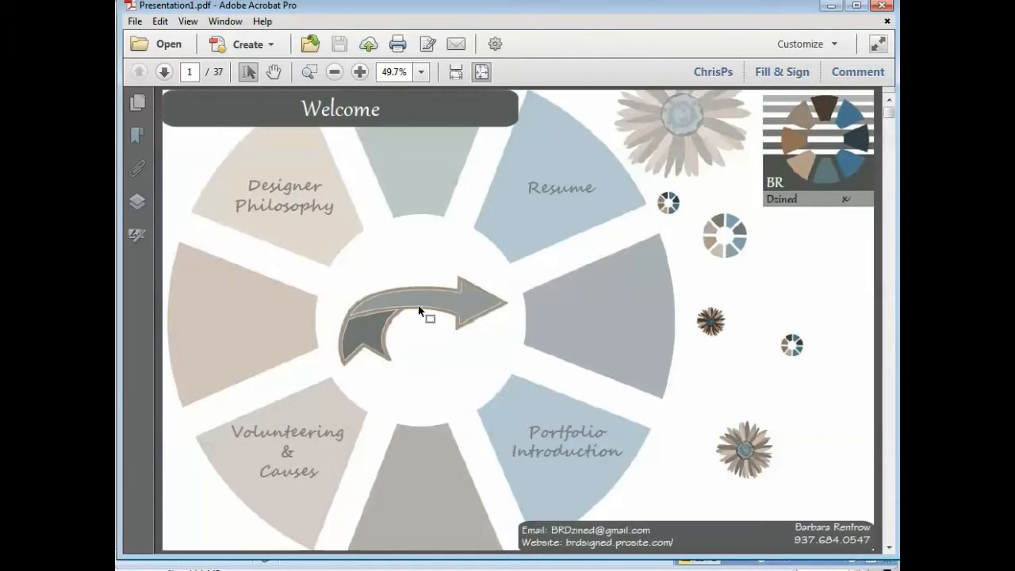
{"action": "mouse_move", "coordinate": [460, 308]}
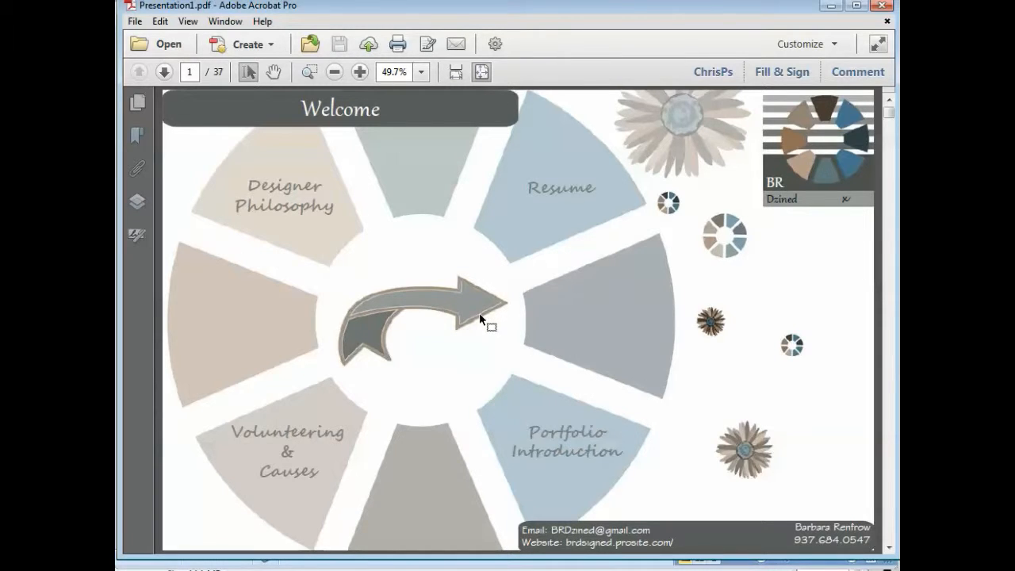
{"action": "left_click", "coordinate": [164, 71]}
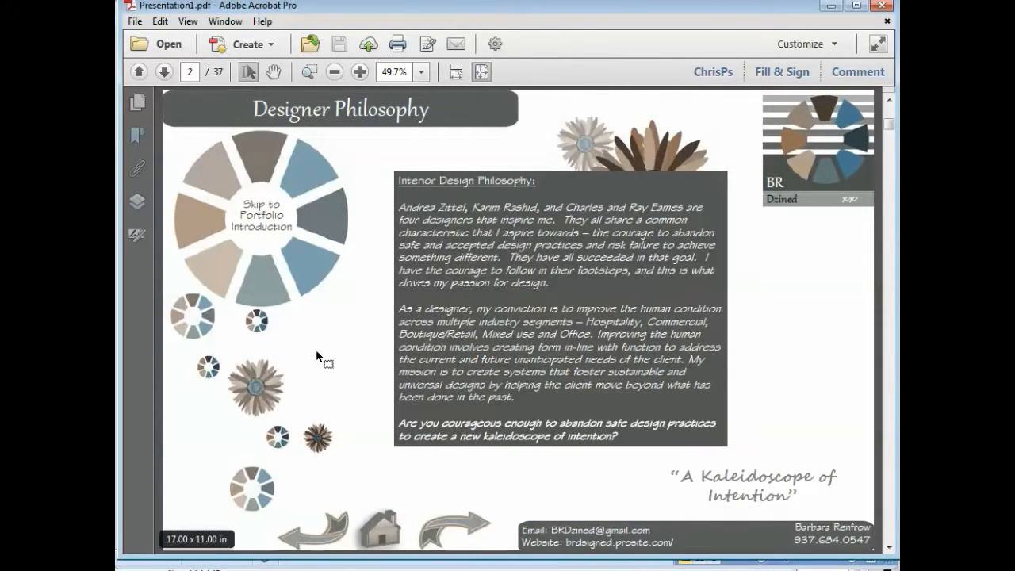
{"action": "mouse_move", "coordinate": [384, 530]}
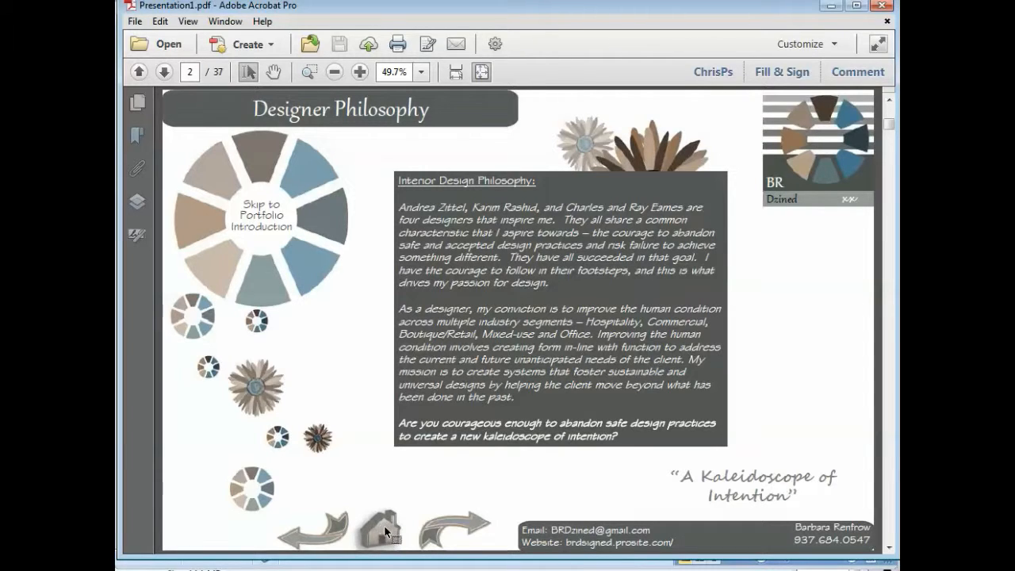
{"action": "mouse_move", "coordinate": [393, 525]}
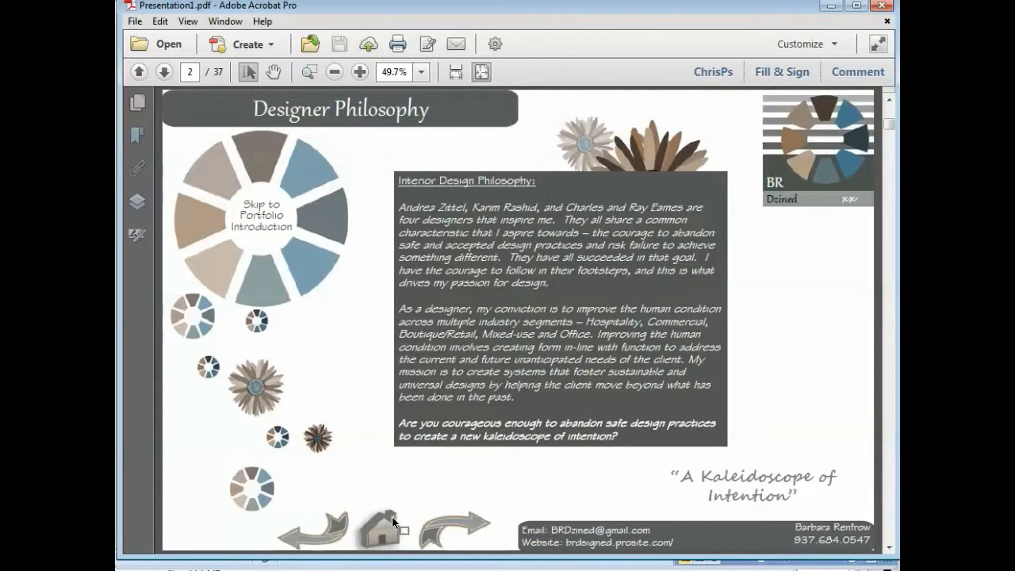
{"action": "right_click", "coordinate": [389, 526]}
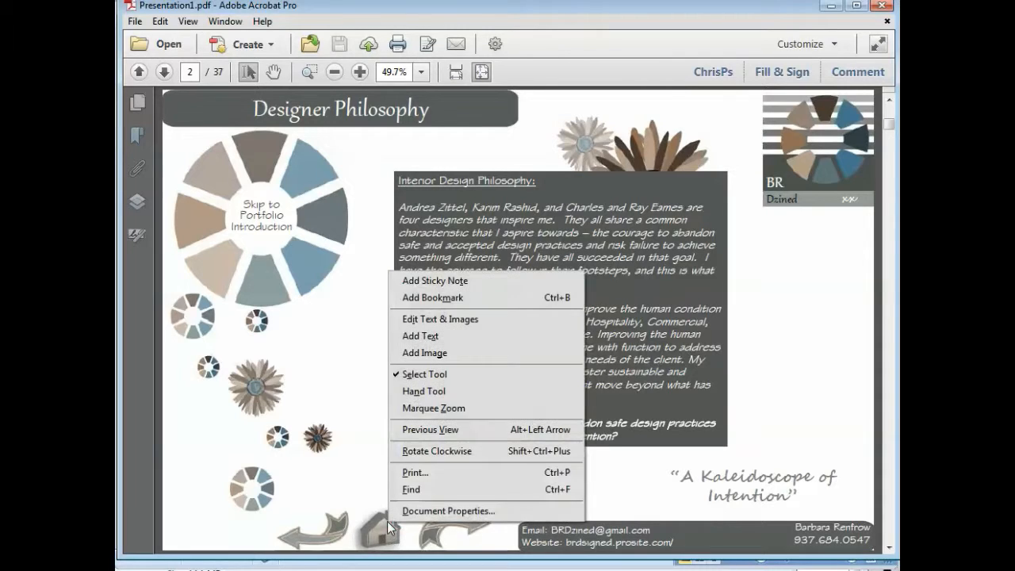
{"action": "left_click", "coordinate": [388, 524]}
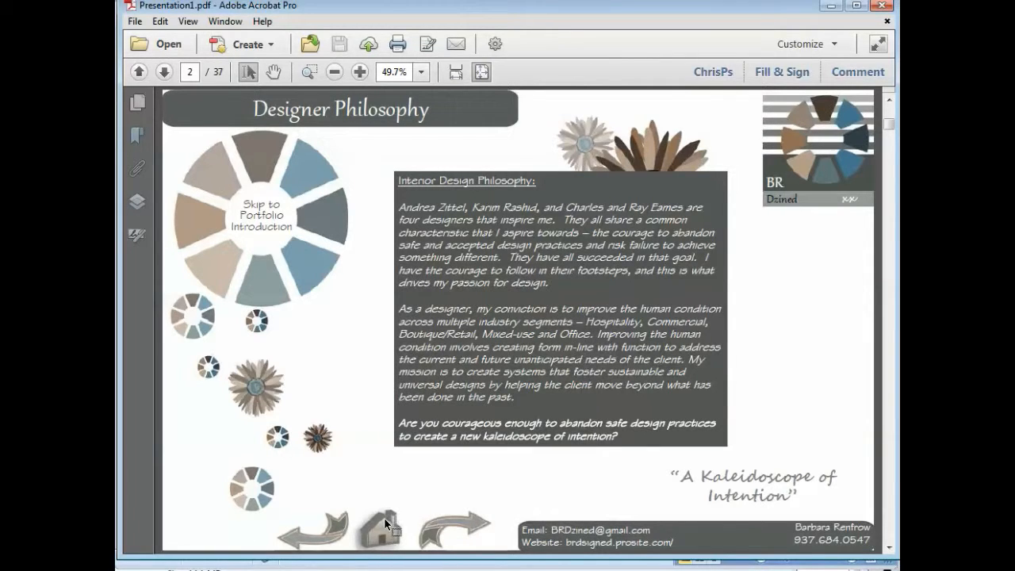
{"action": "mouse_move", "coordinate": [394, 13]}
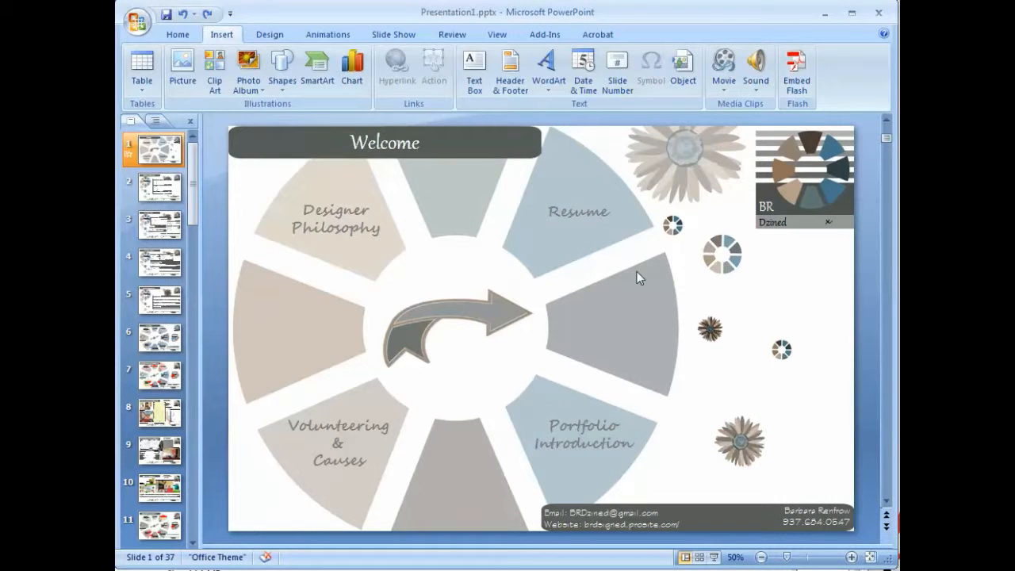
Step: From the Resume (Page 1) slide, enter Slide Master view via the View ribbon
{"action": "left_click", "coordinate": [159, 226]}
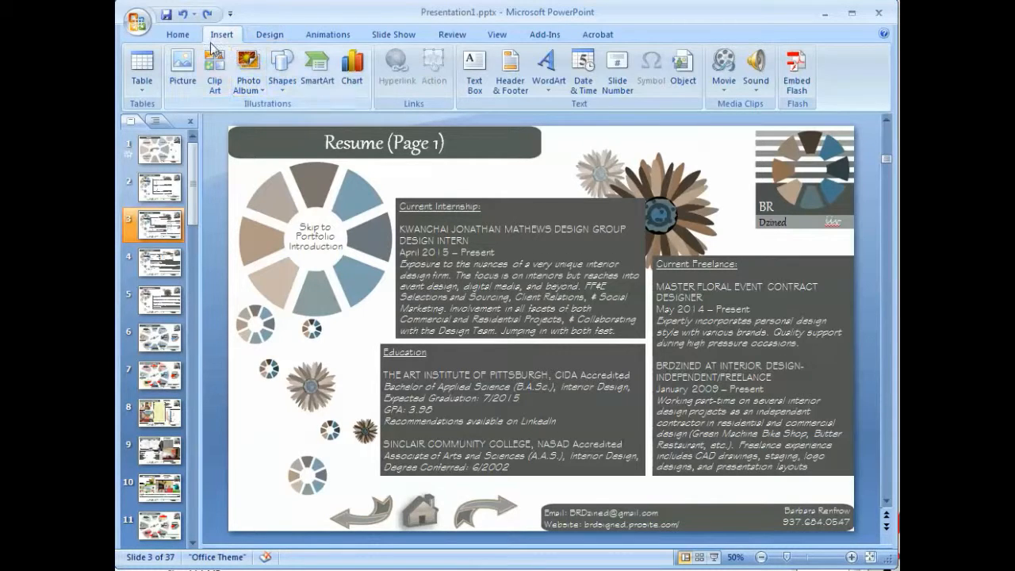
{"action": "mouse_move", "coordinate": [412, 477]}
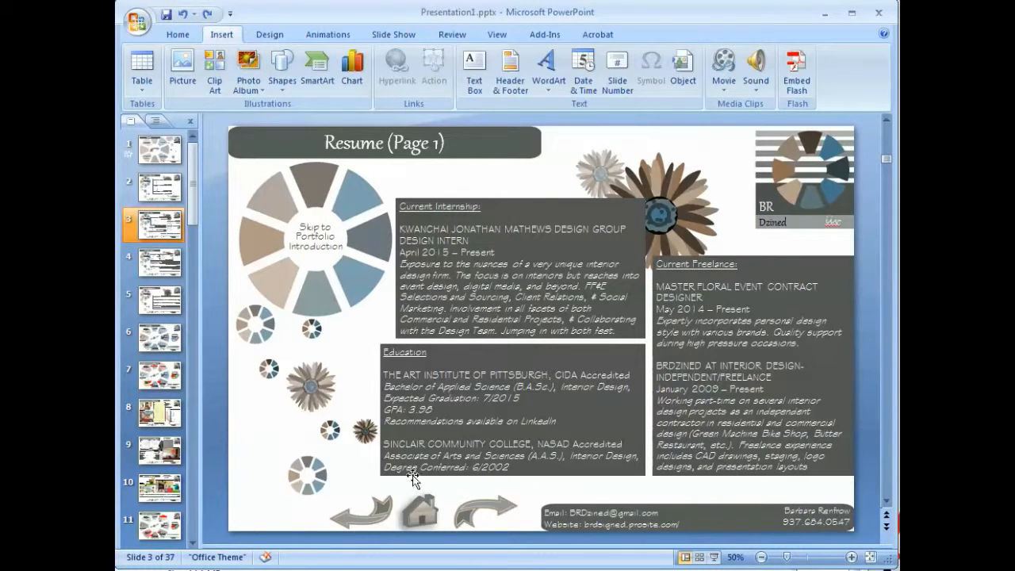
{"action": "mouse_move", "coordinate": [426, 511]}
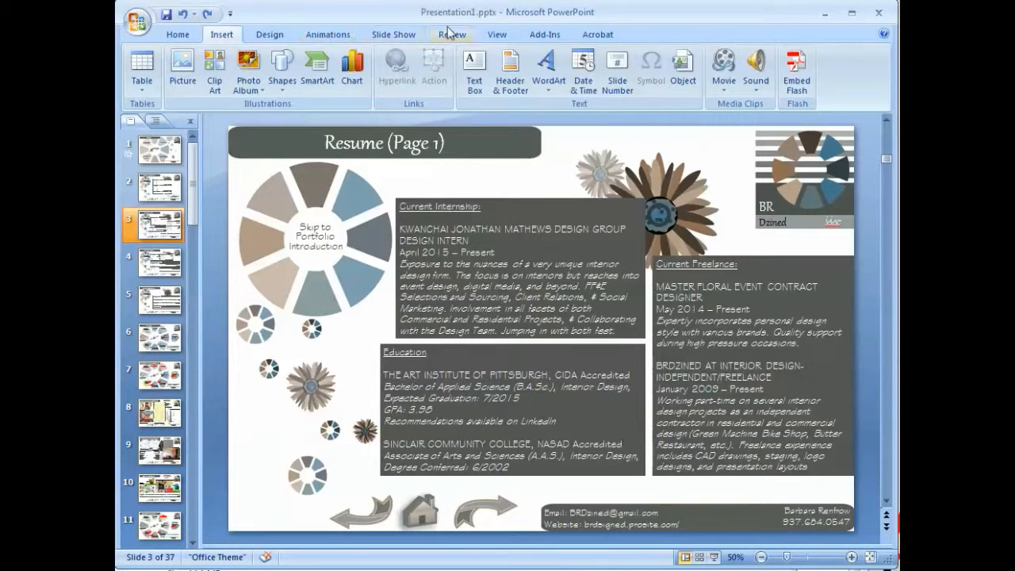
{"action": "left_click", "coordinate": [393, 35]}
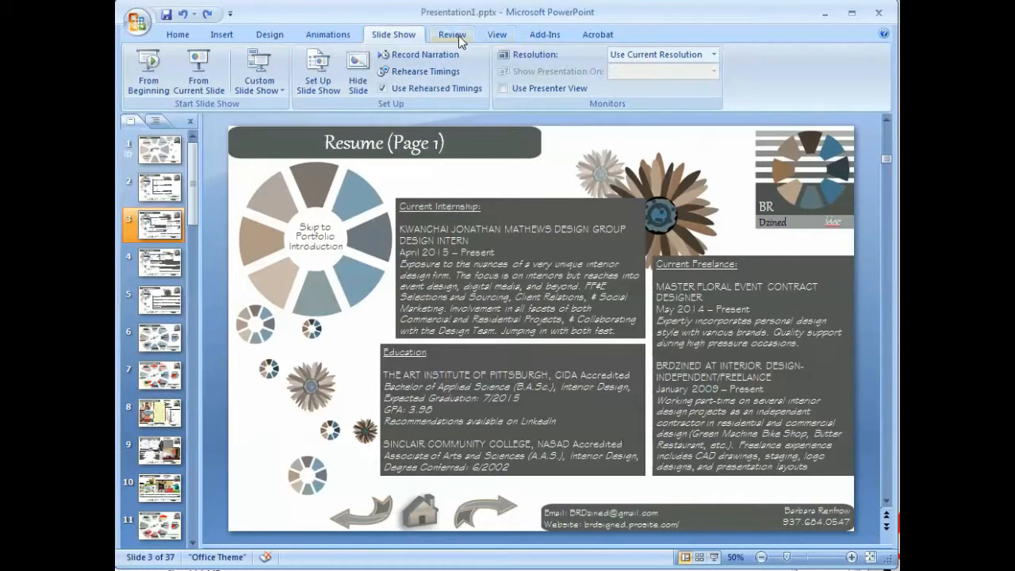
{"action": "left_click", "coordinate": [497, 35]}
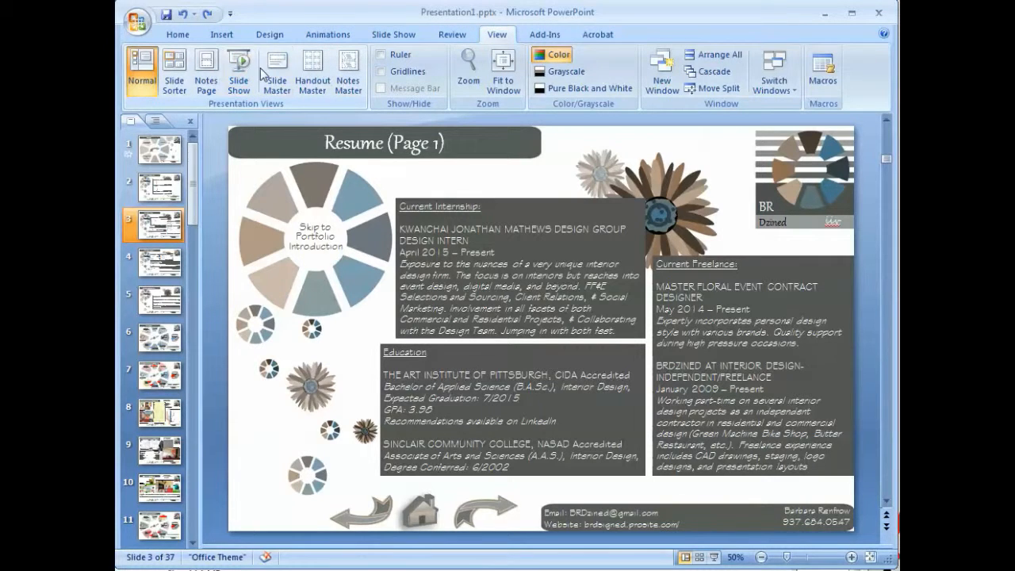
{"action": "left_click", "coordinate": [276, 71]}
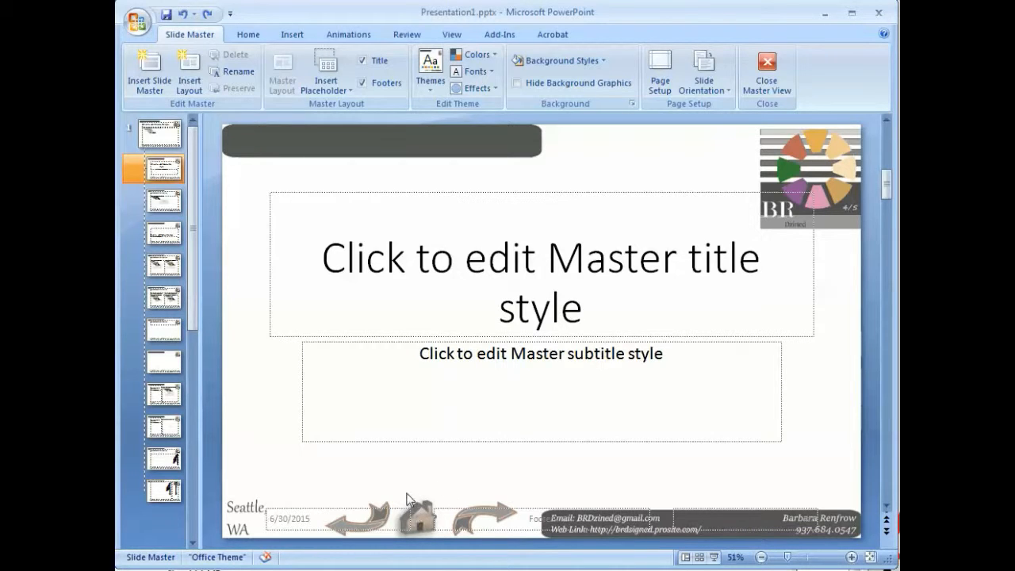
Step: Inspect the Title and Content layout, then close Master View back to Resume (Page 1)
{"action": "left_click", "coordinate": [162, 200]}
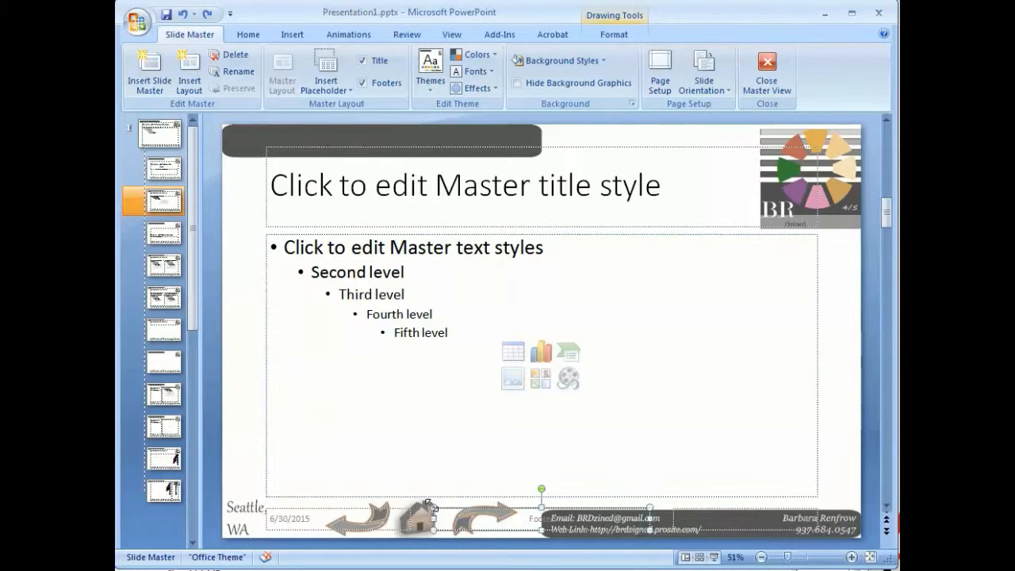
{"action": "mouse_move", "coordinate": [766, 66]}
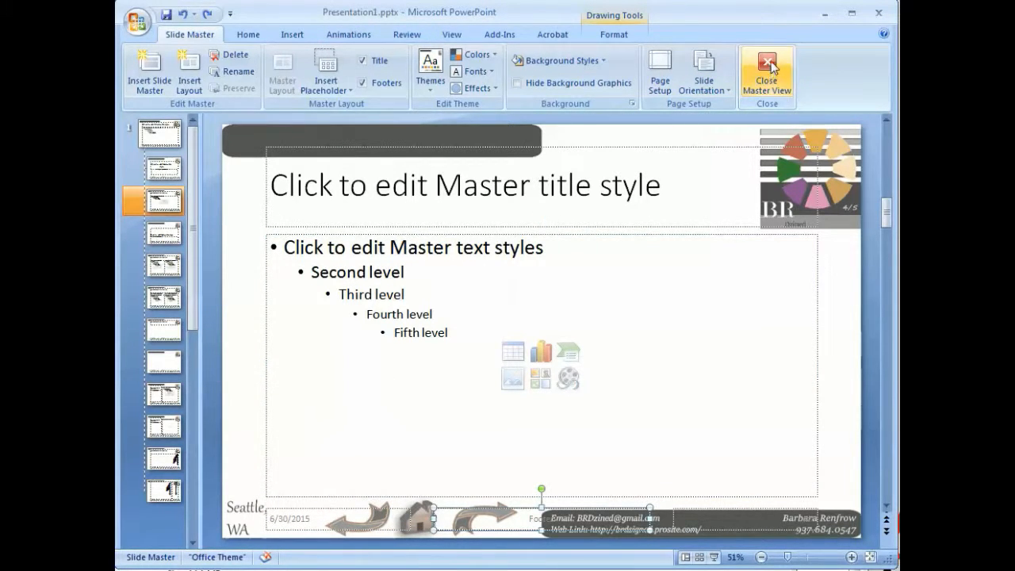
{"action": "left_click", "coordinate": [767, 72]}
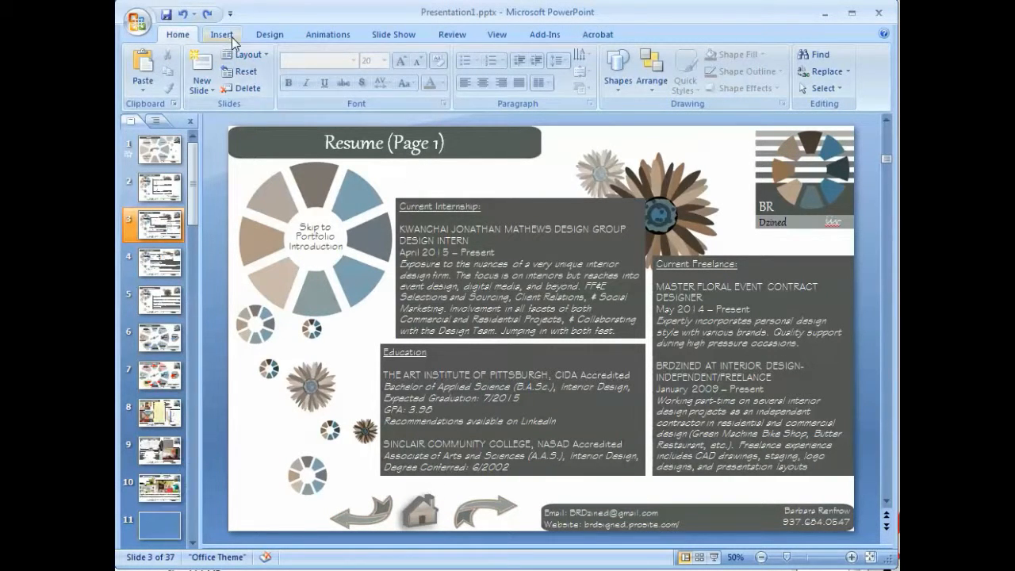
Step: Insert a rectangle shape covering the home icon on the Resume (Page 1) slide
{"action": "left_click", "coordinate": [222, 35]}
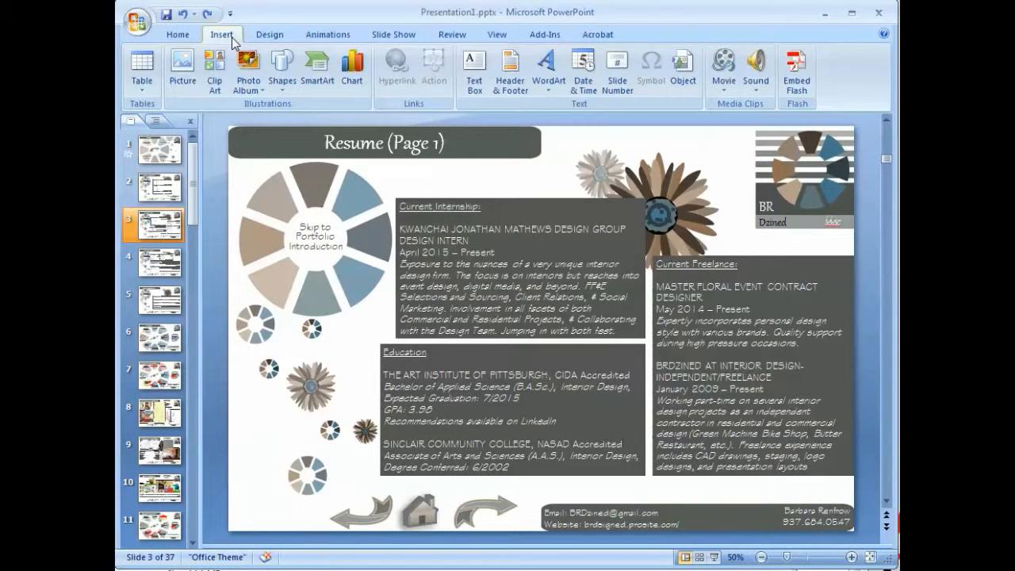
{"action": "mouse_move", "coordinate": [283, 67]}
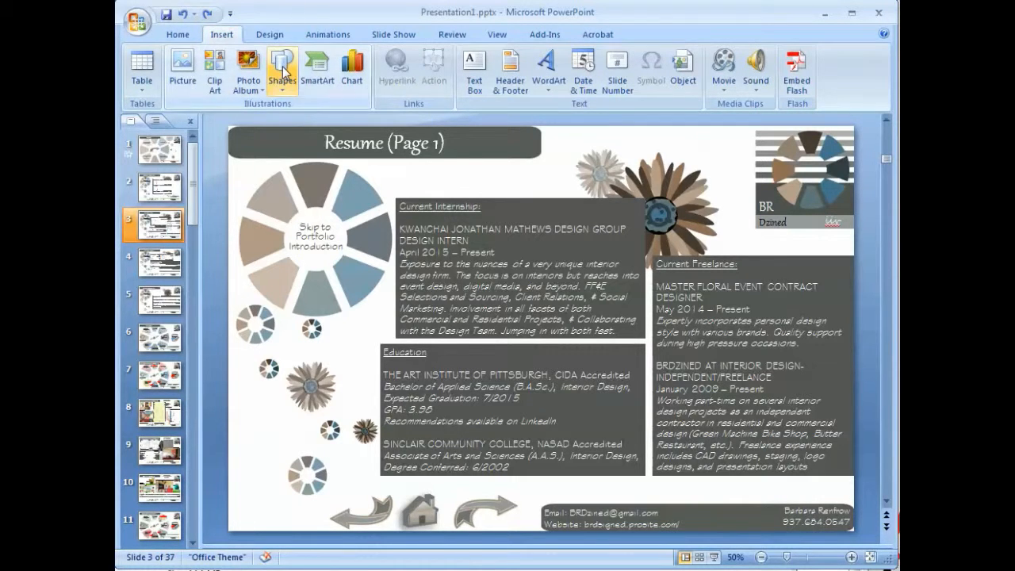
{"action": "left_click", "coordinate": [282, 72]}
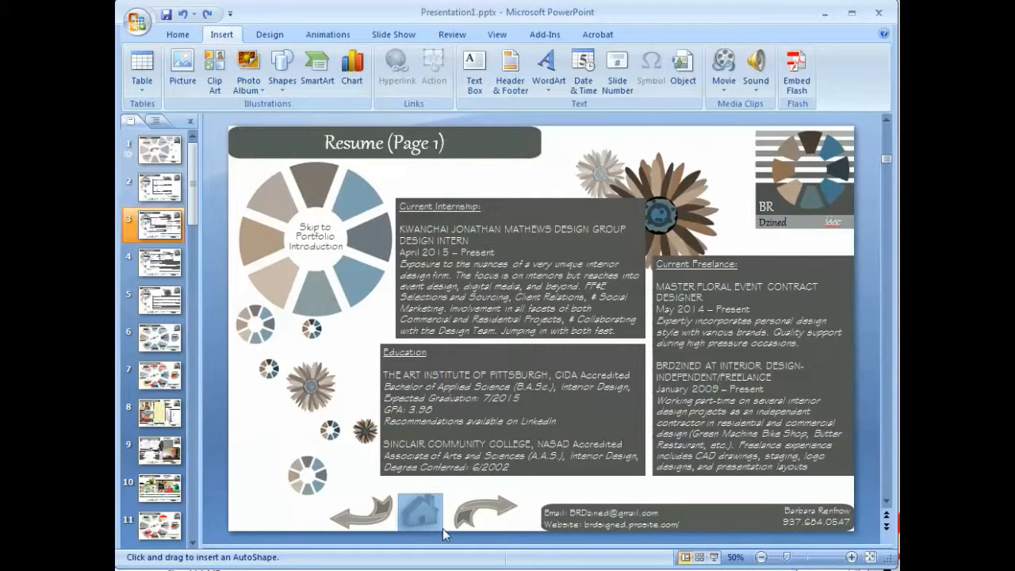
{"action": "left_click", "coordinate": [419, 511]}
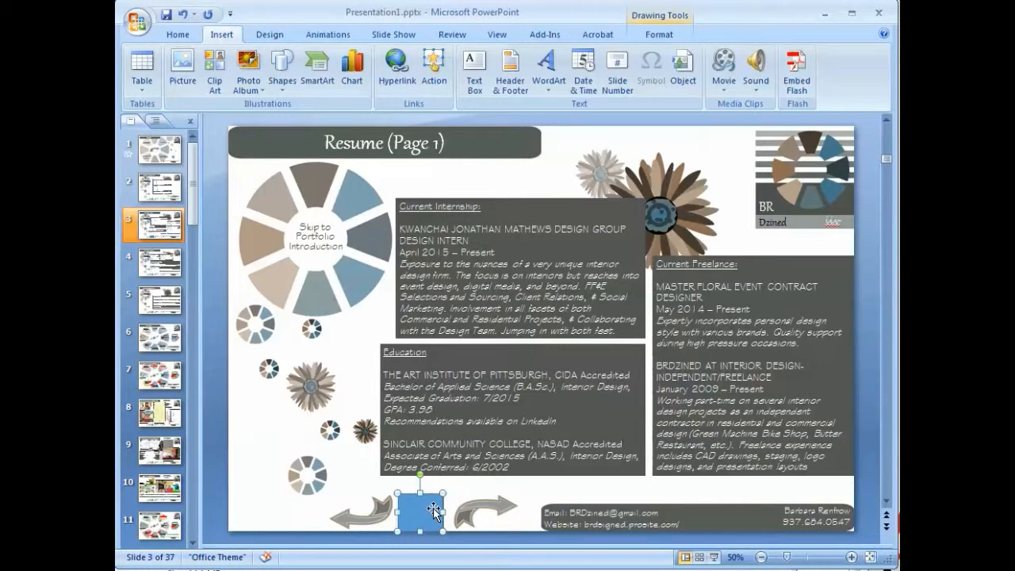
Step: Hyperlink the rectangle to Place in This Document, slide 1. Welcome
{"action": "right_click", "coordinate": [420, 511]}
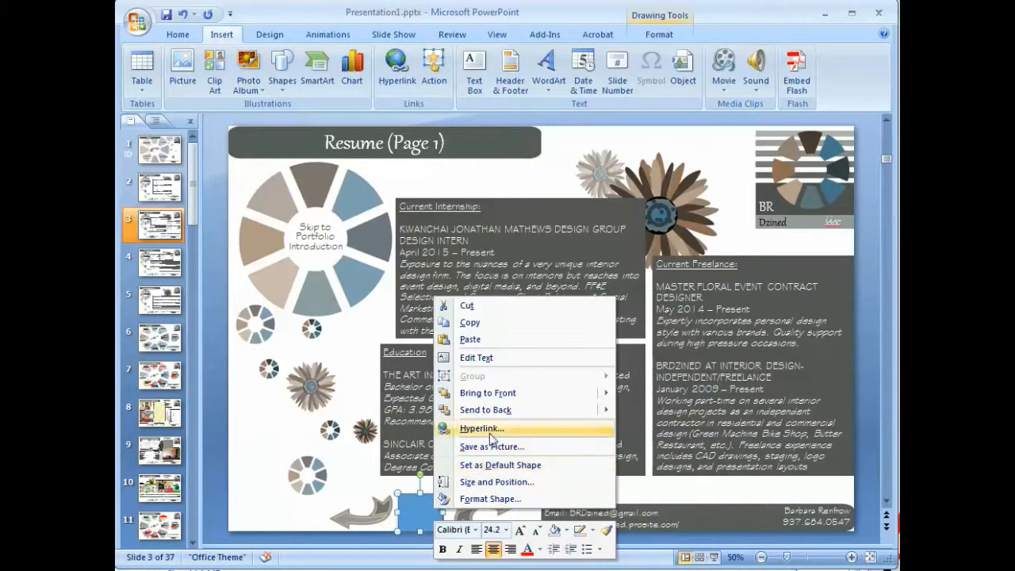
{"action": "left_click", "coordinate": [482, 428]}
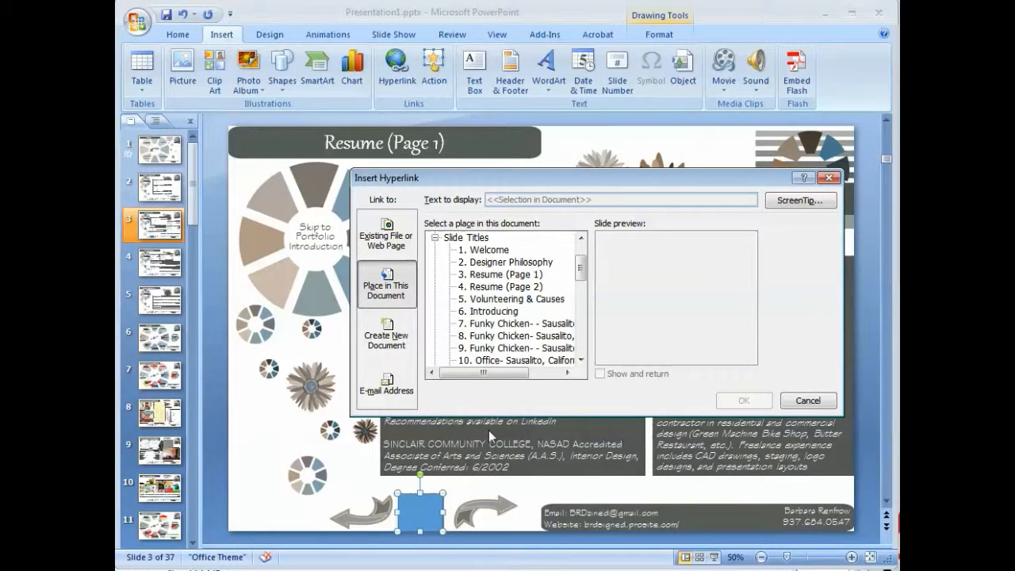
{"action": "left_click", "coordinate": [489, 251]}
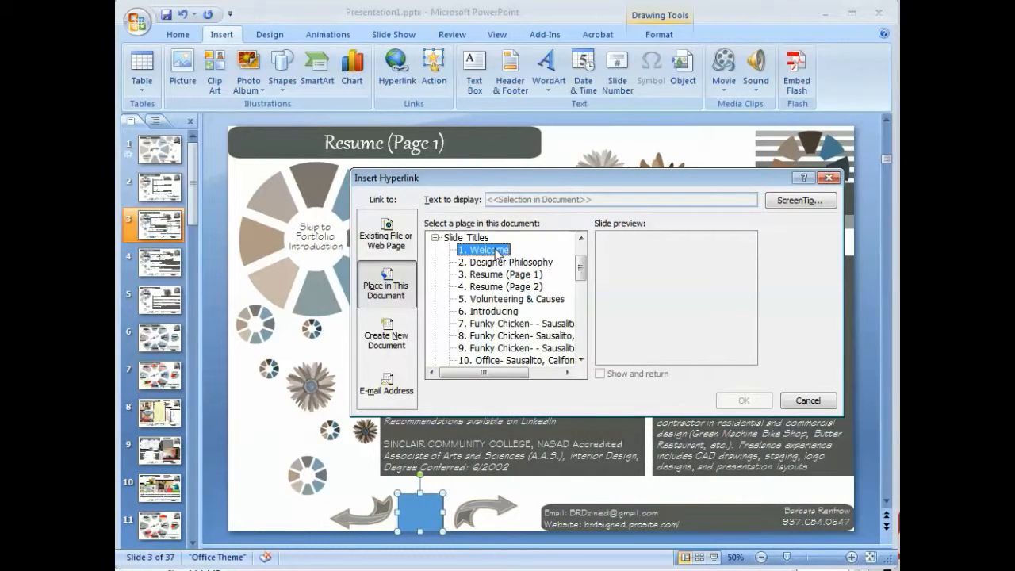
{"action": "left_click", "coordinate": [484, 249]}
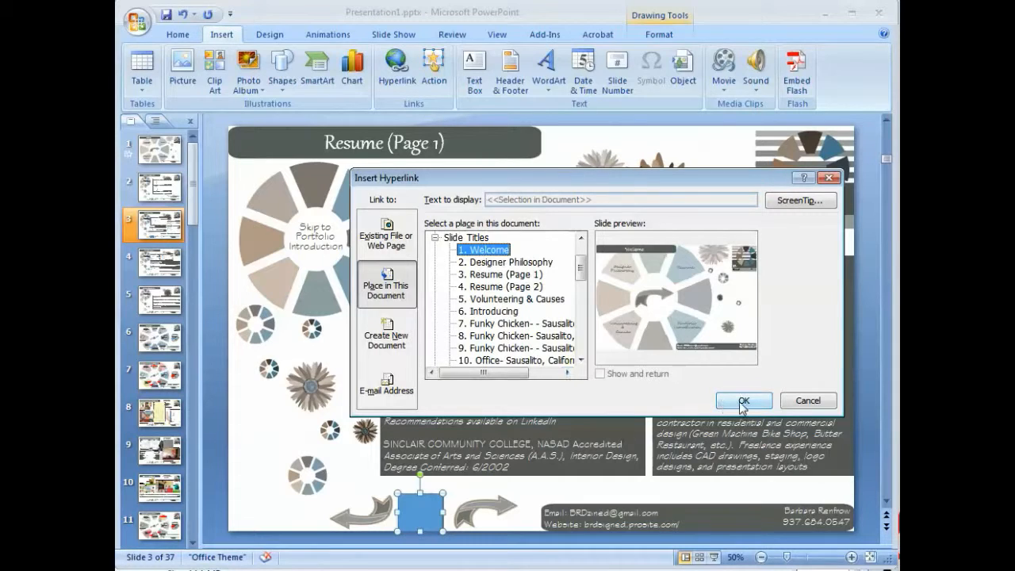
{"action": "left_click", "coordinate": [742, 399]}
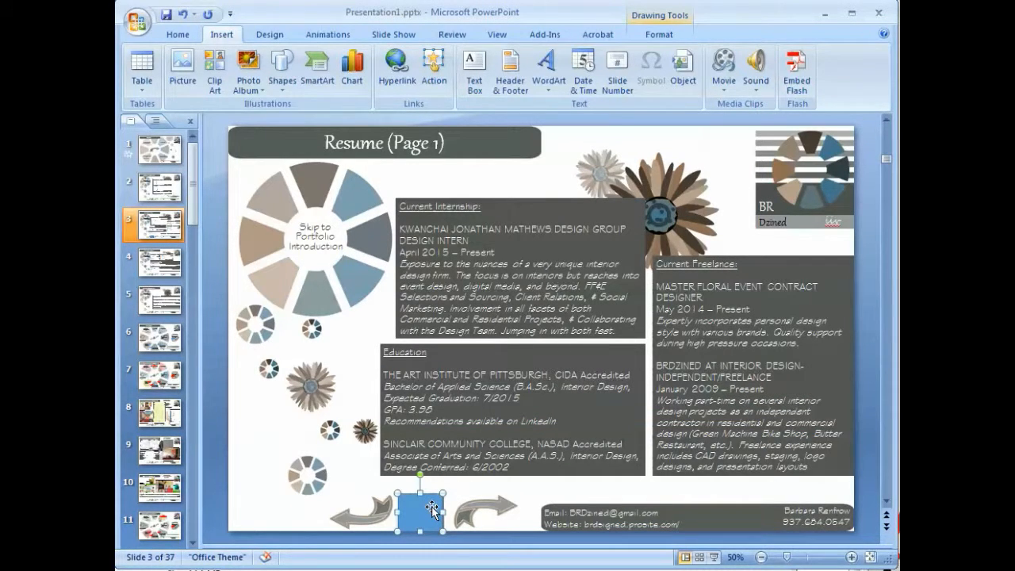
Step: Set the rectangle's Shape Fill to No Fill and Shape Outline to No Outline so the home icon shows through
{"action": "right_click", "coordinate": [432, 508]}
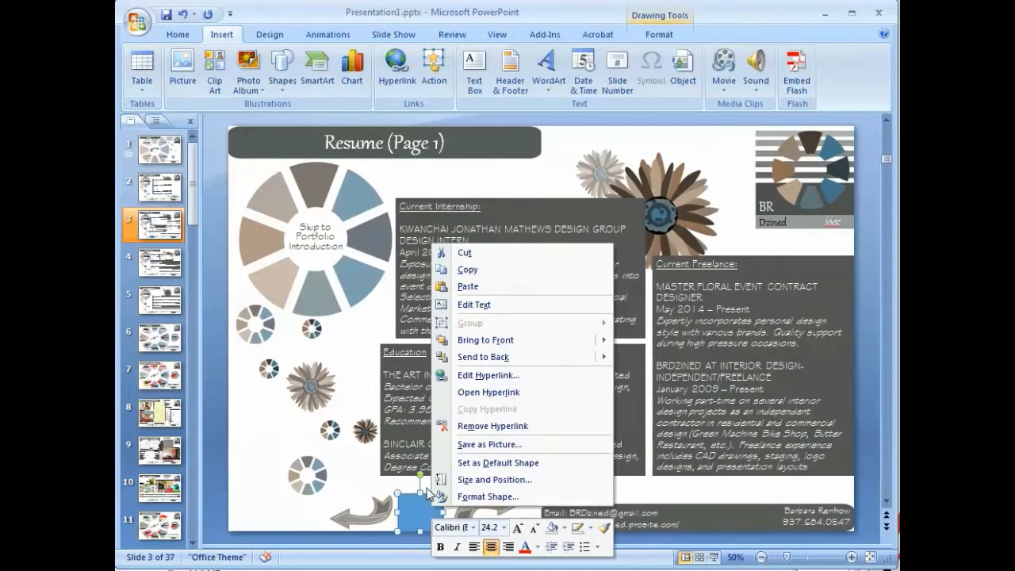
{"action": "mouse_move", "coordinate": [489, 109]}
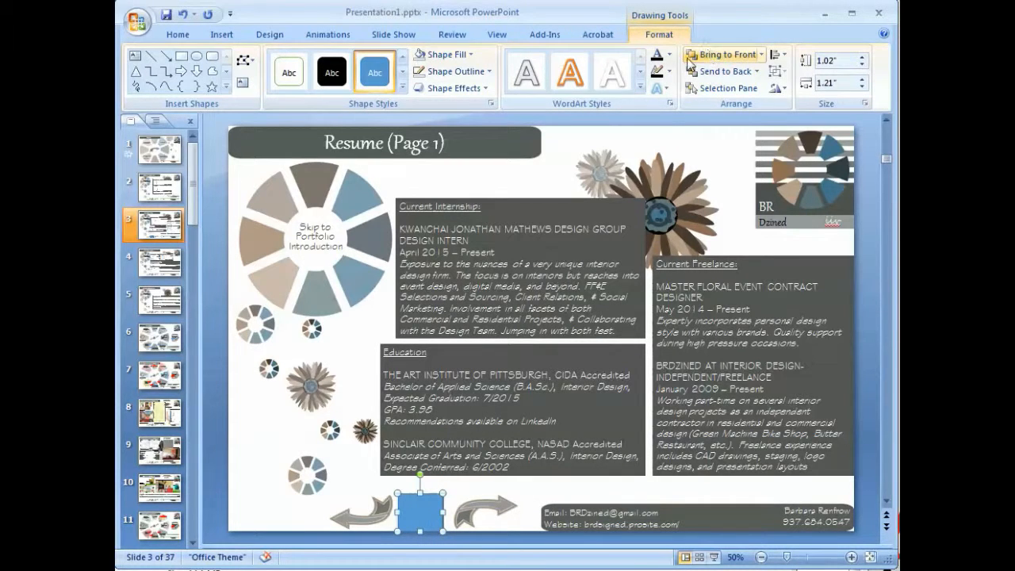
{"action": "left_click", "coordinate": [448, 54]}
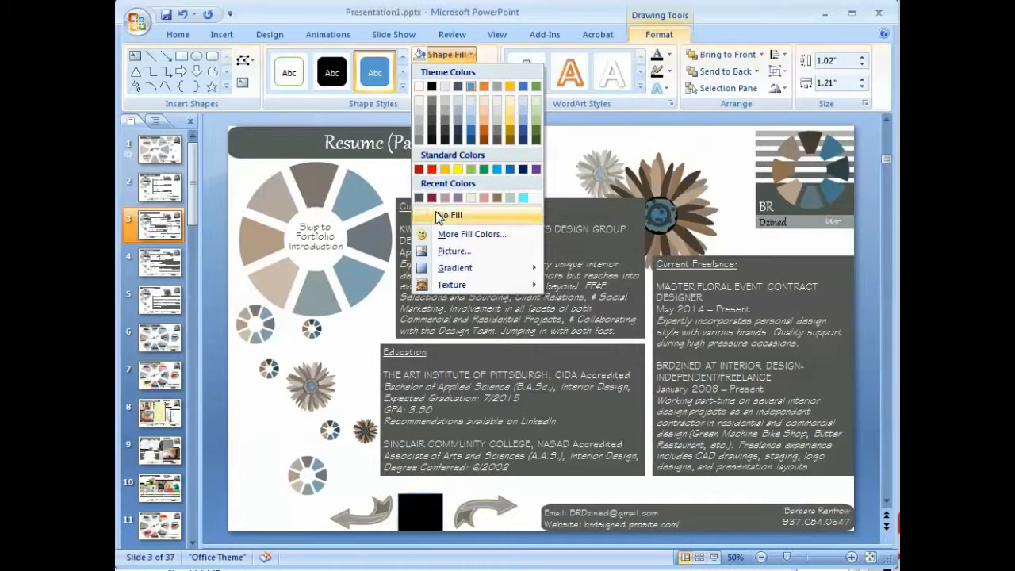
{"action": "left_click", "coordinate": [449, 214]}
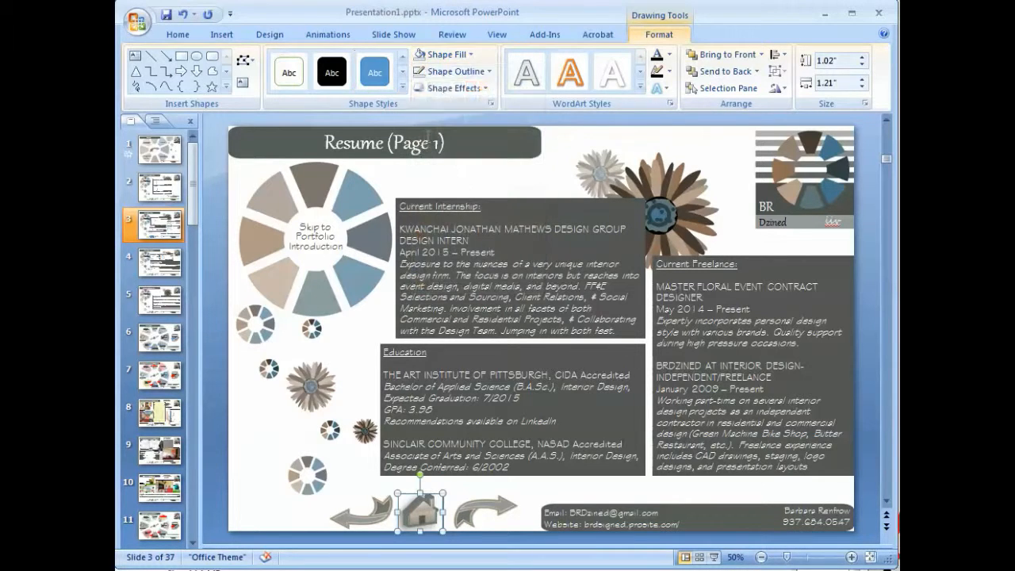
{"action": "left_click", "coordinate": [451, 72]}
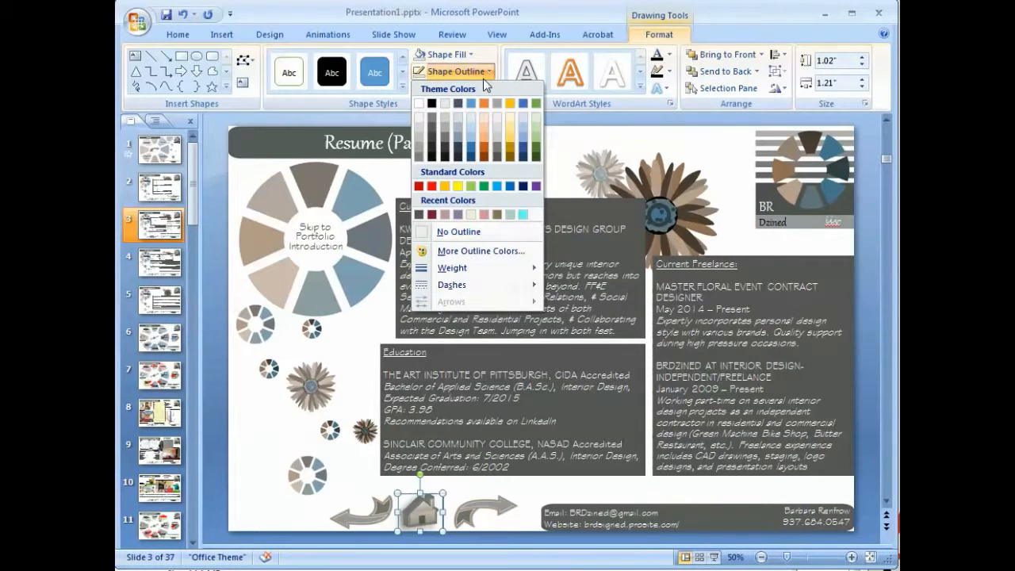
{"action": "mouse_move", "coordinate": [458, 232]}
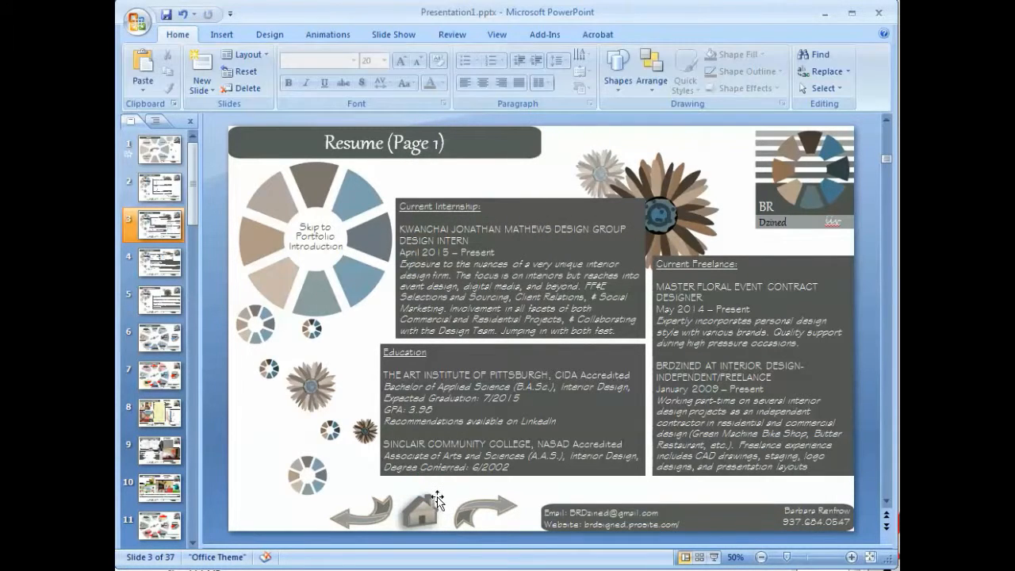
{"action": "left_click", "coordinate": [419, 511]}
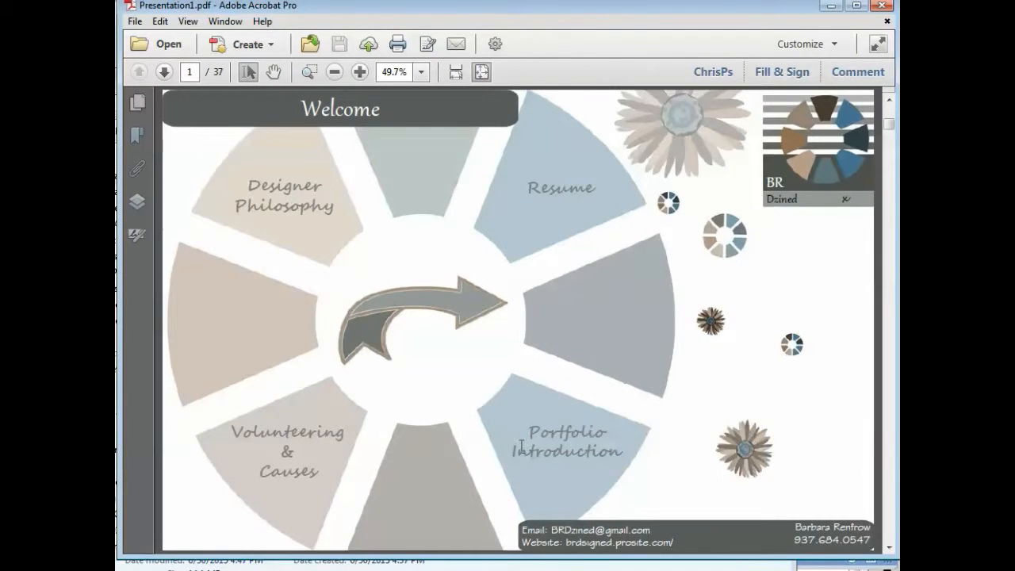
Step: Advance to page 2, Designer Philosophy, and bring up the Tools pane
{"action": "left_click", "coordinate": [163, 71]}
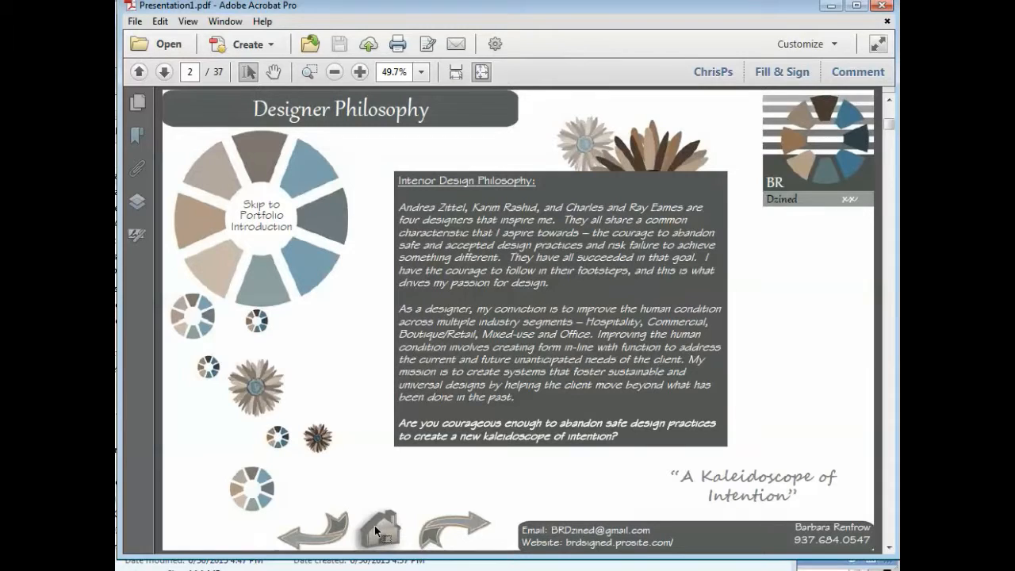
{"action": "mouse_move", "coordinate": [189, 20]}
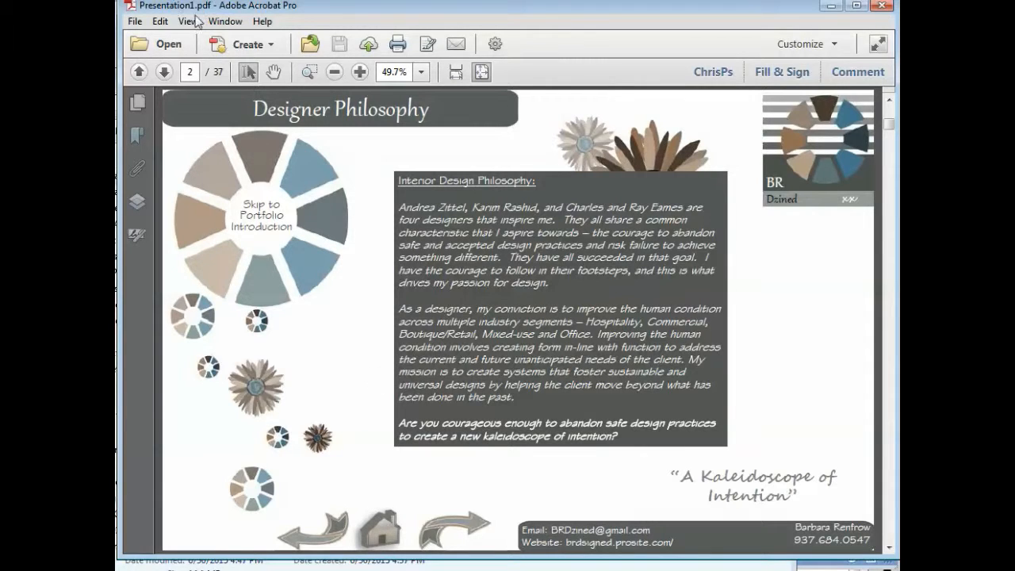
{"action": "mouse_move", "coordinate": [733, 79]}
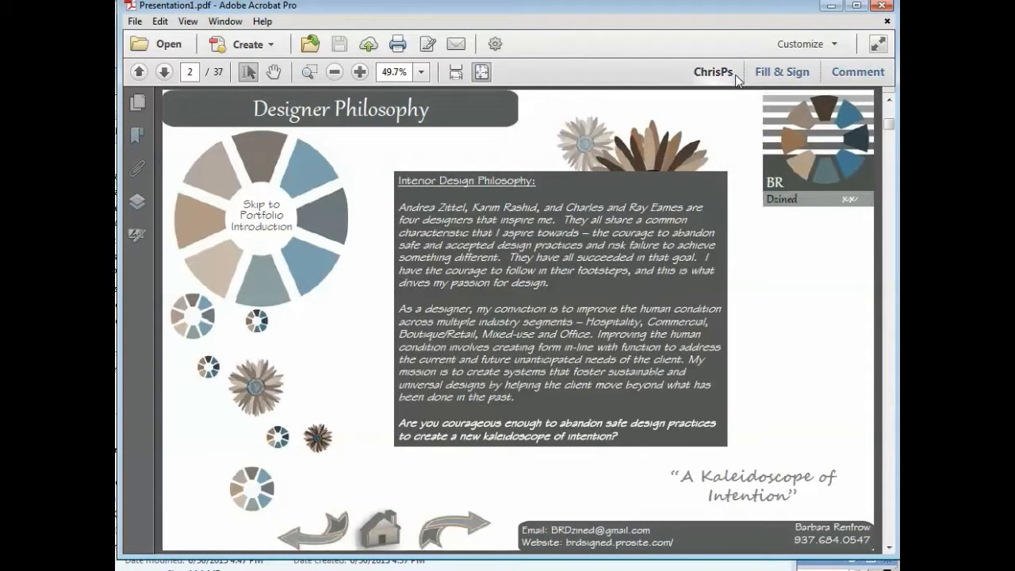
{"action": "mouse_move", "coordinate": [733, 80]}
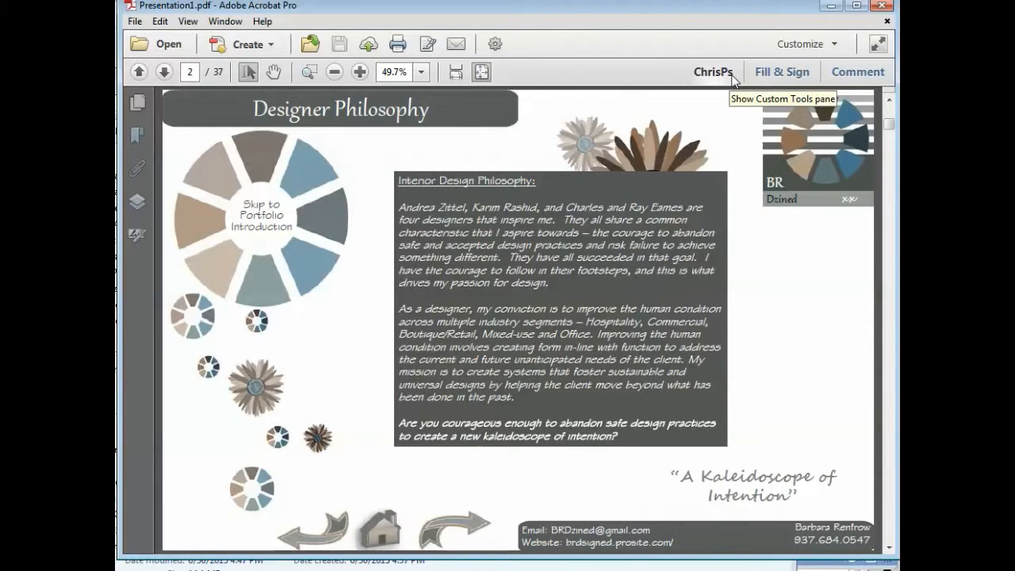
{"action": "left_click", "coordinate": [879, 45]}
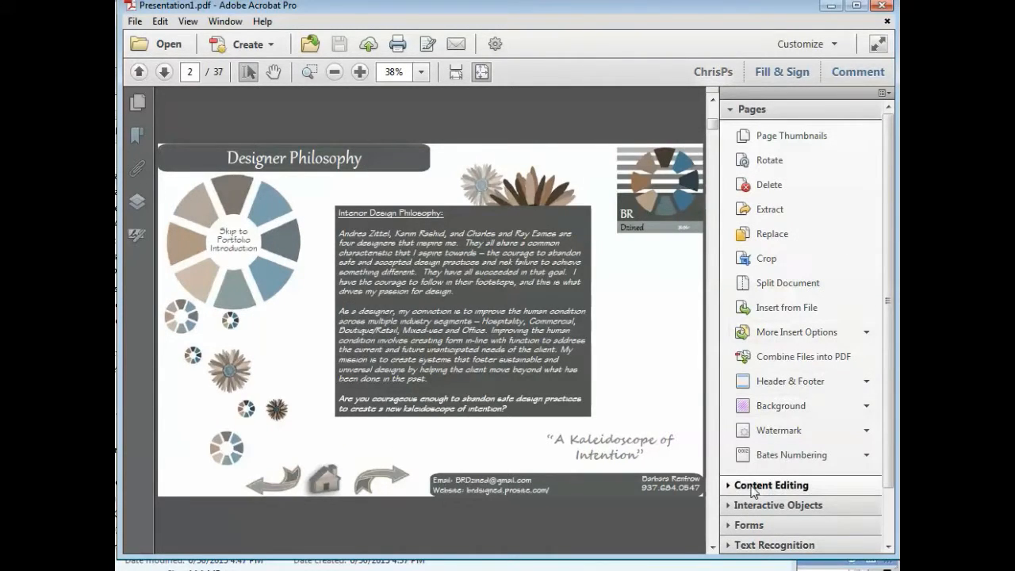
Step: Expand the Interactive Objects tool group to reach the Add Button tool
{"action": "left_click", "coordinate": [778, 505]}
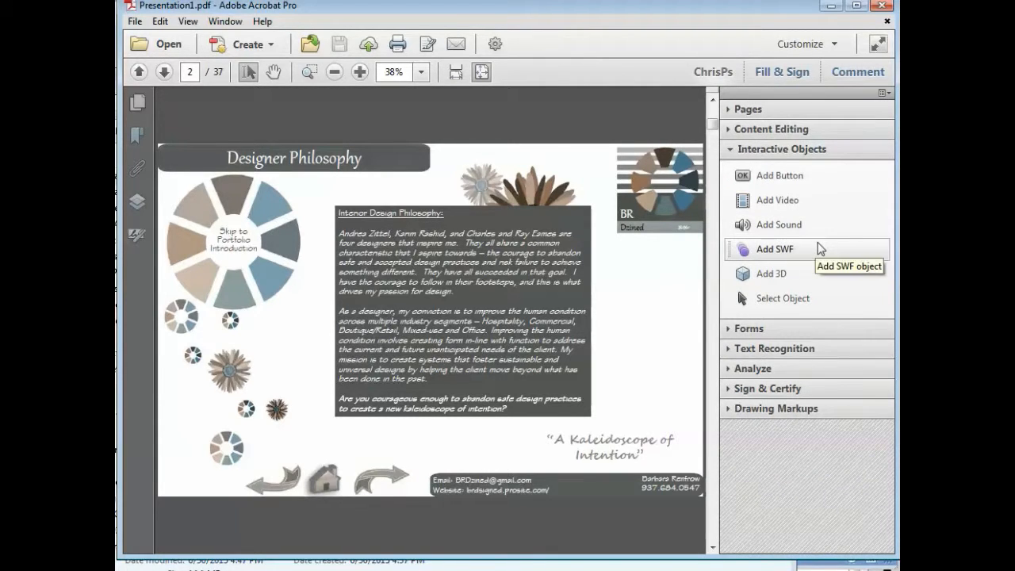
{"action": "mouse_move", "coordinate": [781, 175]}
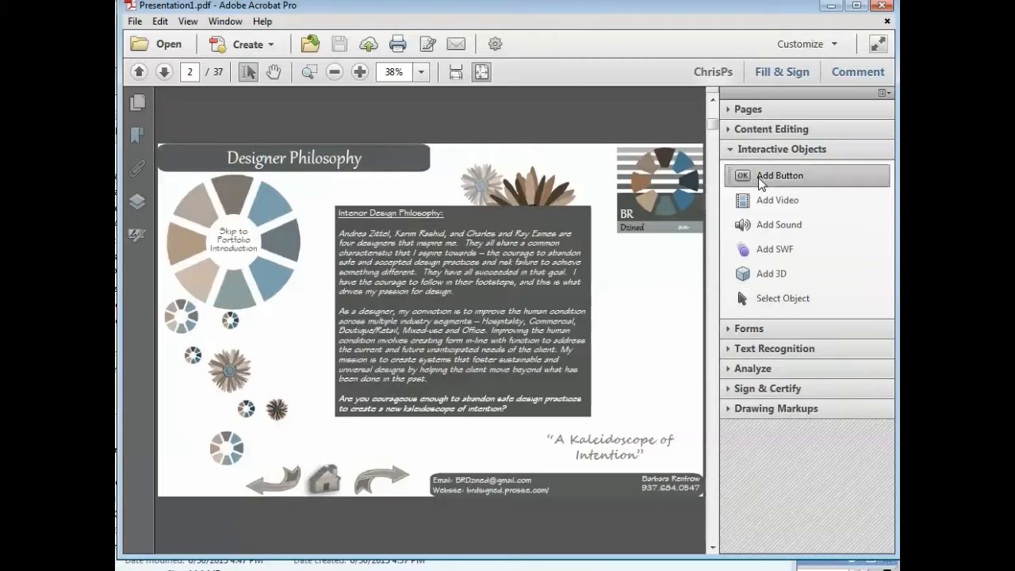
{"action": "mouse_move", "coordinate": [536, 431]}
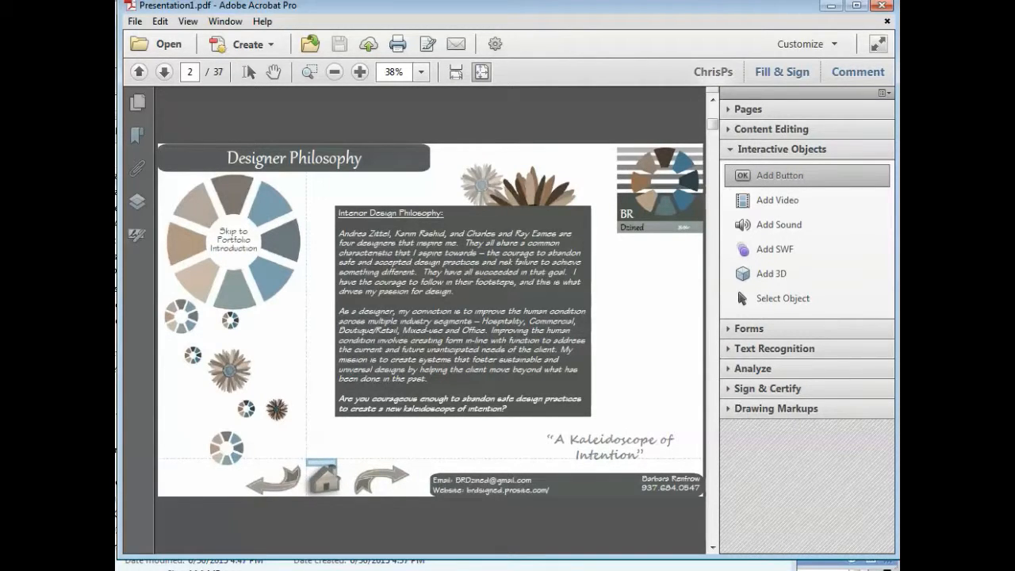
{"action": "mouse_move", "coordinate": [346, 502]}
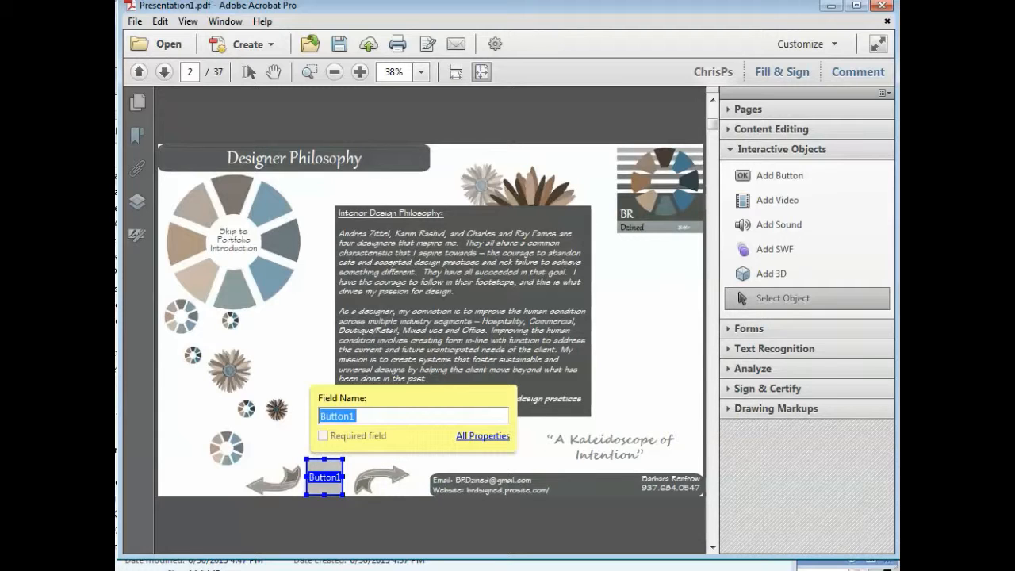
Step: Bring up Button1's full properties via the field's context menu
{"action": "left_click", "coordinate": [482, 435]}
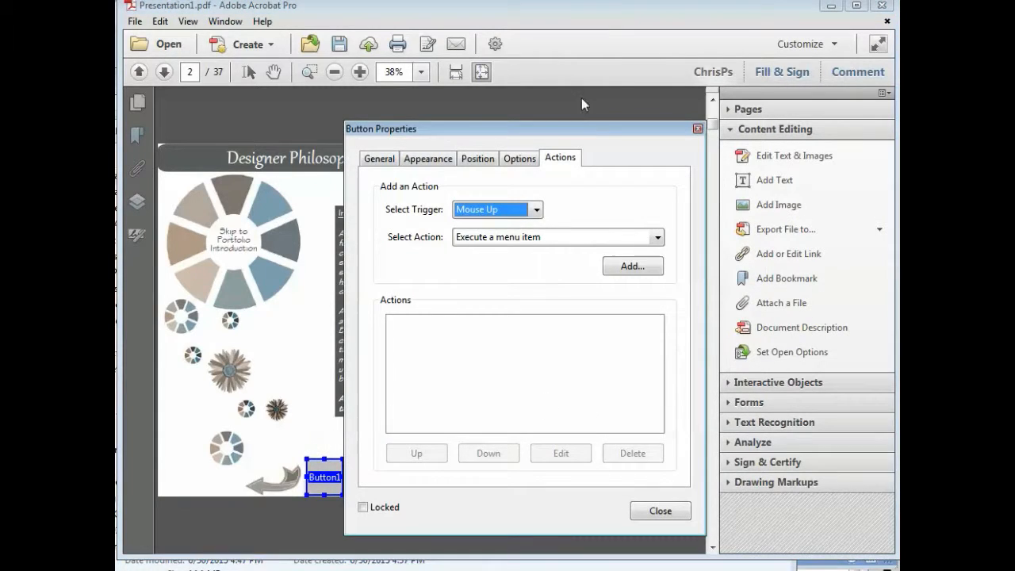
{"action": "left_click", "coordinate": [660, 511]}
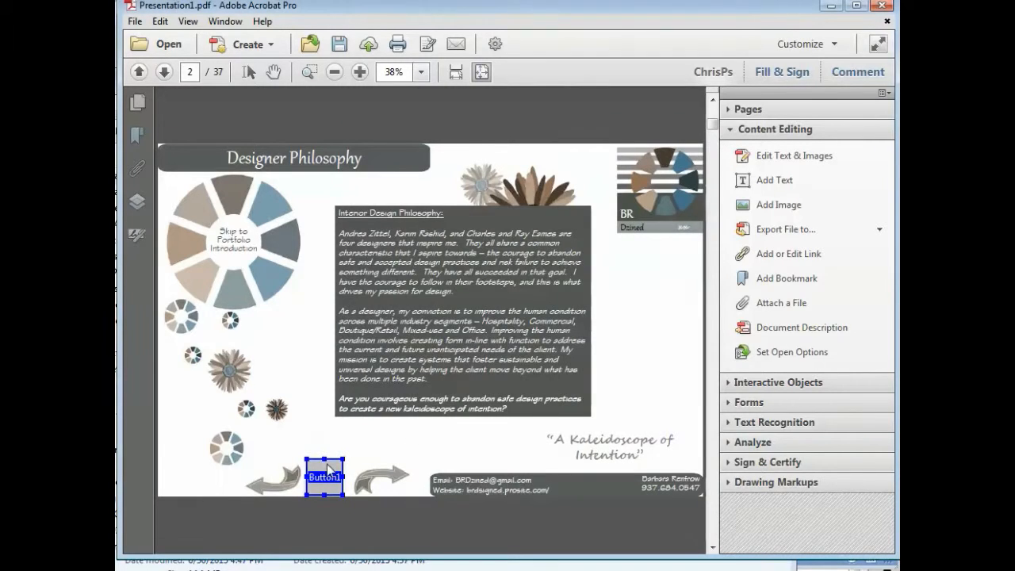
{"action": "right_click", "coordinate": [323, 476]}
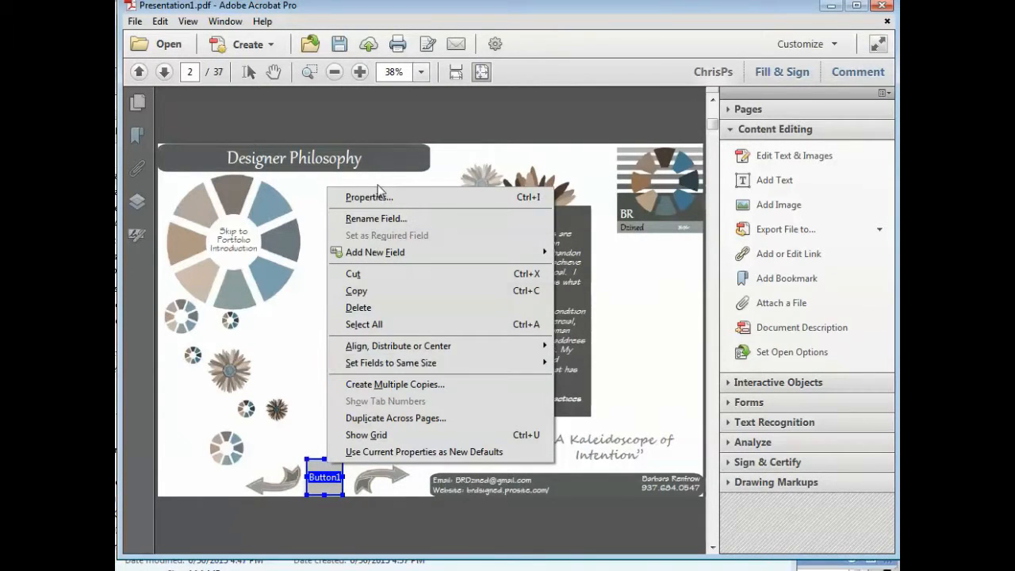
{"action": "left_click", "coordinate": [368, 197]}
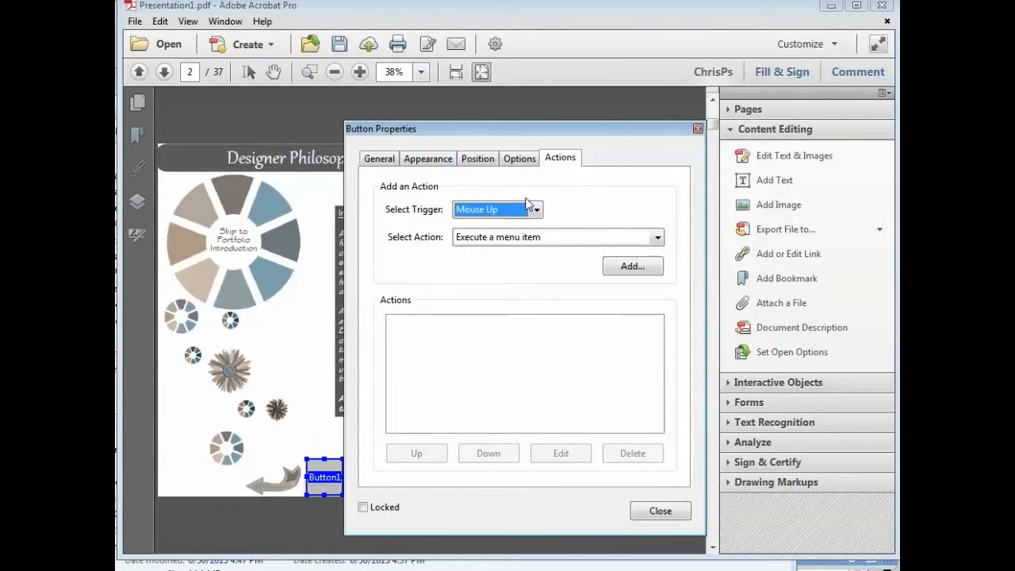
Step: Add a Mouse Up action of type Go to a page view to Button1
{"action": "left_click", "coordinate": [536, 210]}
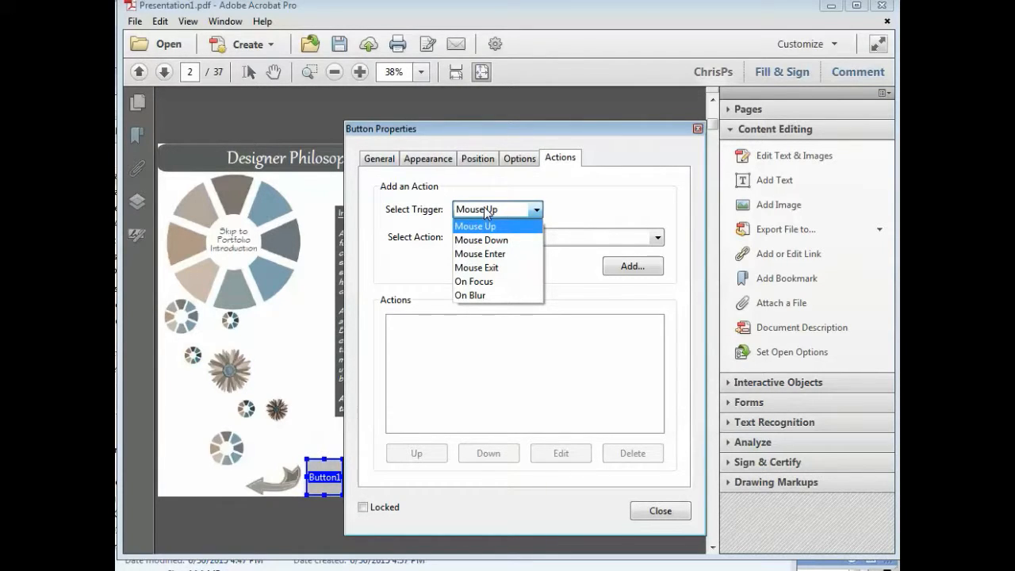
{"action": "left_click", "coordinate": [476, 225]}
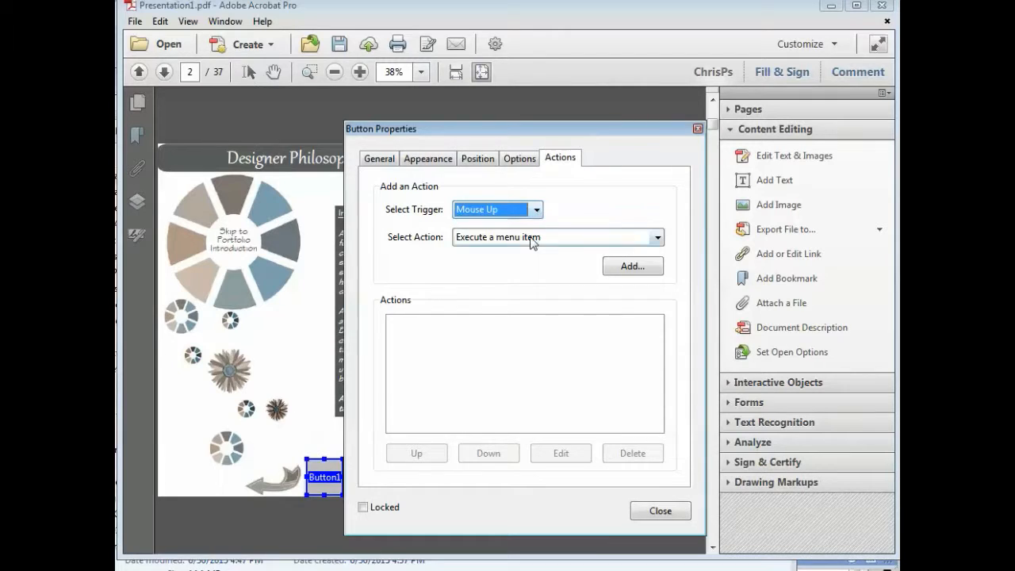
{"action": "left_click", "coordinate": [657, 238]}
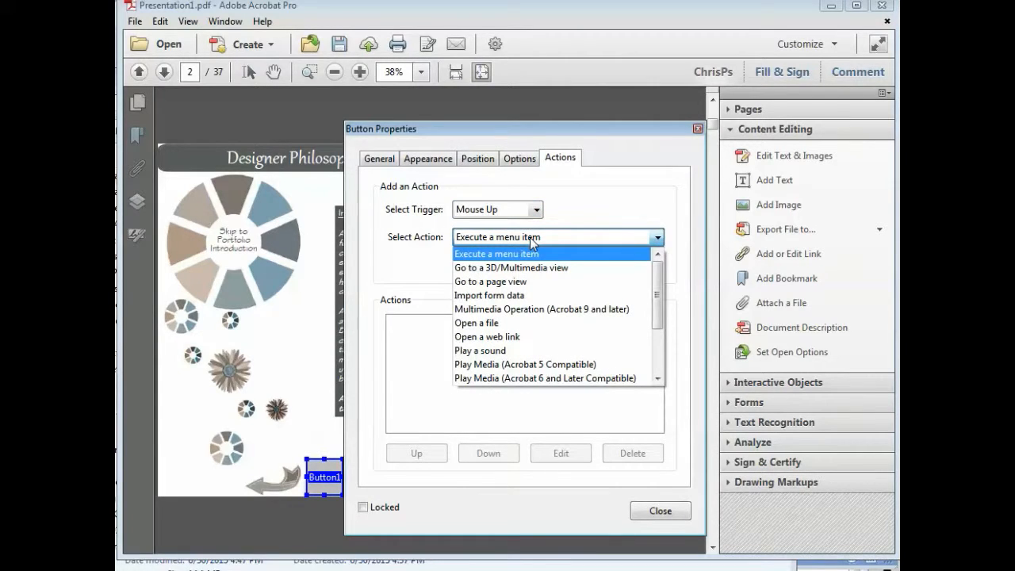
{"action": "left_click", "coordinate": [490, 282]}
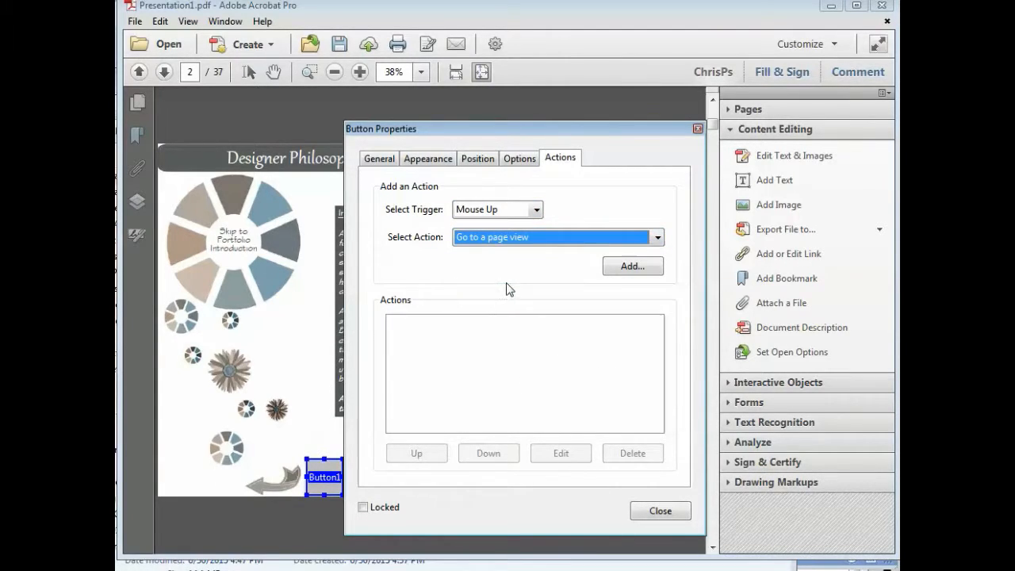
{"action": "left_click", "coordinate": [631, 267]}
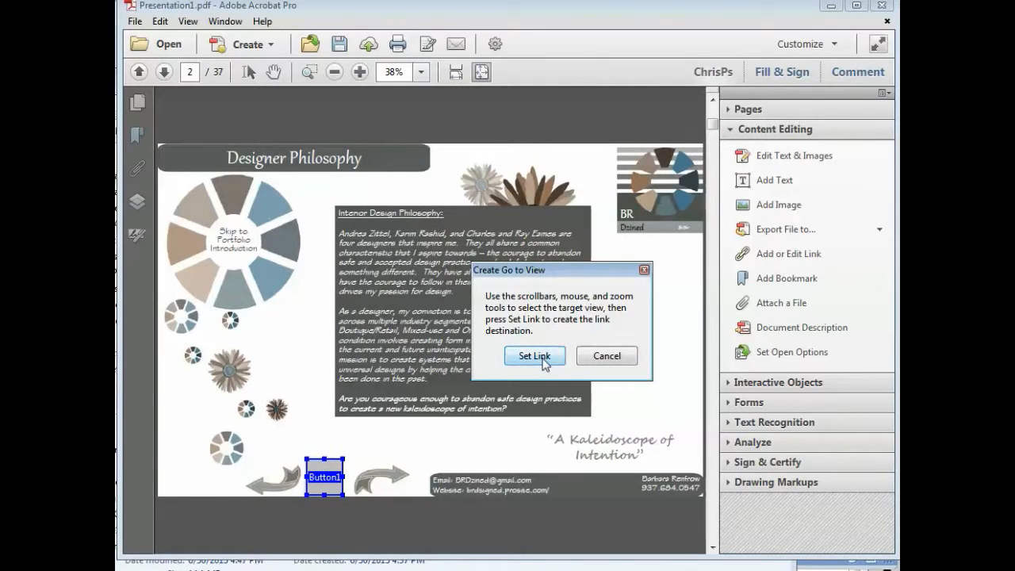
{"action": "mouse_move", "coordinate": [688, 406]}
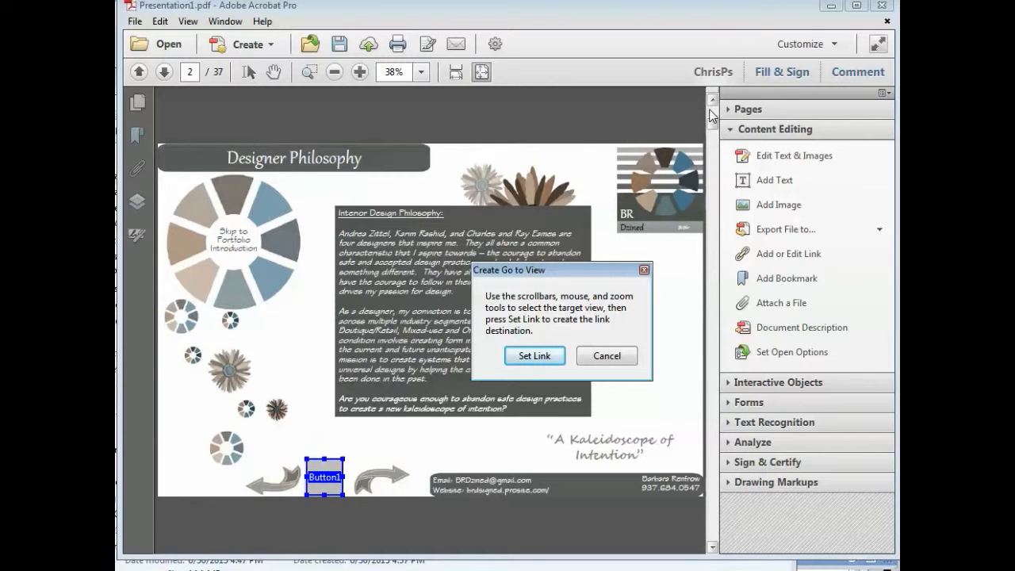
Step: Set the link destination to page 1, the Welcome page, and close the properties
{"action": "left_click", "coordinate": [139, 71]}
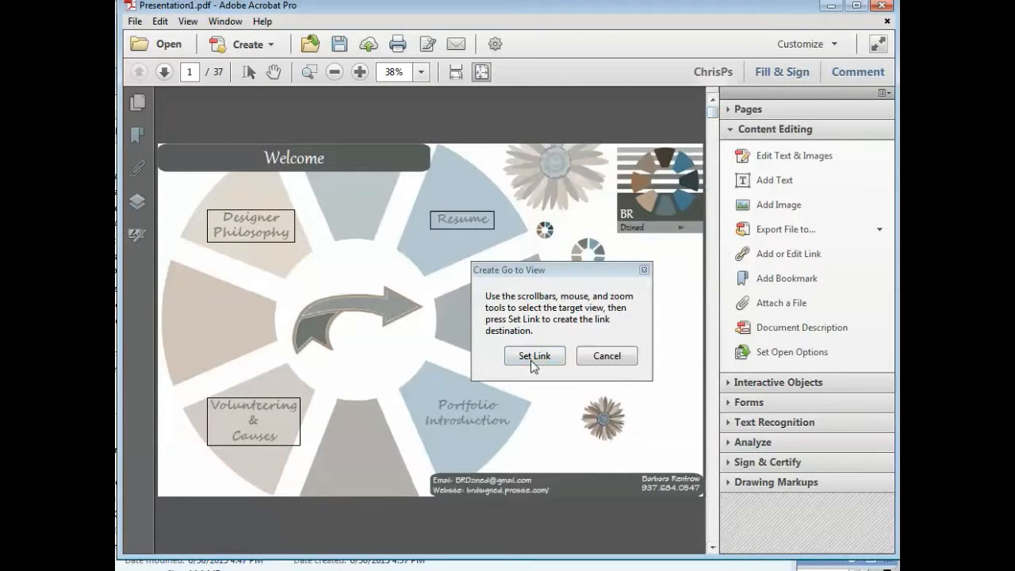
{"action": "left_click", "coordinate": [535, 356]}
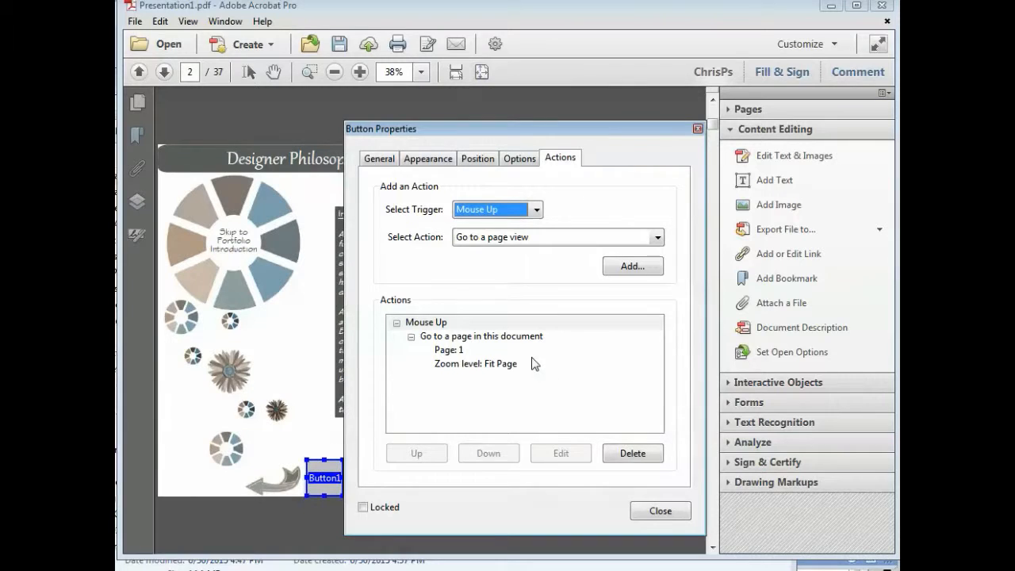
{"action": "left_click", "coordinate": [660, 511]}
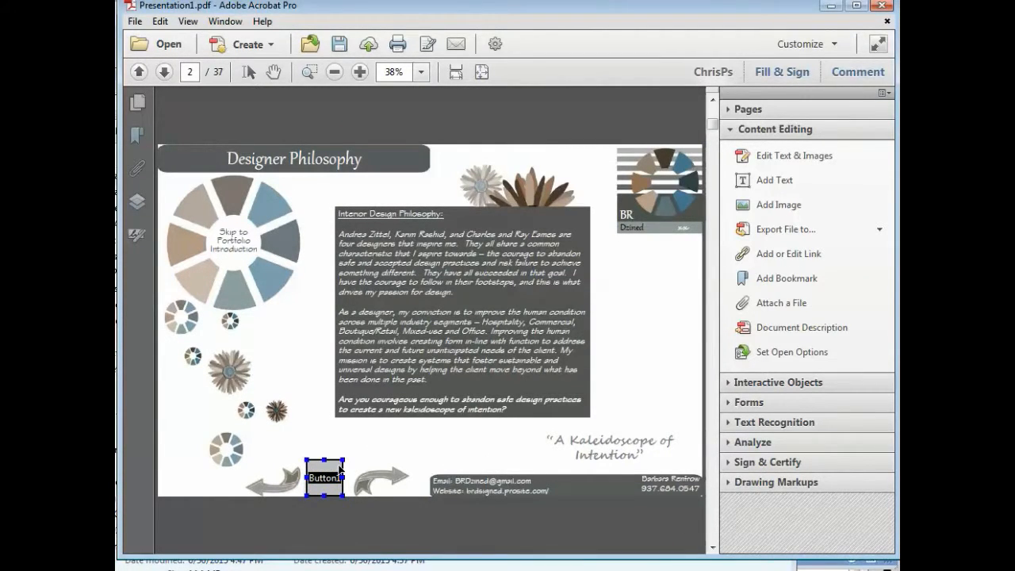
{"action": "right_click", "coordinate": [323, 476]}
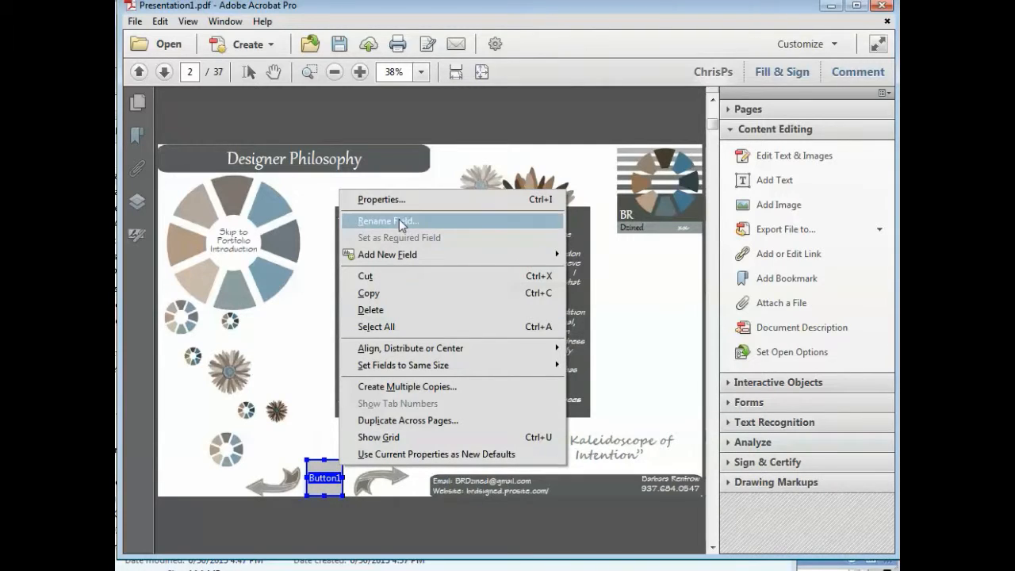
Step: Check Button1's appearance shows no border or fill colour and close its properties
{"action": "left_click", "coordinate": [381, 200]}
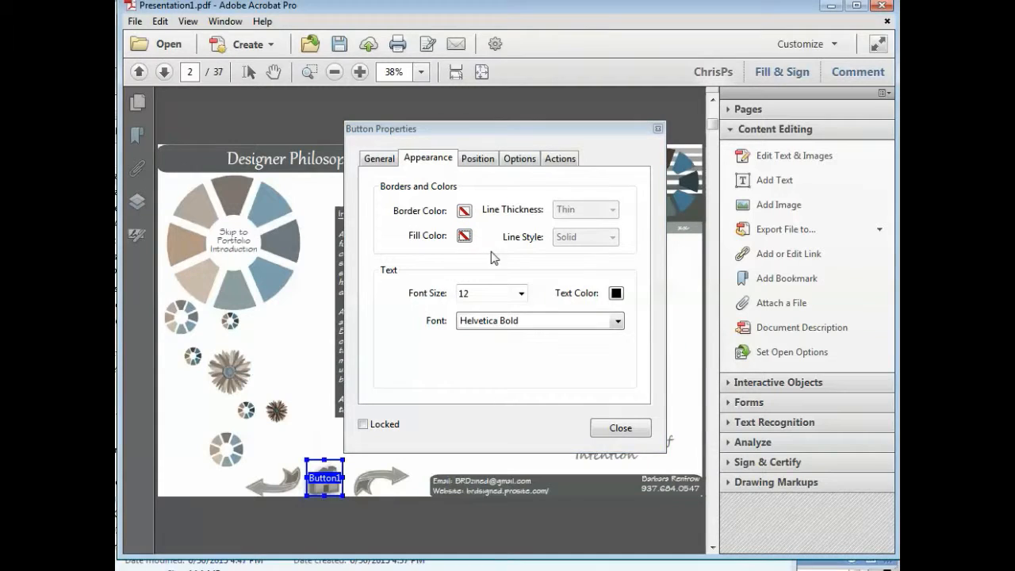
{"action": "left_click", "coordinate": [620, 428]}
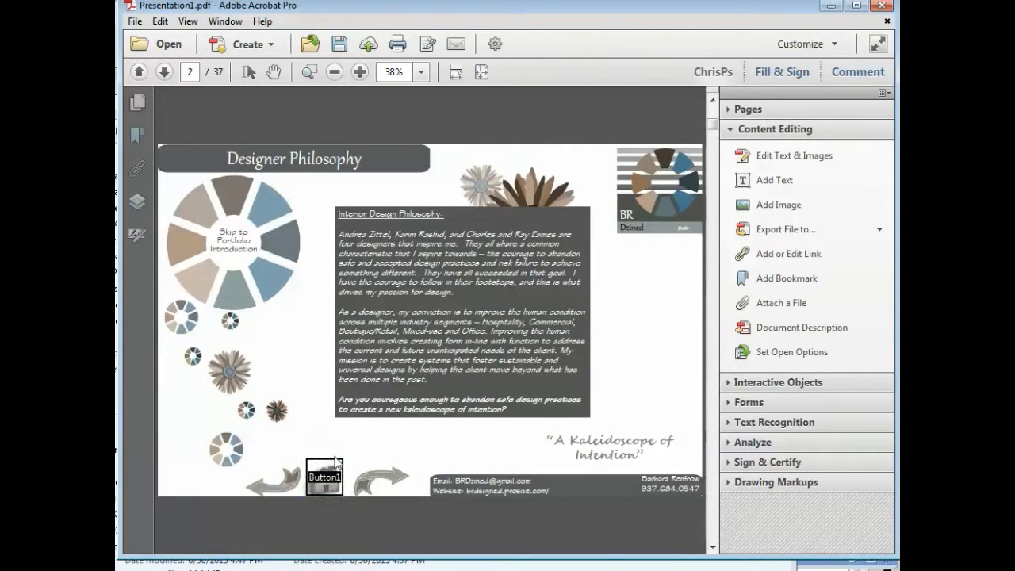
Step: Leave form editing and test that the home icon jumps to the Welcome page
{"action": "right_click", "coordinate": [324, 477]}
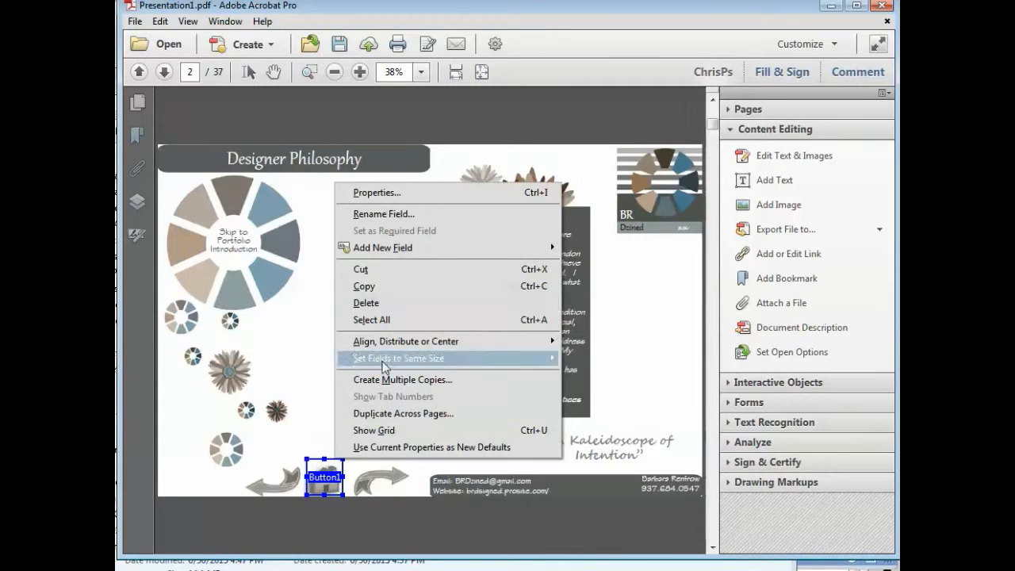
{"action": "mouse_move", "coordinate": [384, 370]}
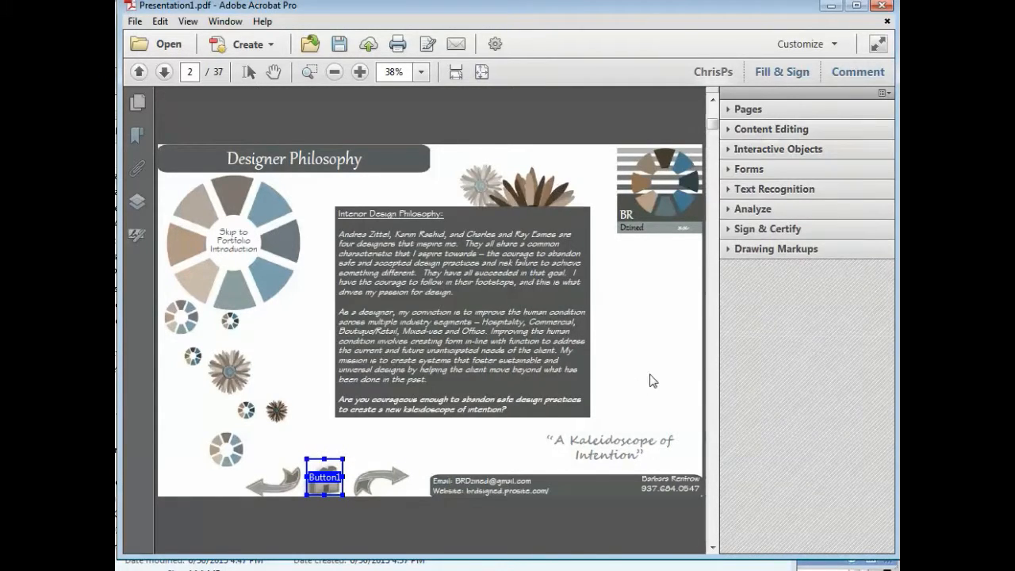
{"action": "left_click", "coordinate": [389, 451]}
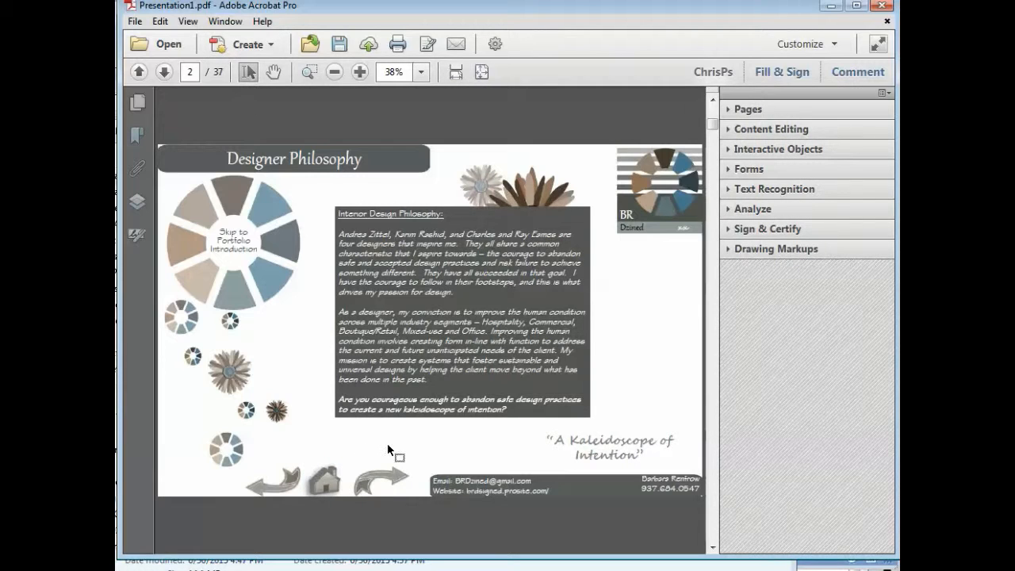
{"action": "left_click", "coordinate": [139, 71]}
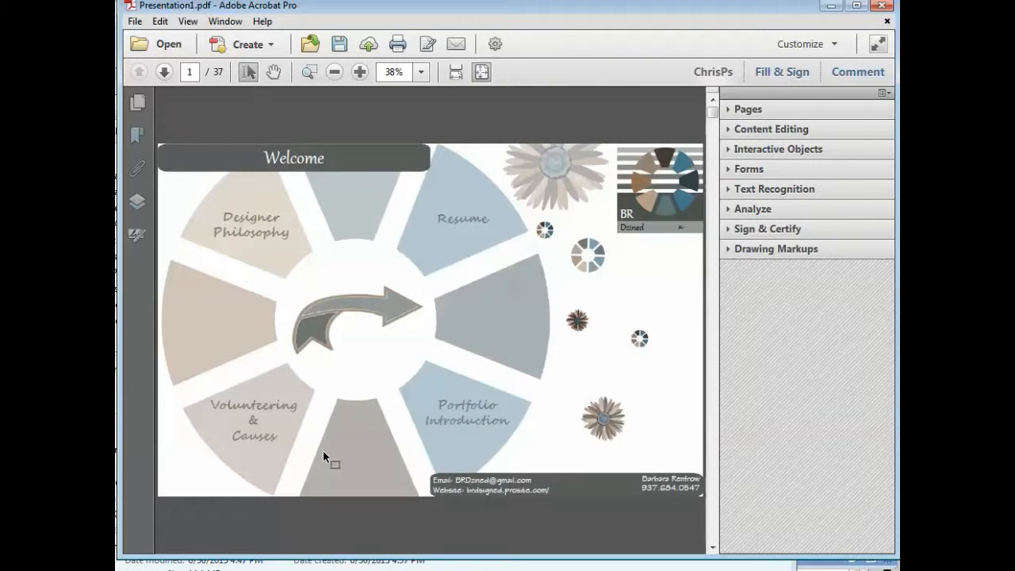
{"action": "mouse_move", "coordinate": [363, 426]}
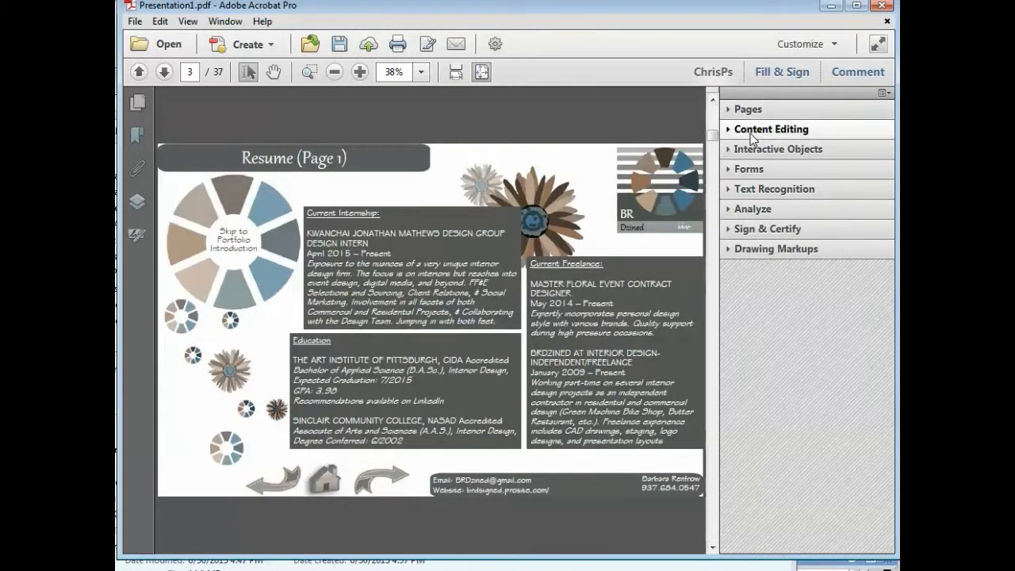
Step: Place a button over the Resume slide's home icon and bring up its properties
{"action": "left_click", "coordinate": [771, 129]}
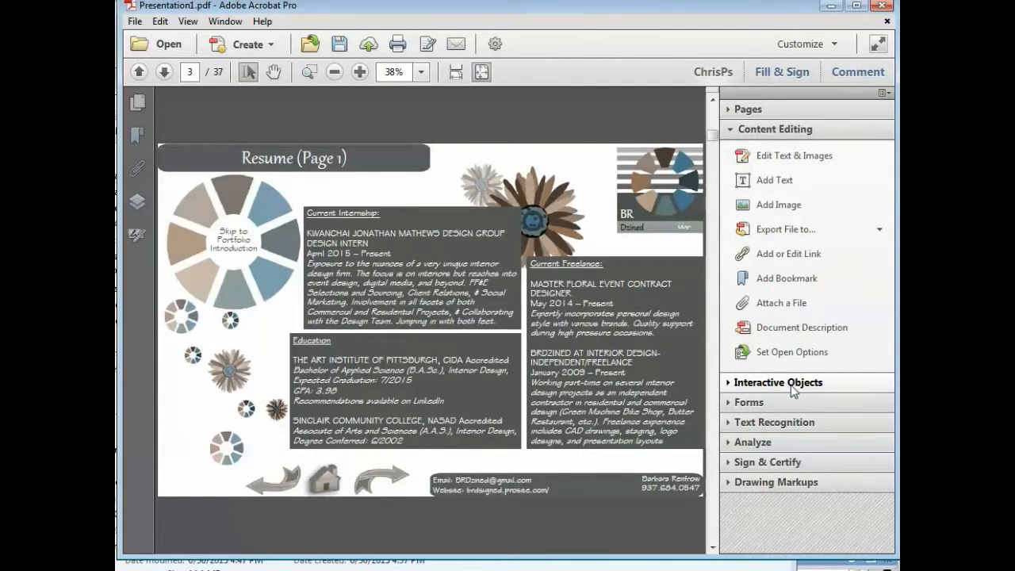
{"action": "left_click", "coordinate": [778, 383]}
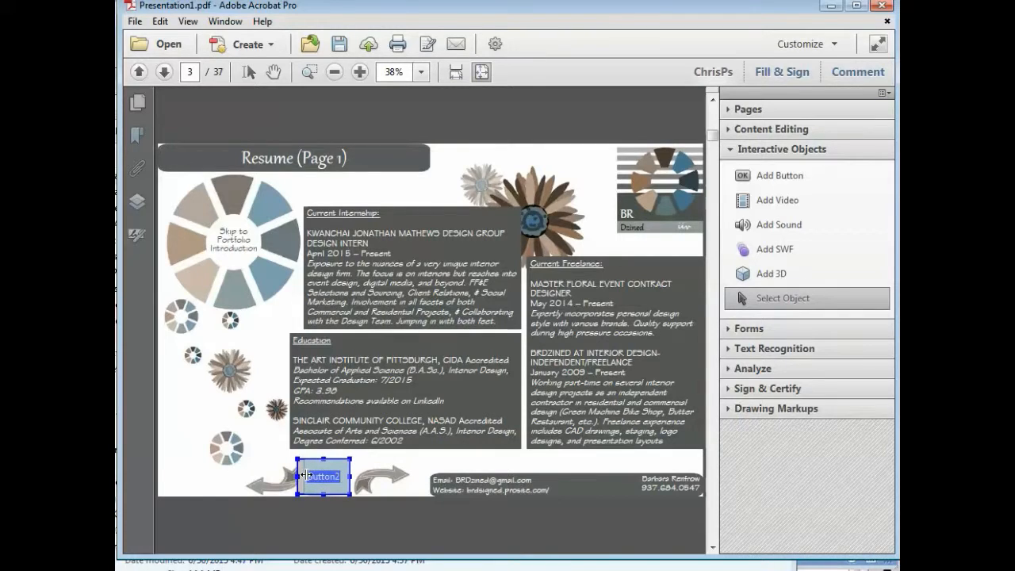
{"action": "right_click", "coordinate": [324, 476]}
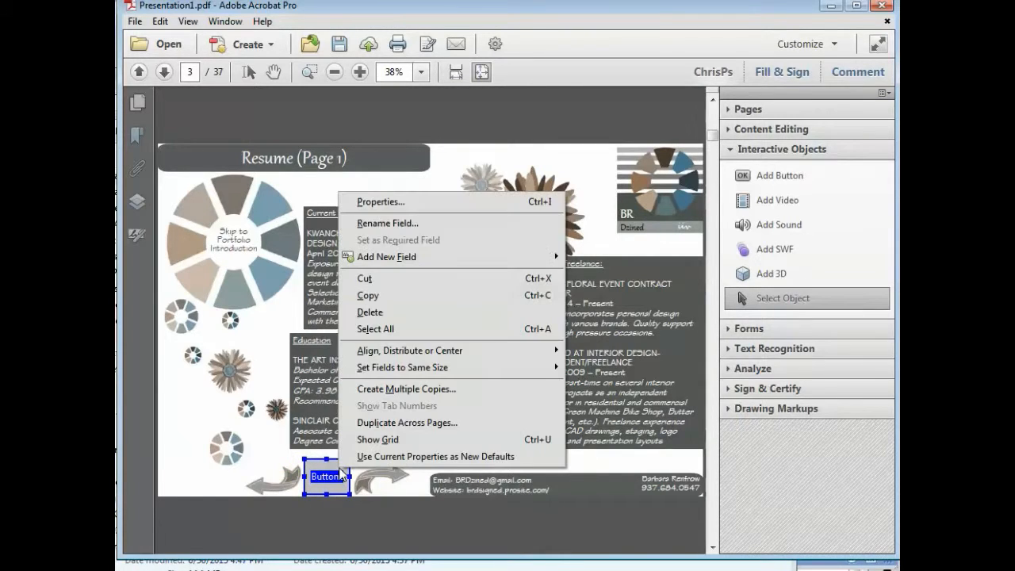
{"action": "left_click", "coordinate": [380, 201]}
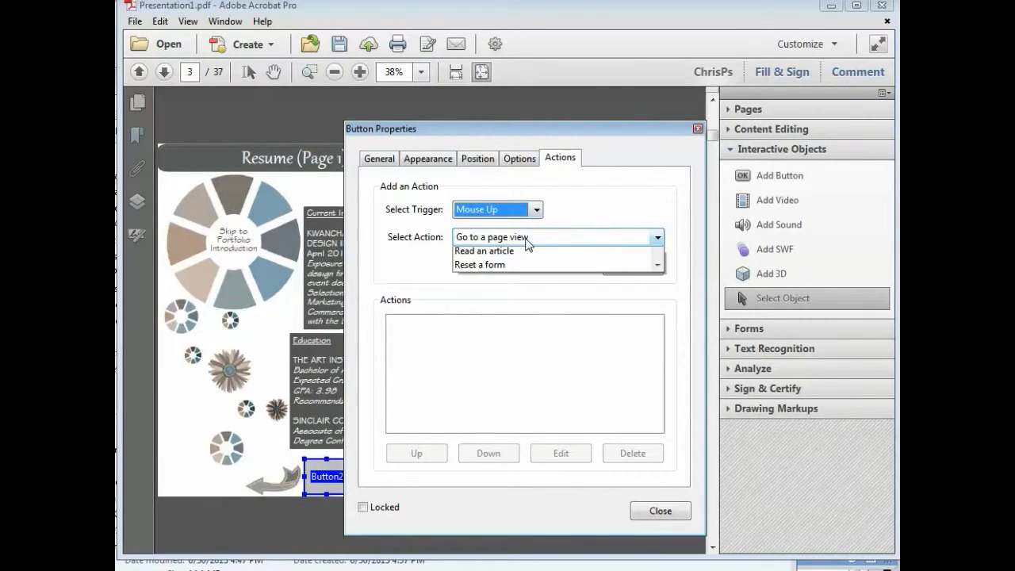
Step: Give the button a Go to a page view action targeting page 1, the Welcome page
{"action": "left_click", "coordinate": [491, 236]}
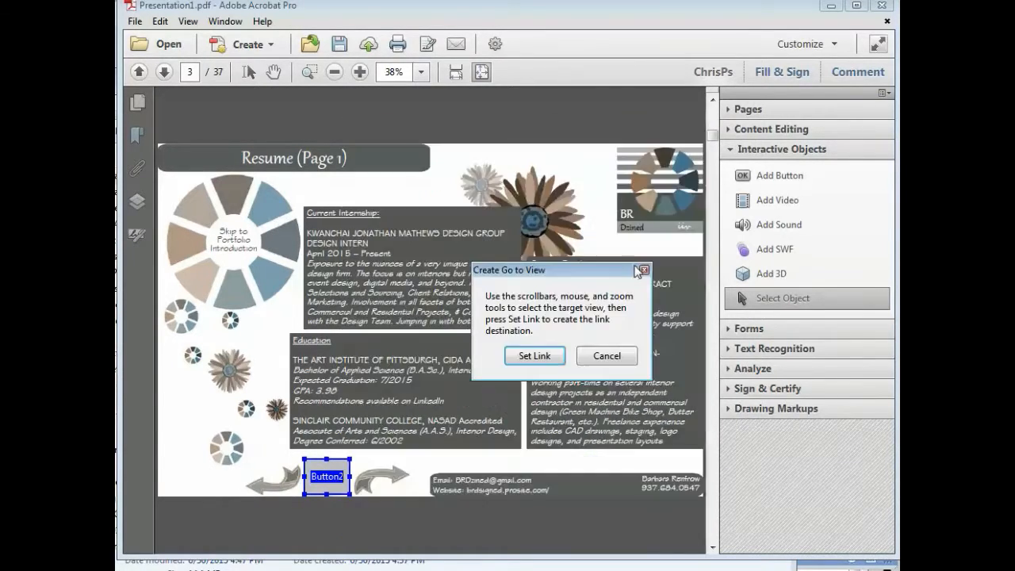
{"action": "left_click", "coordinate": [140, 71]}
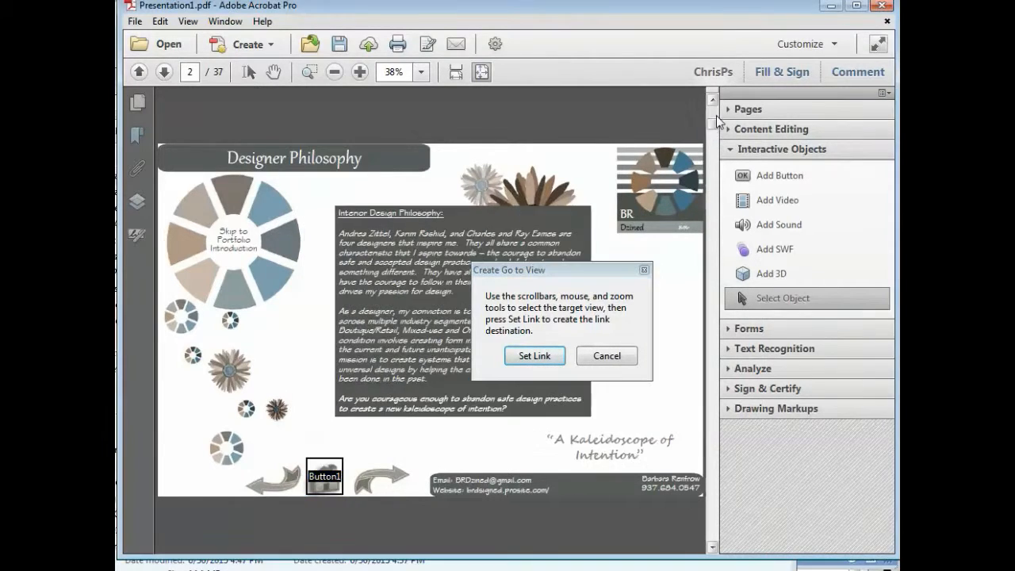
{"action": "left_click", "coordinate": [533, 355]}
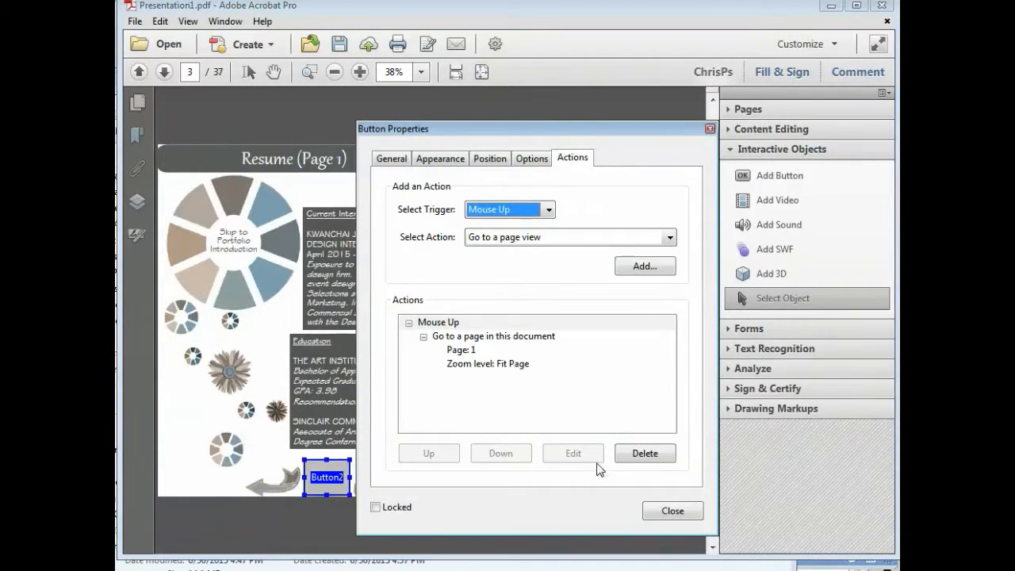
{"action": "left_click", "coordinate": [673, 511]}
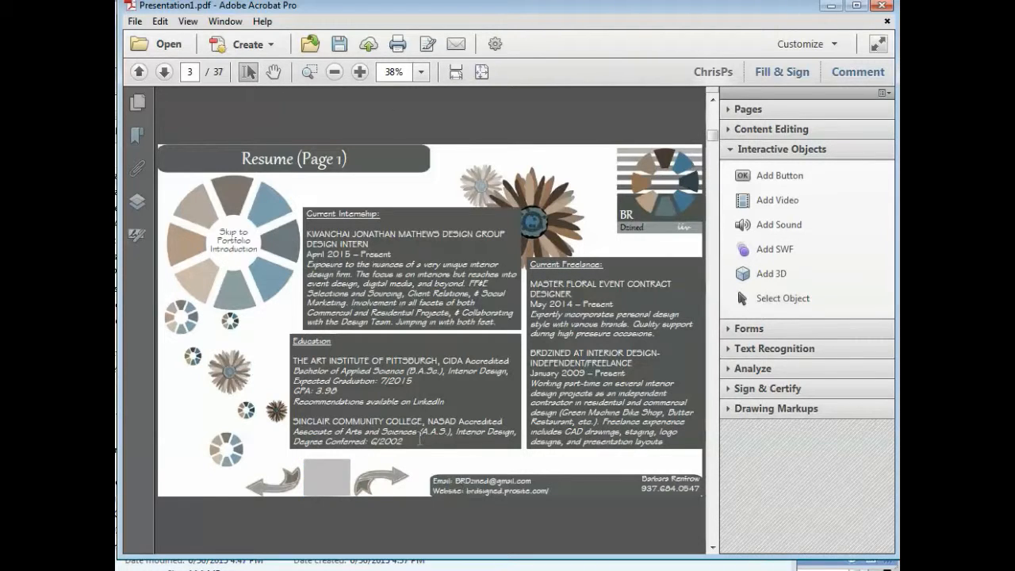
{"action": "left_click", "coordinate": [164, 71]}
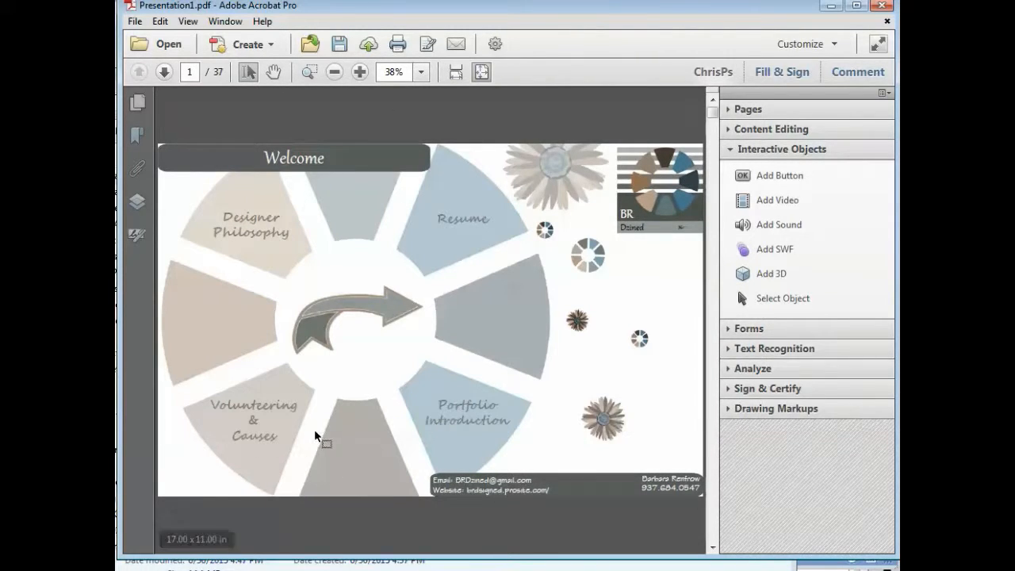
{"action": "mouse_move", "coordinate": [325, 463]}
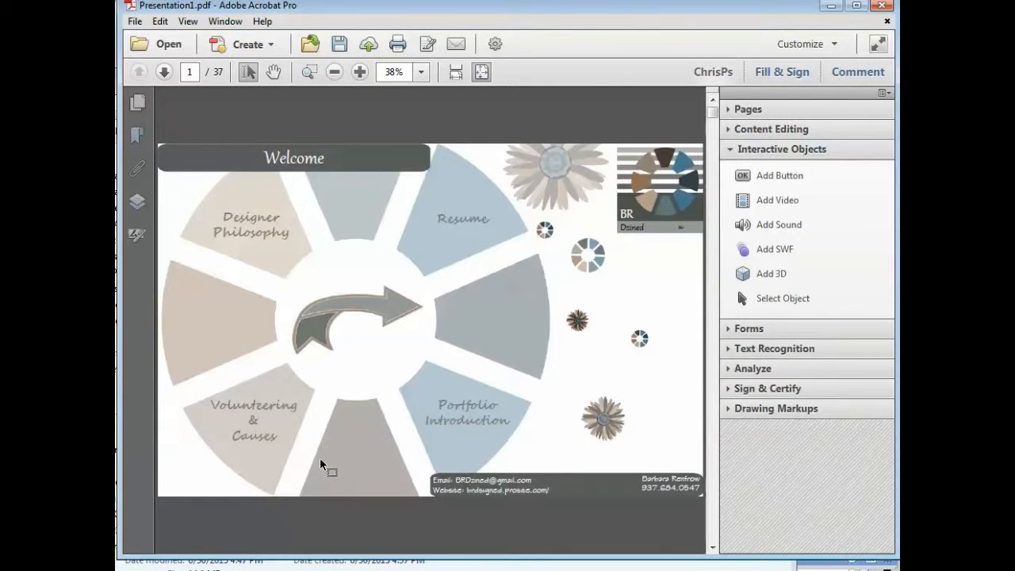
{"action": "mouse_move", "coordinate": [287, 355]}
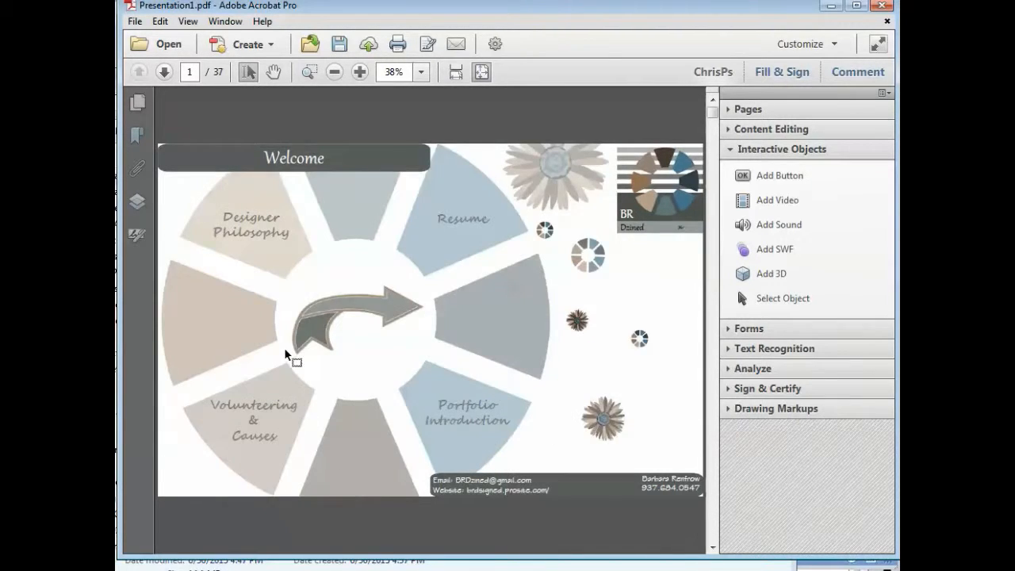
{"action": "left_click", "coordinate": [164, 72]}
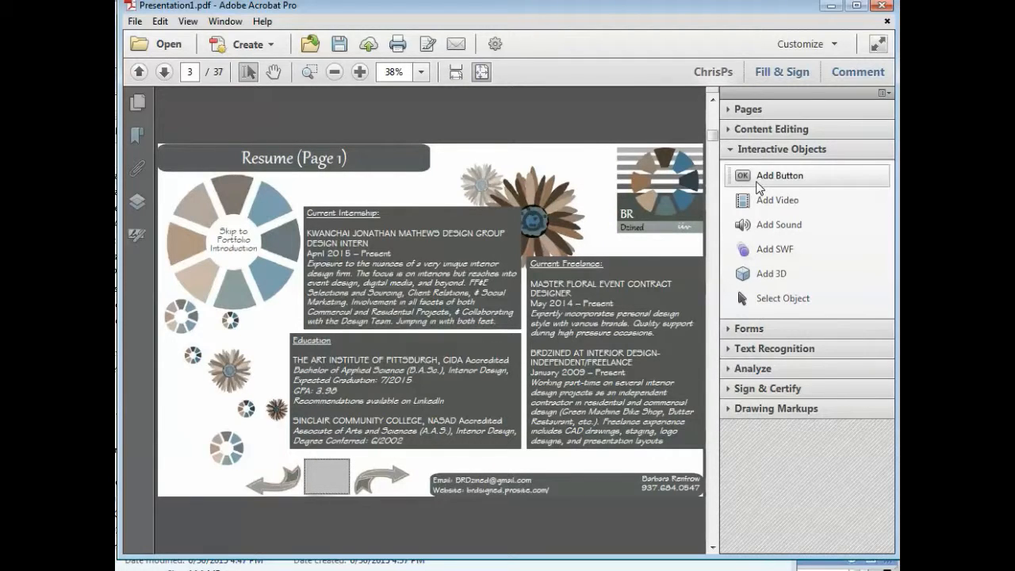
Step: Confirm Button2's Appearance has no border or fill colour and close its properties
{"action": "left_click", "coordinate": [781, 174]}
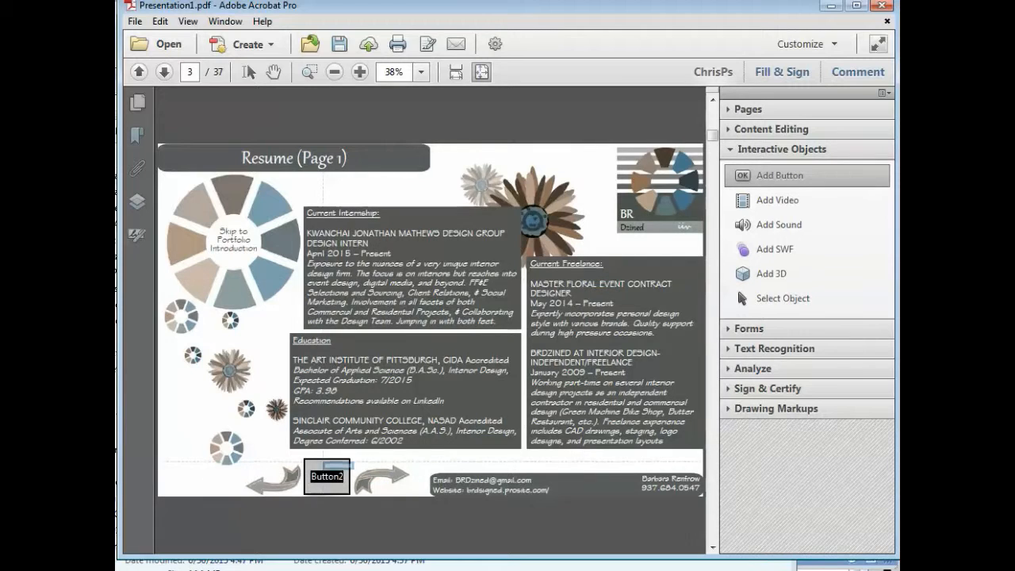
{"action": "double_click", "coordinate": [327, 476]}
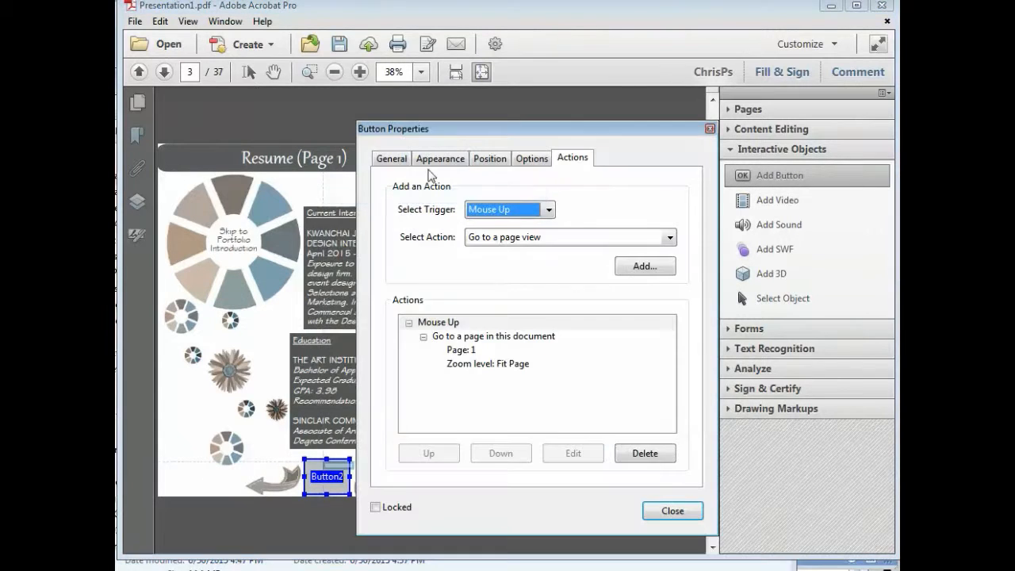
{"action": "left_click", "coordinate": [441, 159]}
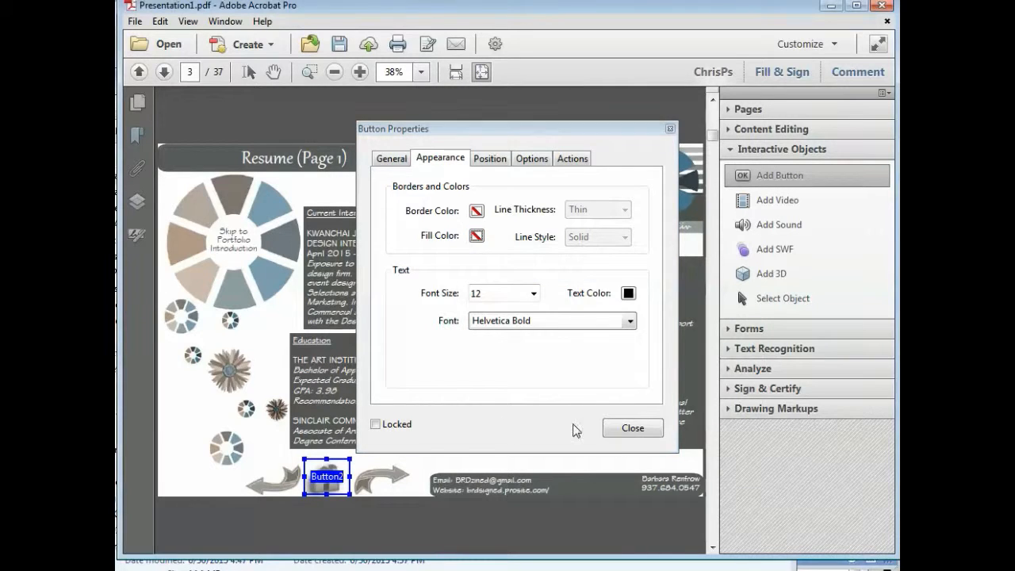
{"action": "left_click", "coordinate": [631, 428]}
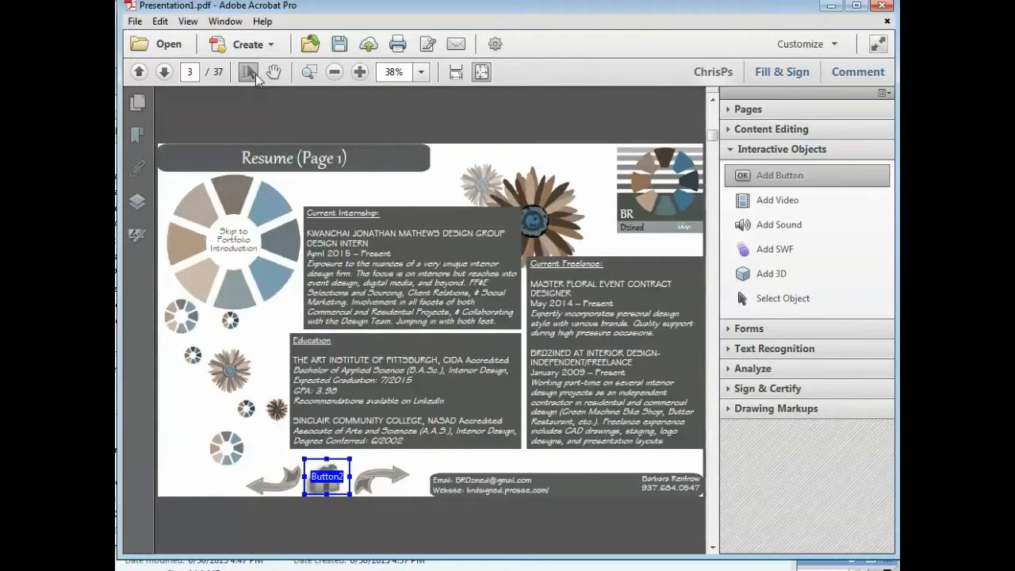
Step: Test home icons on other slides, ending back on the Welcome page from Funky Chicken
{"action": "left_click", "coordinate": [164, 71]}
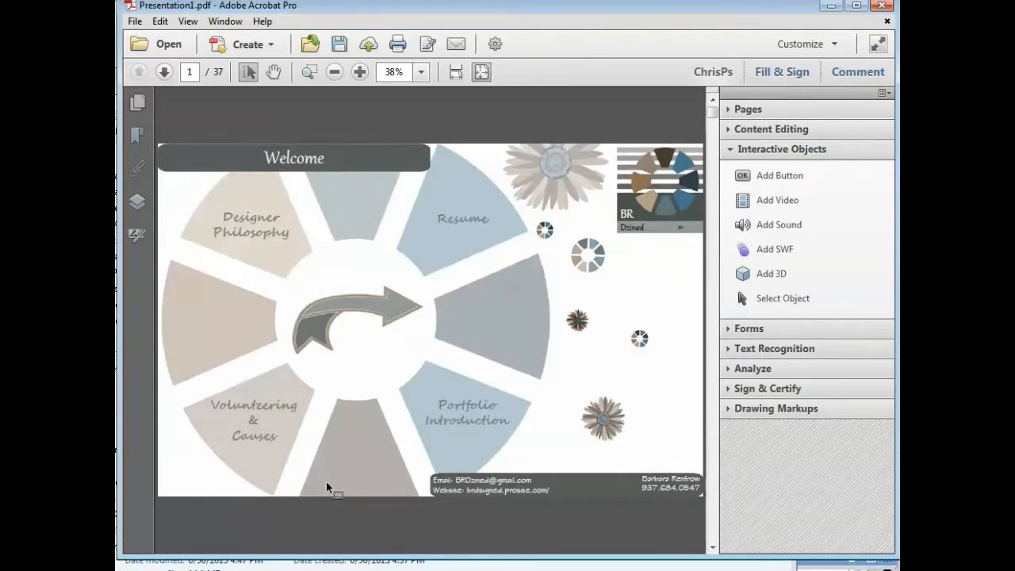
{"action": "mouse_move", "coordinate": [337, 466]}
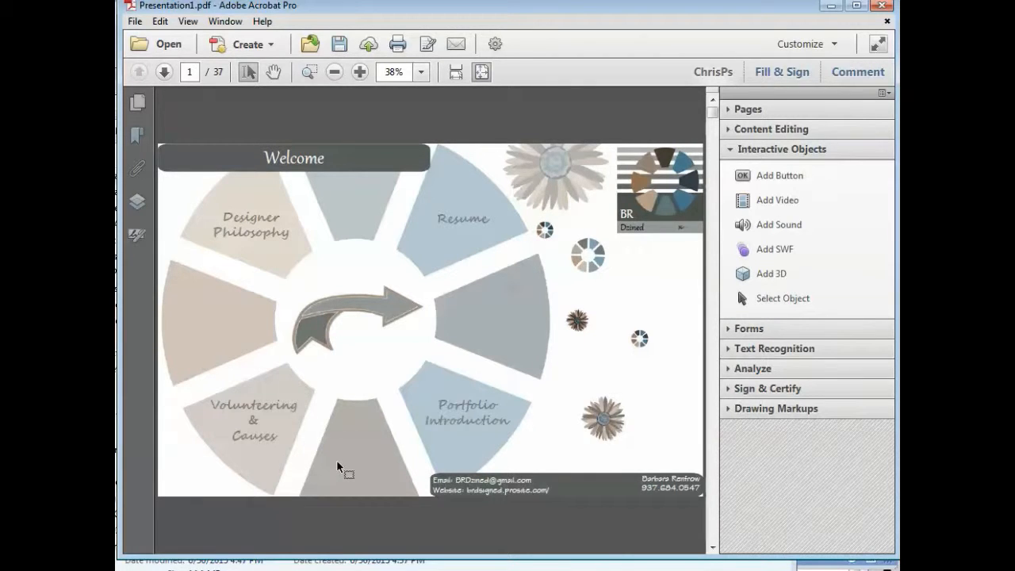
{"action": "mouse_move", "coordinate": [336, 460]}
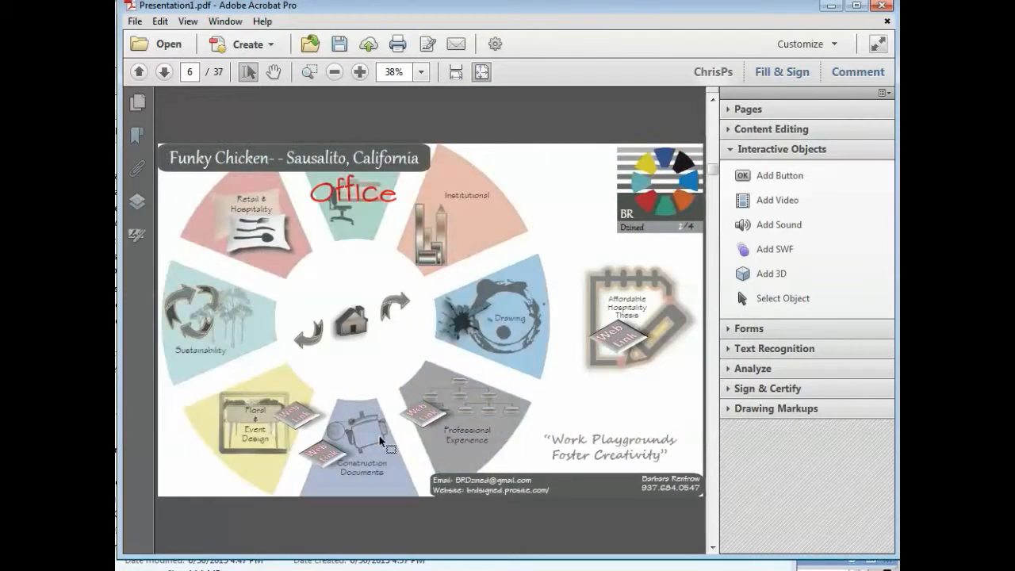
{"action": "left_click", "coordinate": [140, 72]}
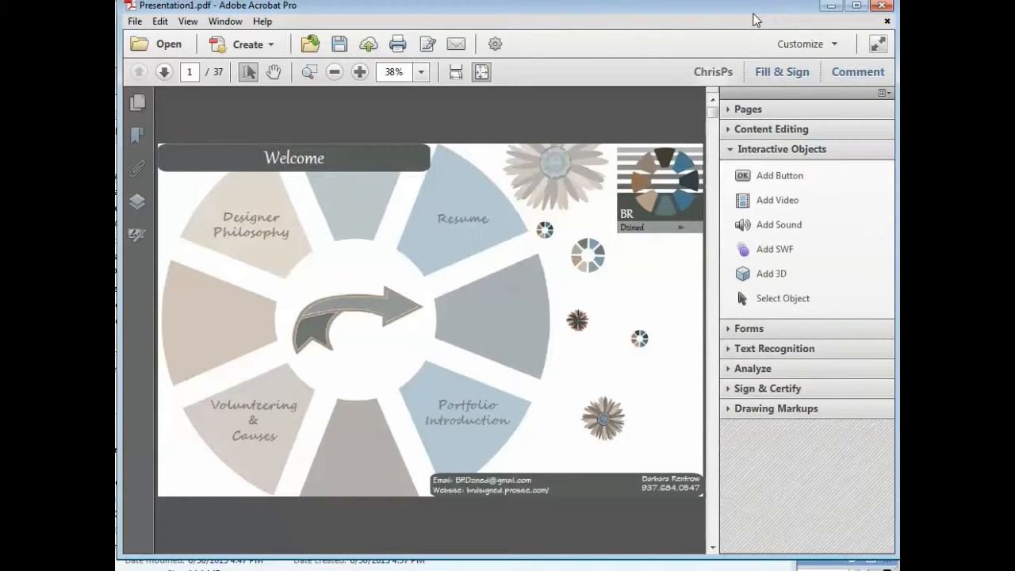